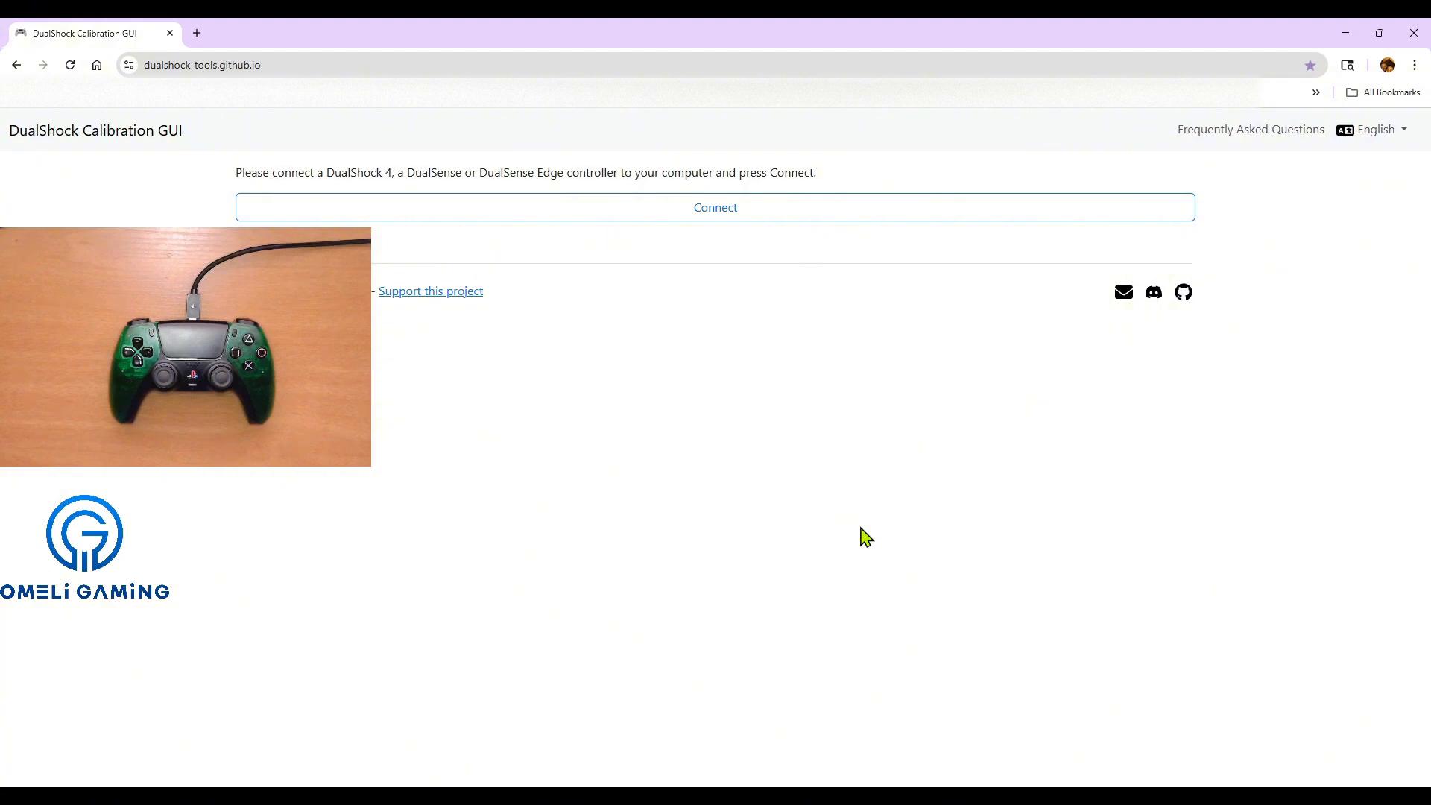
Connect the Sony DualSense controller through the browser's device prompt.
{"action": "left_click", "coordinate": [716, 207]}
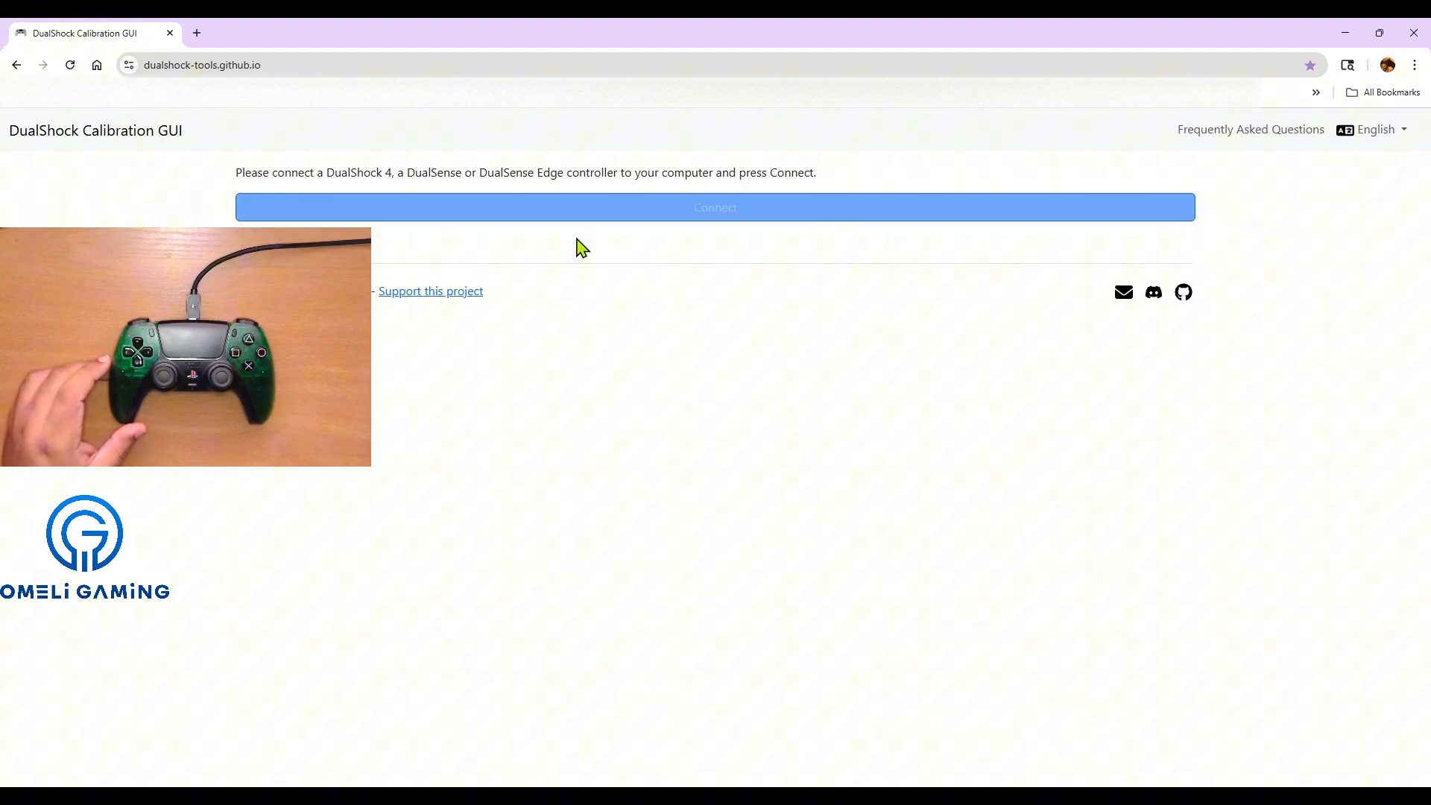
{"action": "left_click", "coordinate": [715, 208]}
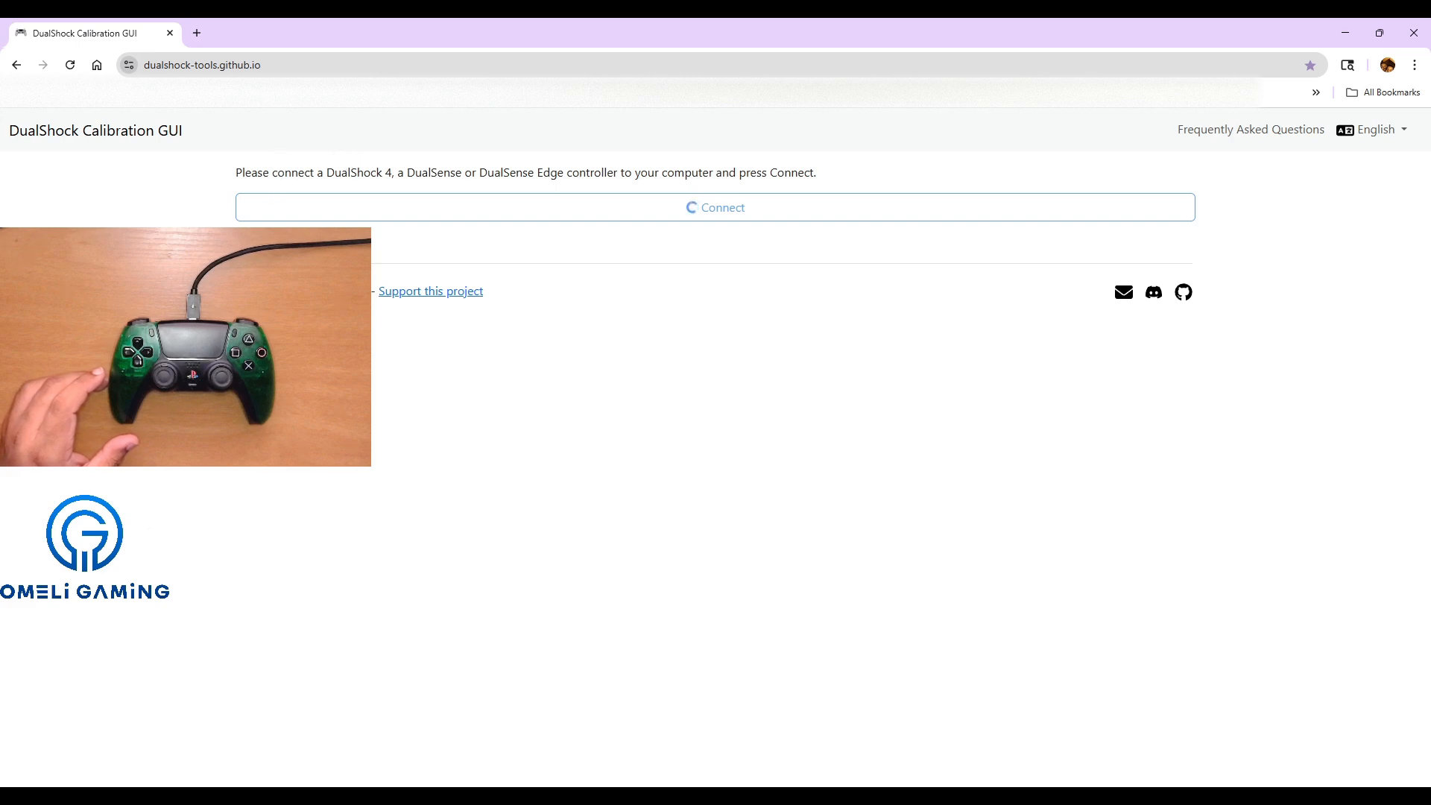
{"action": "left_click", "coordinate": [716, 207]}
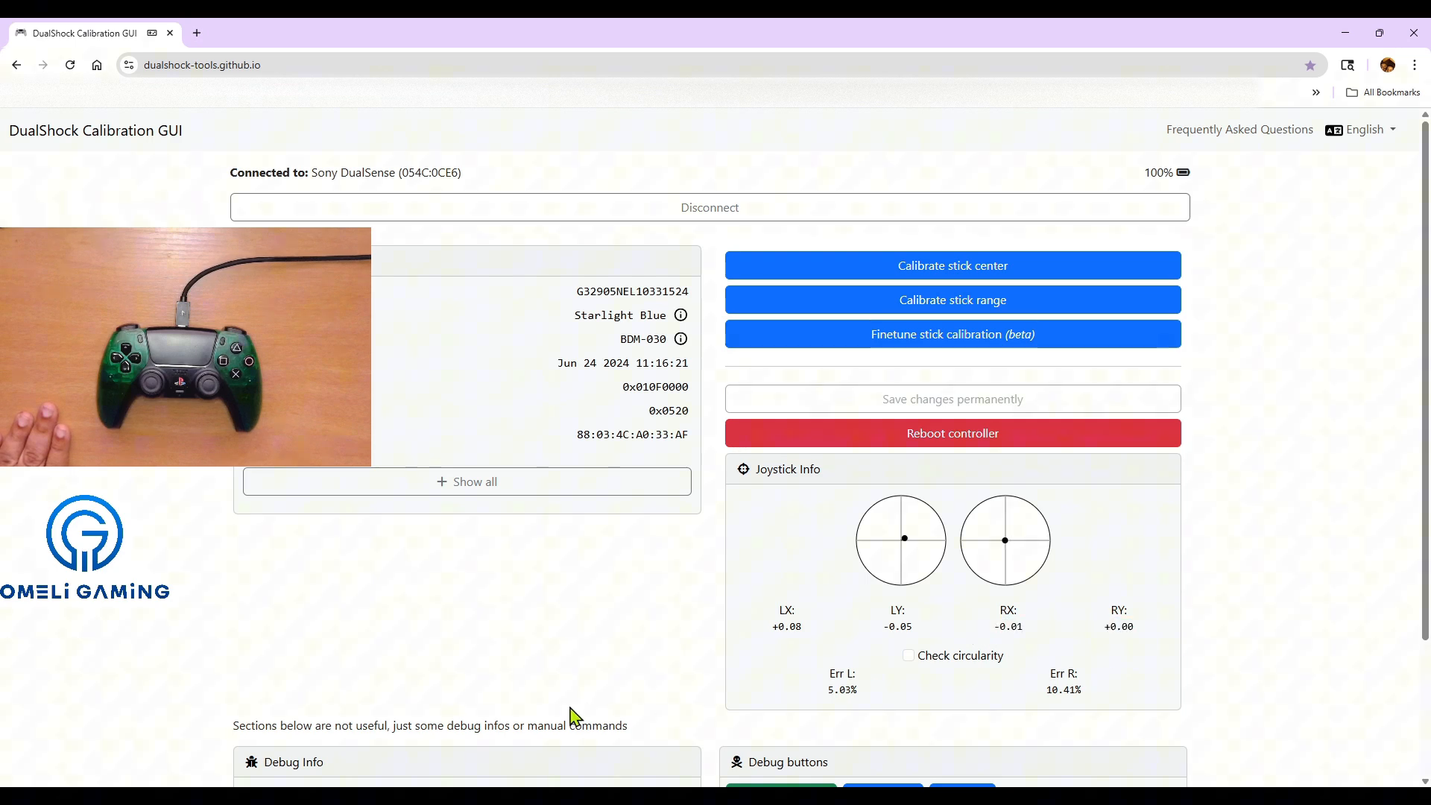
{"action": "mouse_move", "coordinate": [533, 655]}
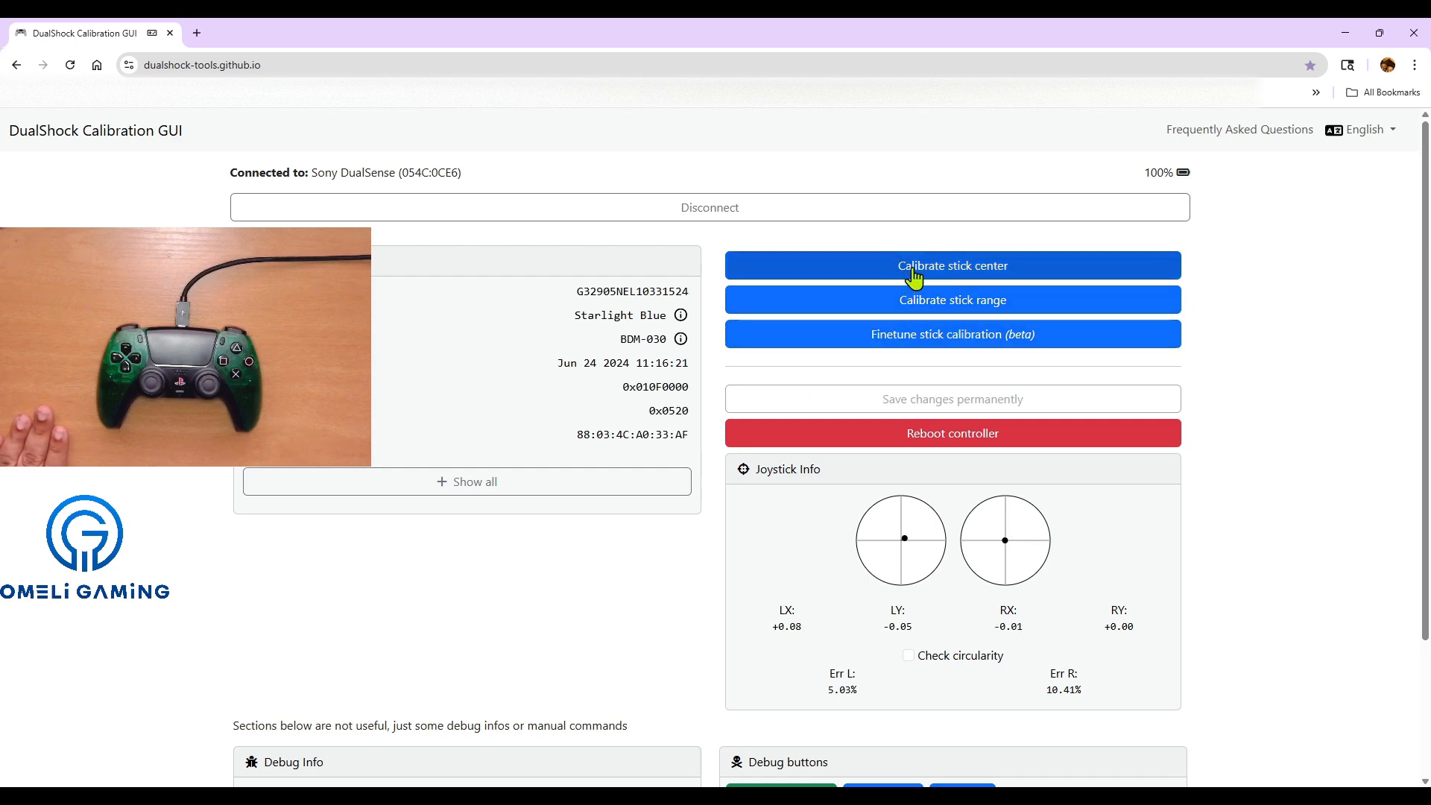
Run the stick center calibration wizard through all four corner steps and close it.
{"action": "left_click", "coordinate": [952, 265]}
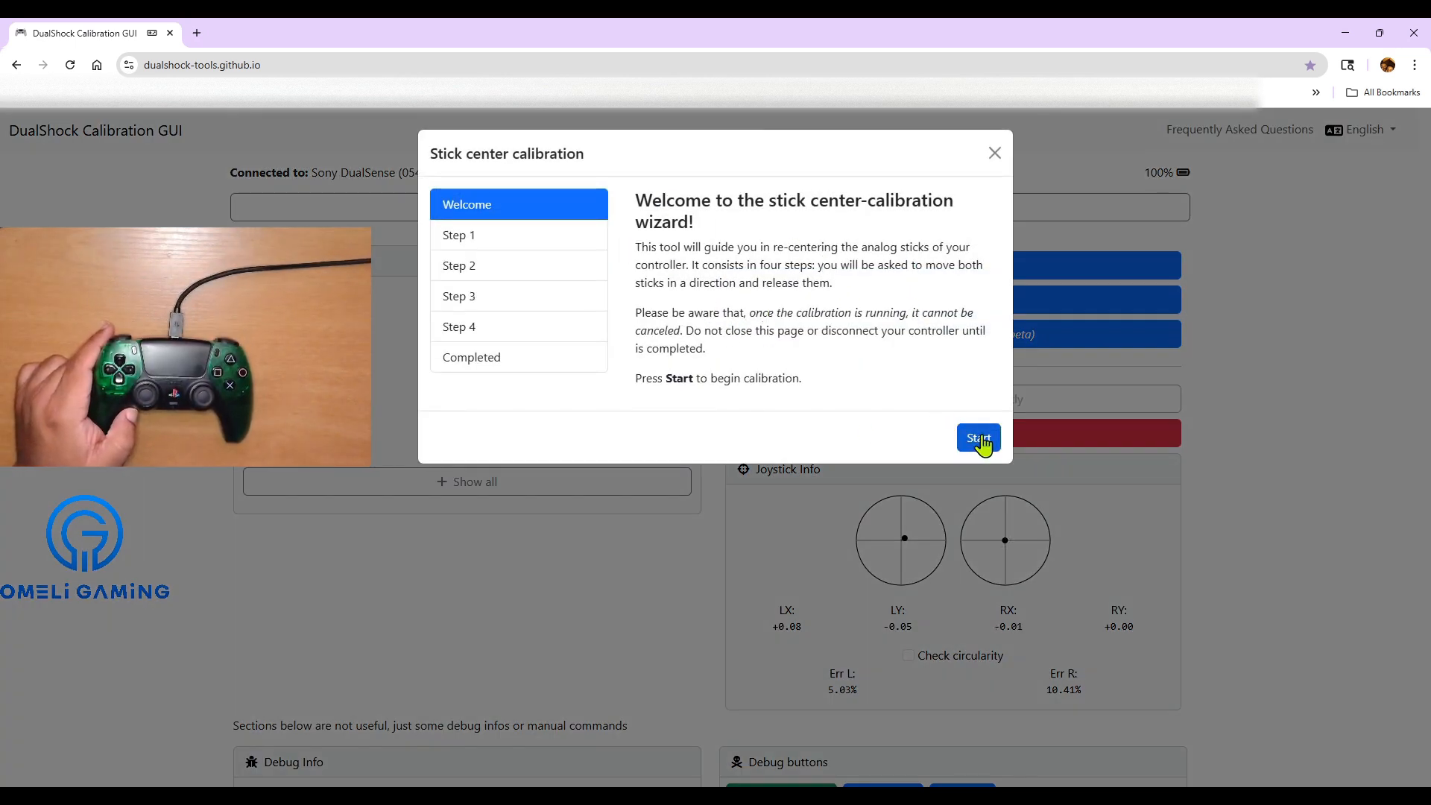
{"action": "left_click", "coordinate": [977, 438]}
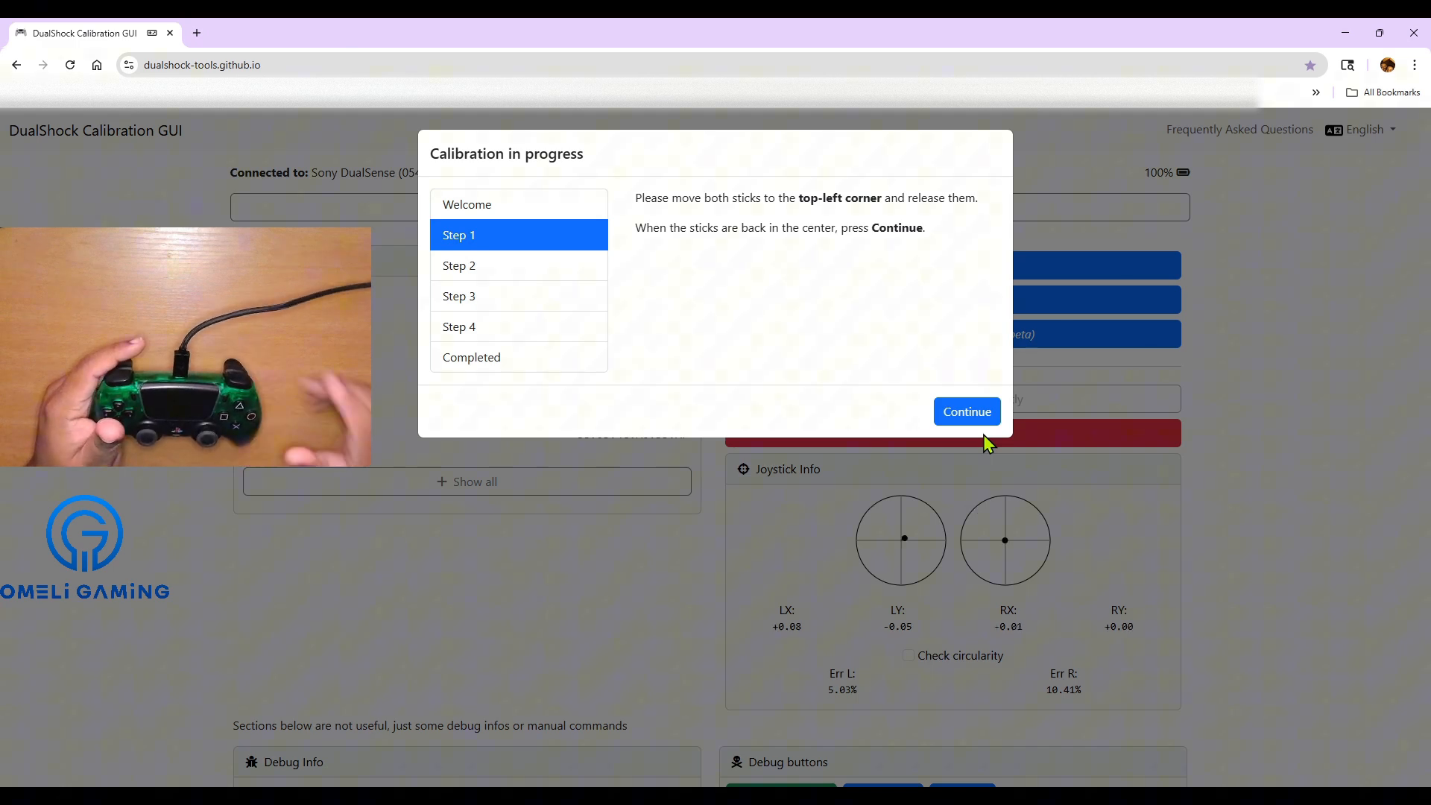
{"action": "left_click", "coordinate": [966, 412]}
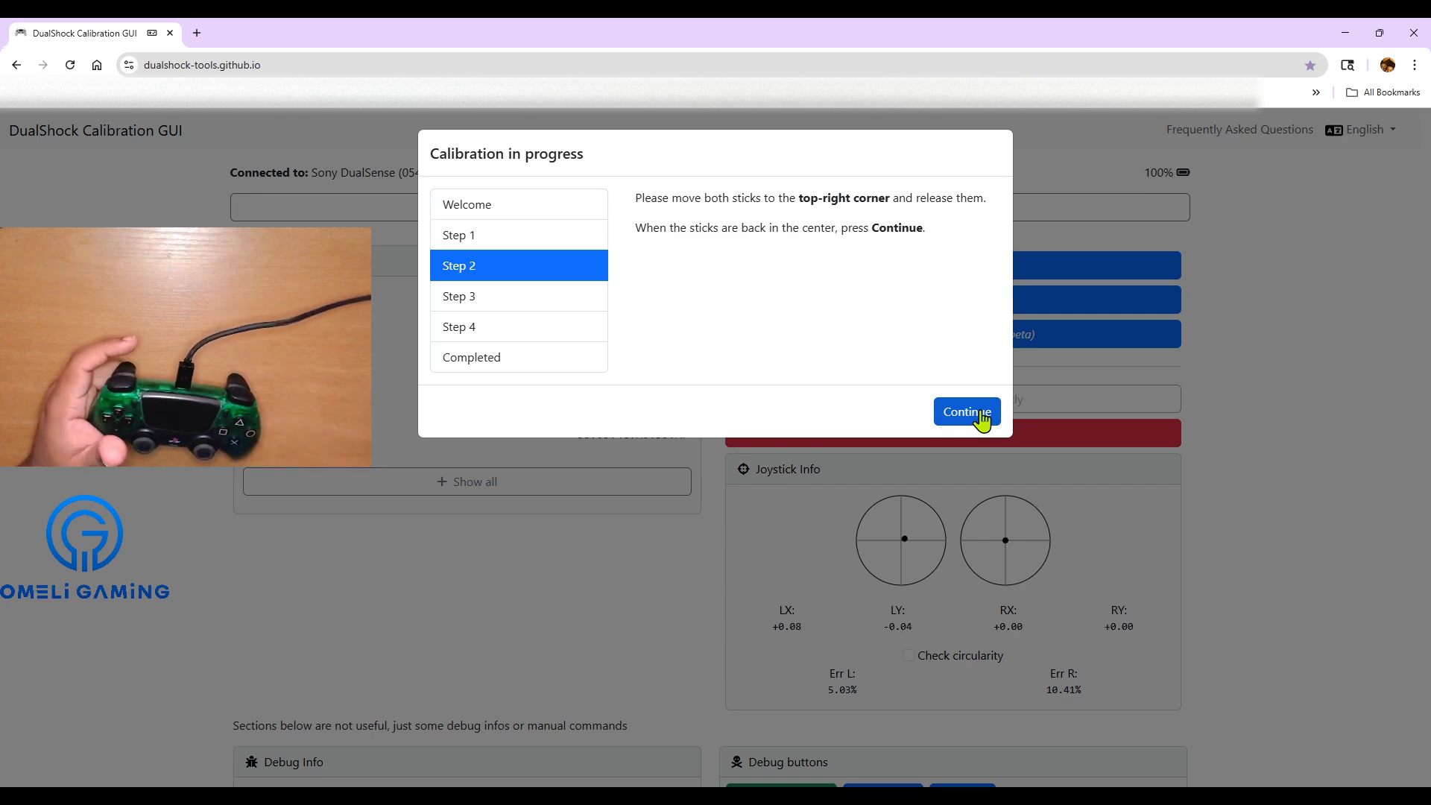
{"action": "left_click", "coordinate": [966, 412]}
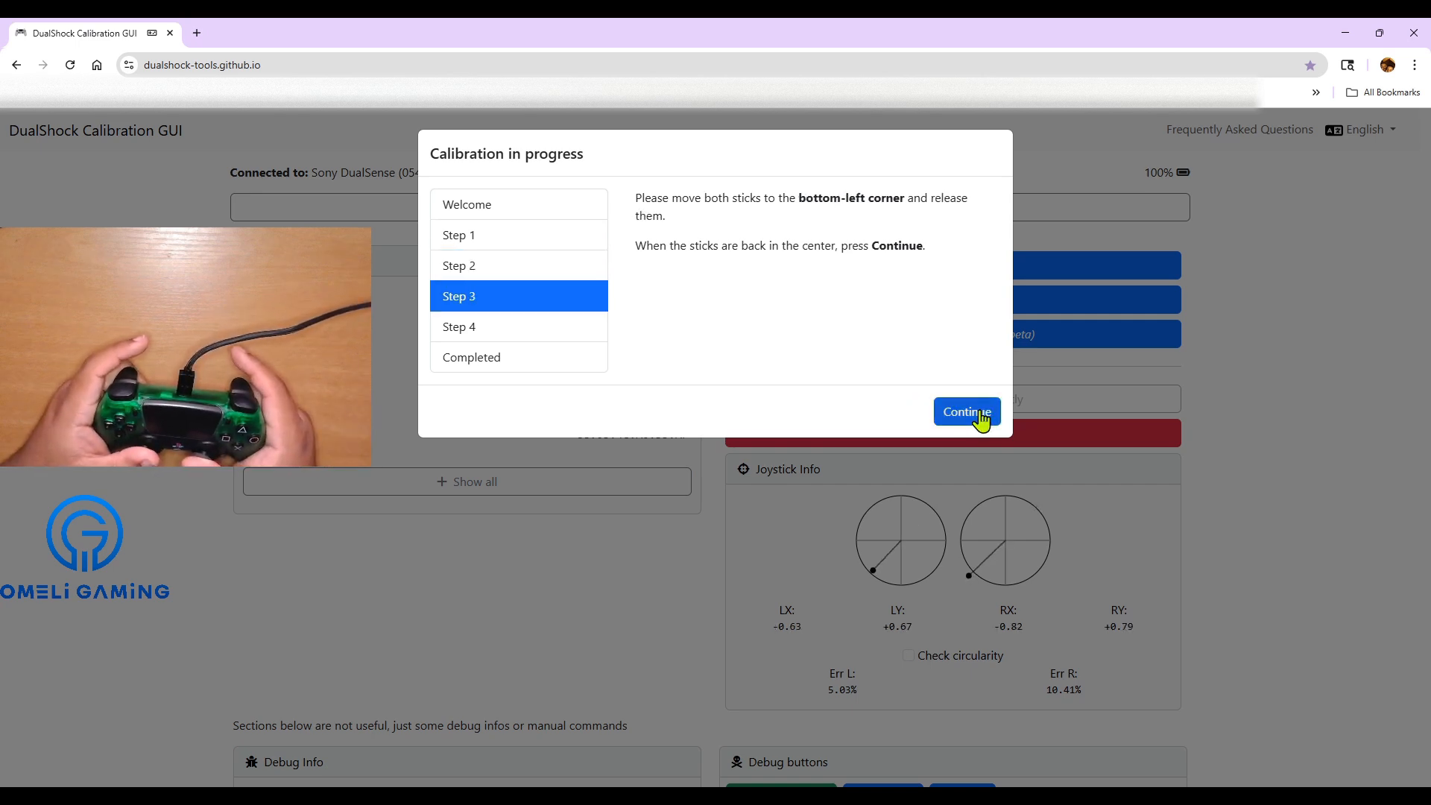
{"action": "left_click", "coordinate": [965, 411]}
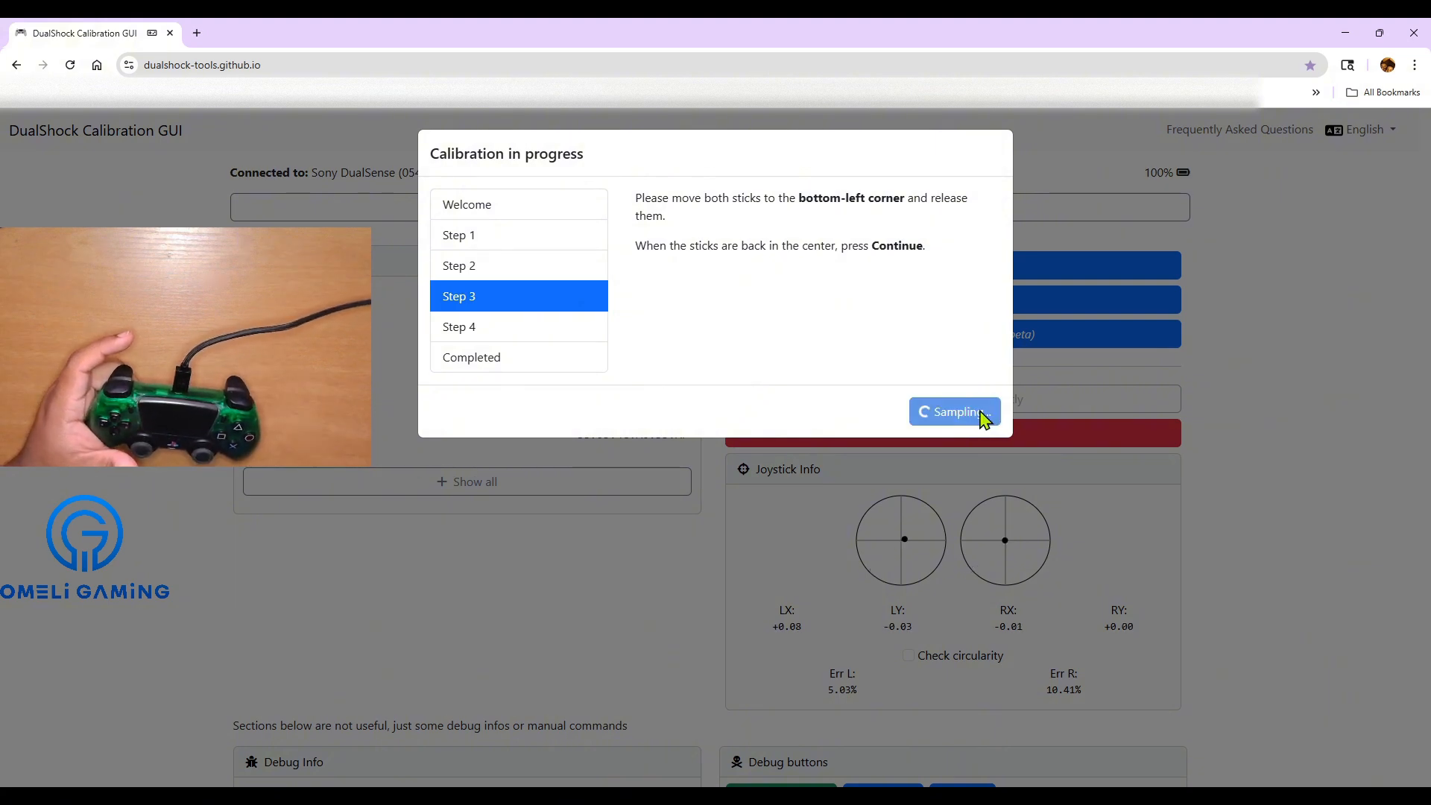
{"action": "left_click", "coordinate": [954, 412]}
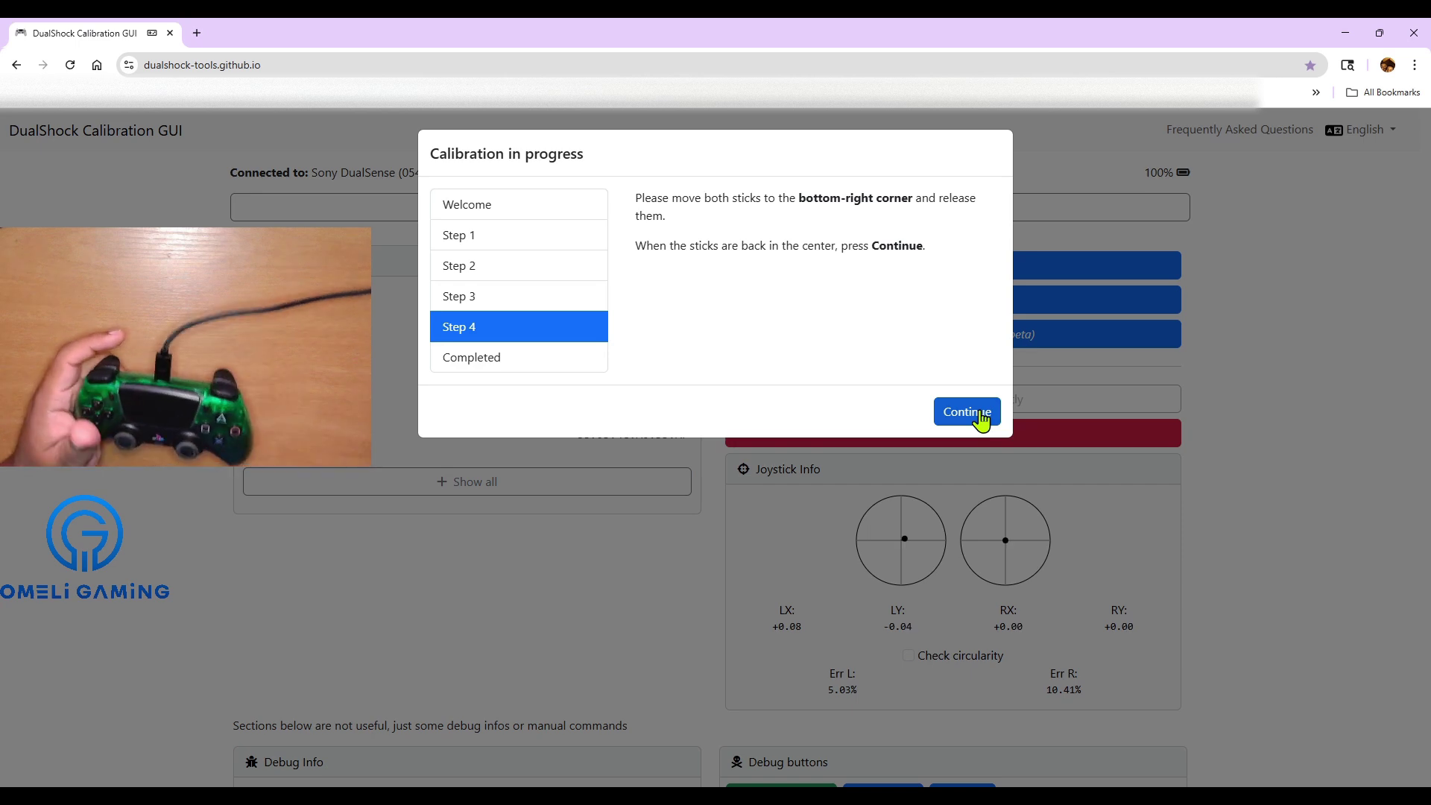
{"action": "left_click", "coordinate": [965, 411]}
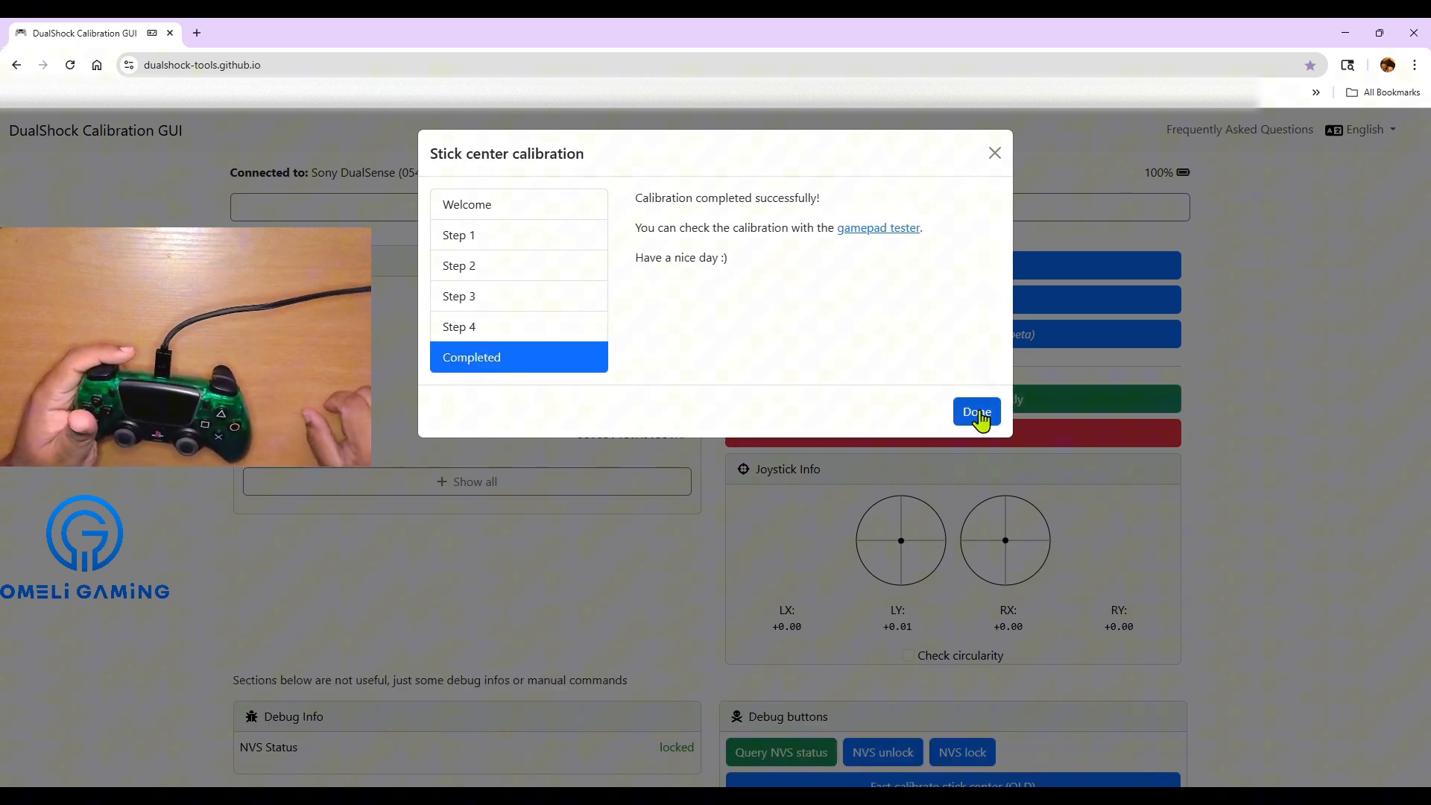
{"action": "left_click", "coordinate": [976, 411]}
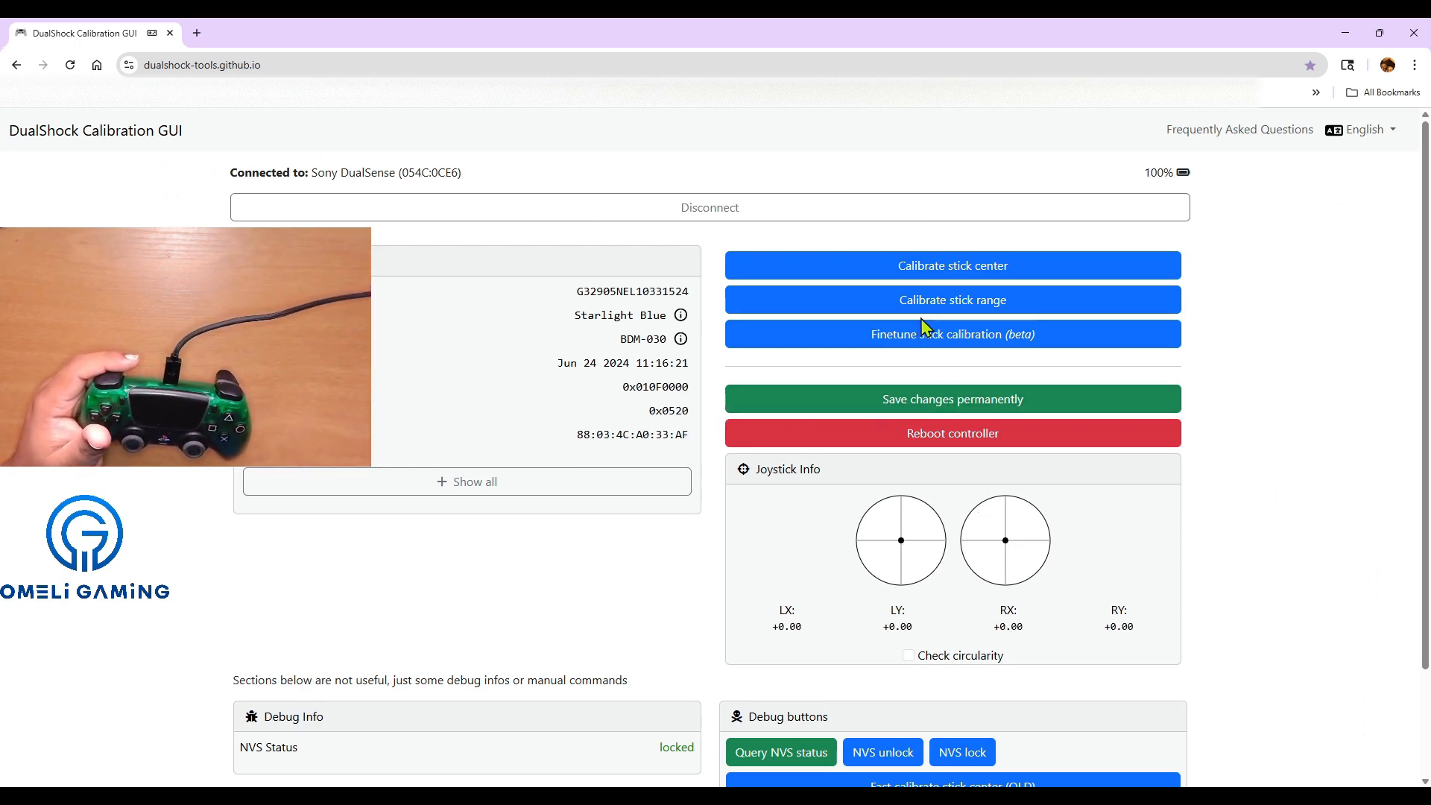
Enable Check circularity and calibrate both sticks' full range, ending at 0.00% error.
{"action": "left_click", "coordinate": [908, 655]}
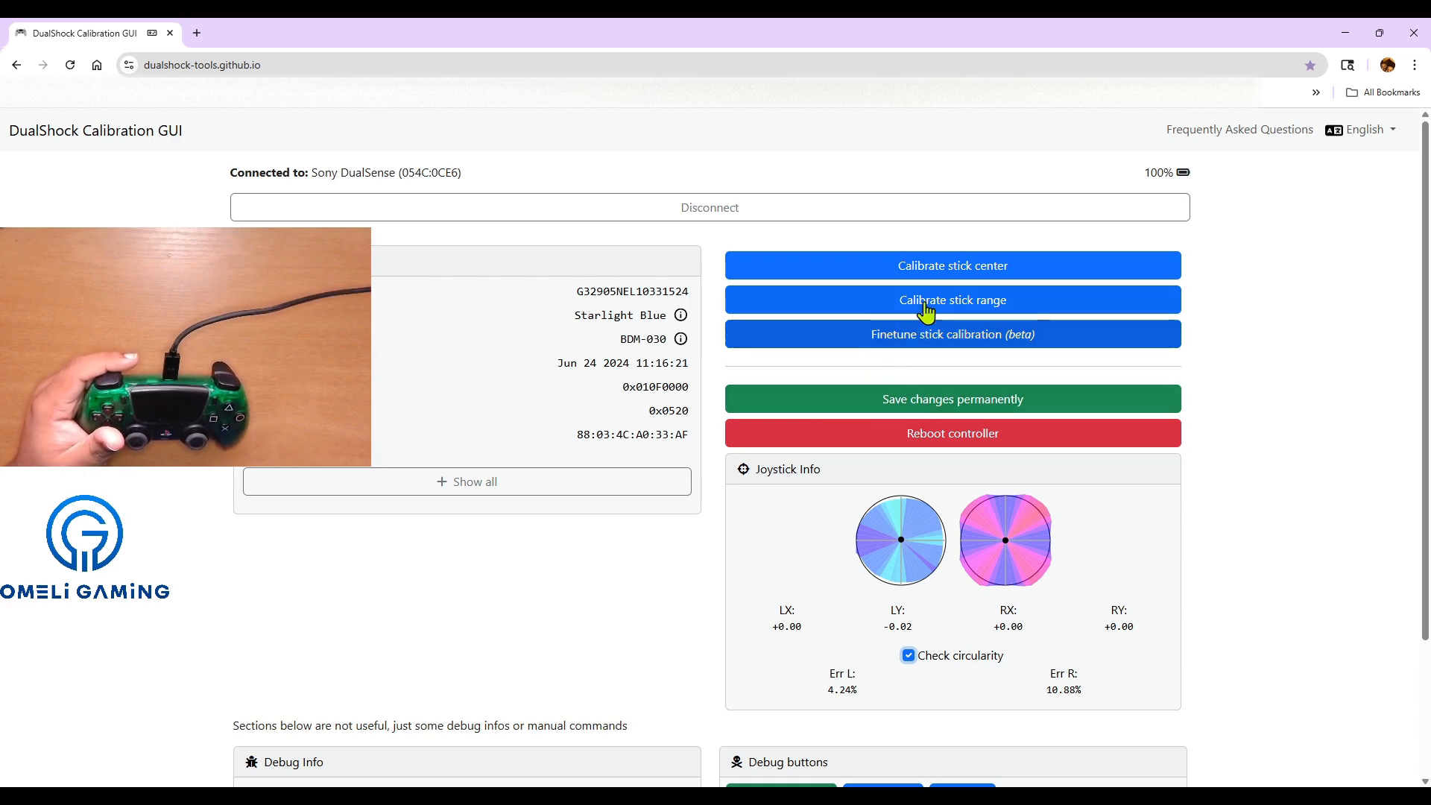
{"action": "left_click", "coordinate": [952, 300]}
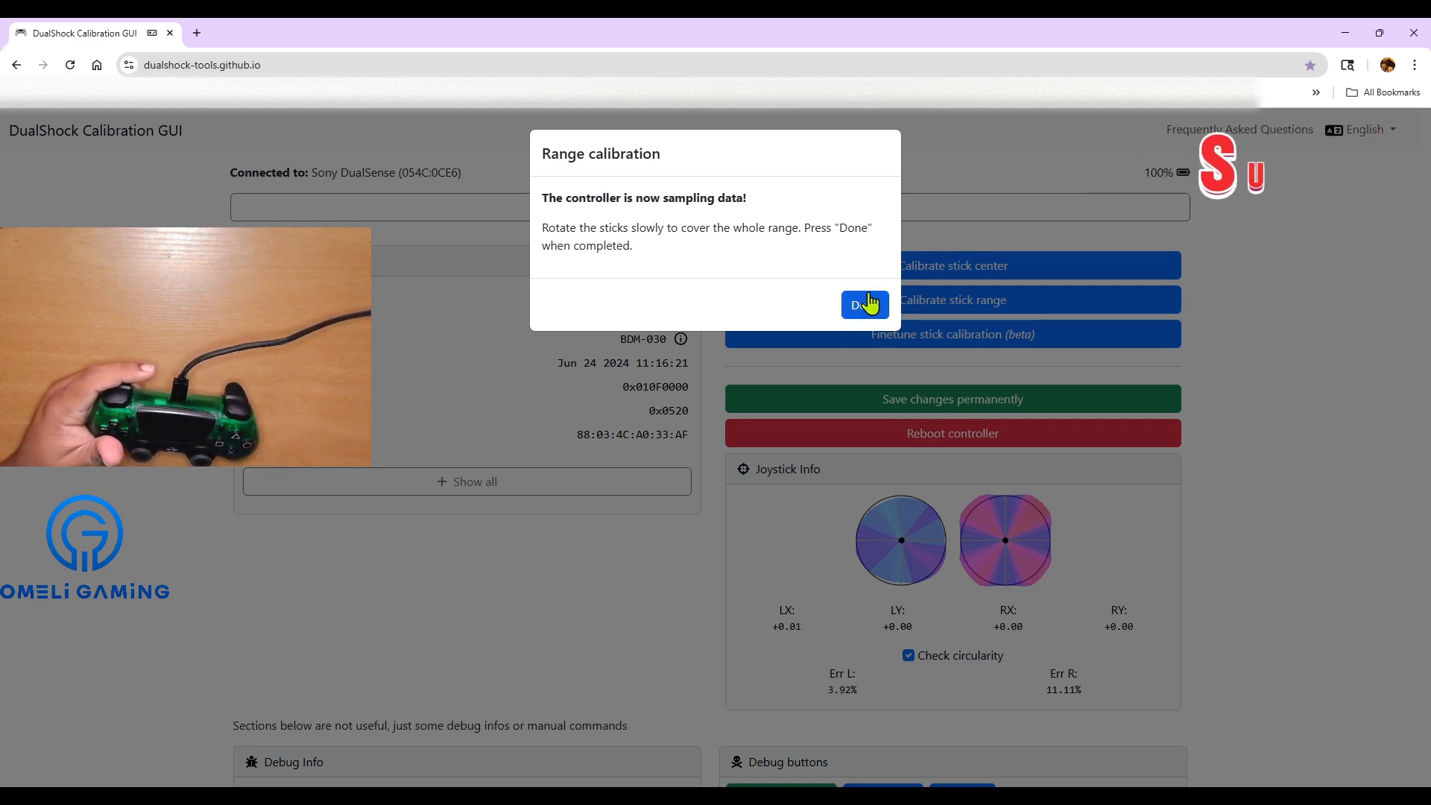
{"action": "left_click", "coordinate": [864, 304]}
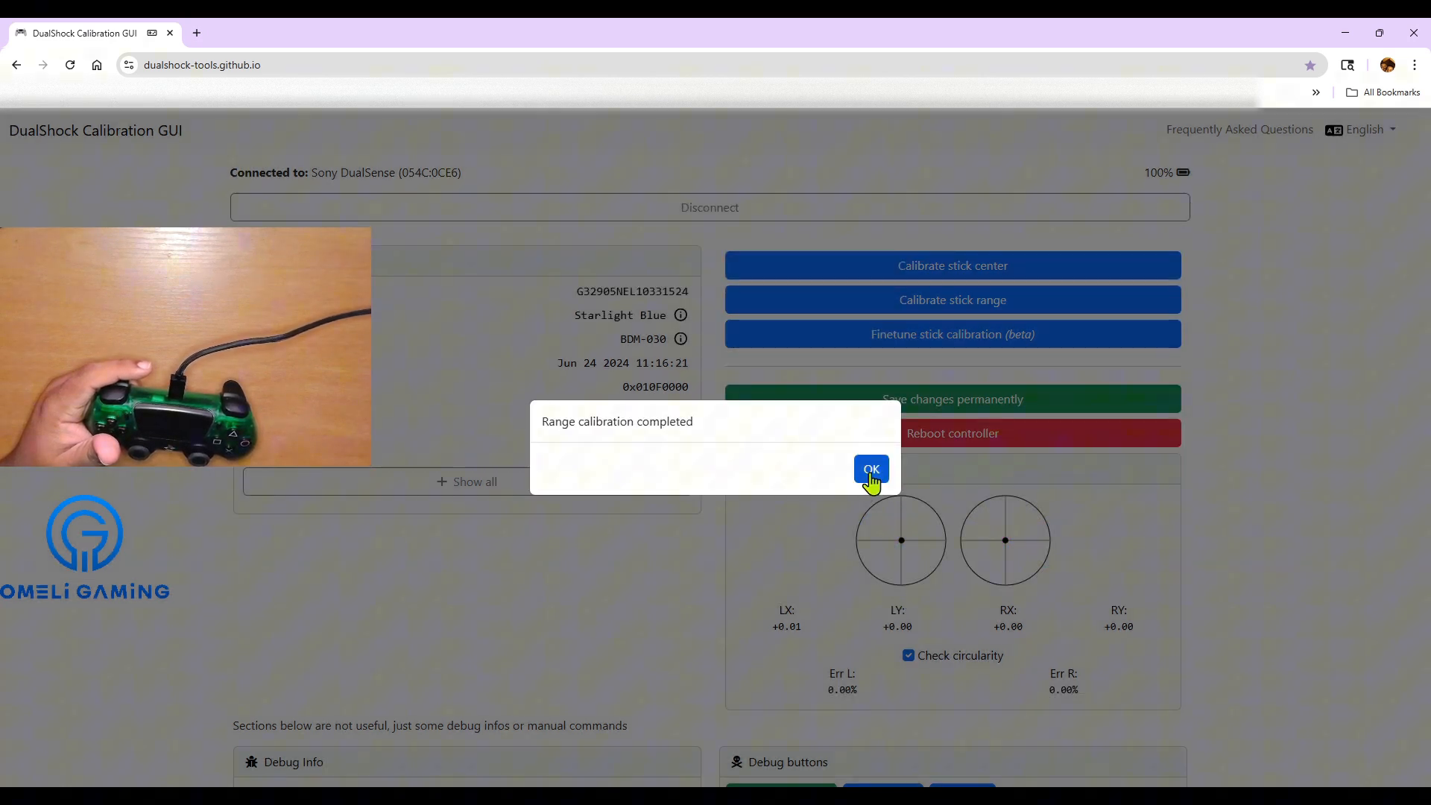
Dismiss the completion notice and re-measure circularity at 3.67% left, 4.36% right.
{"action": "left_click", "coordinate": [871, 468]}
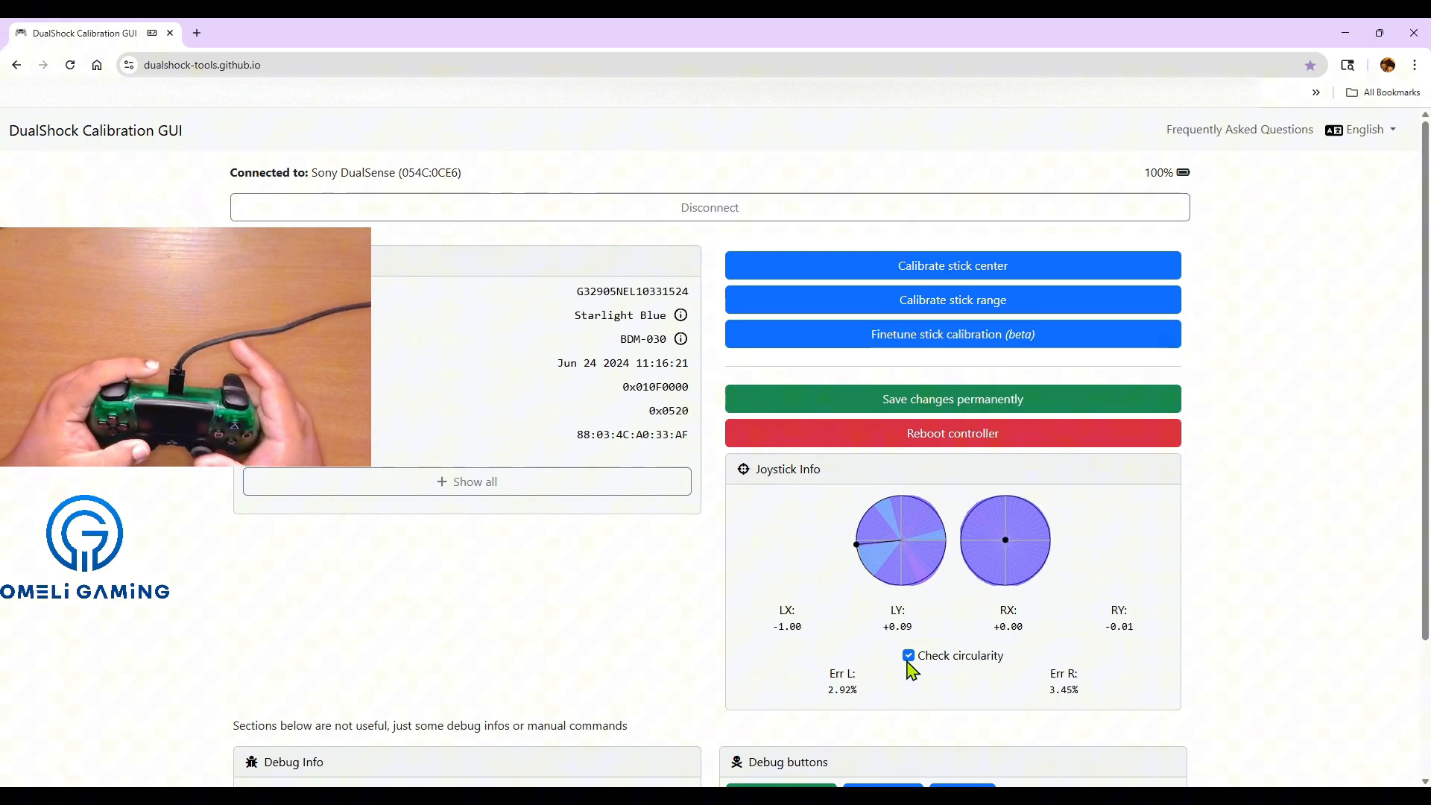
{"action": "mouse_move", "coordinate": [836, 649]}
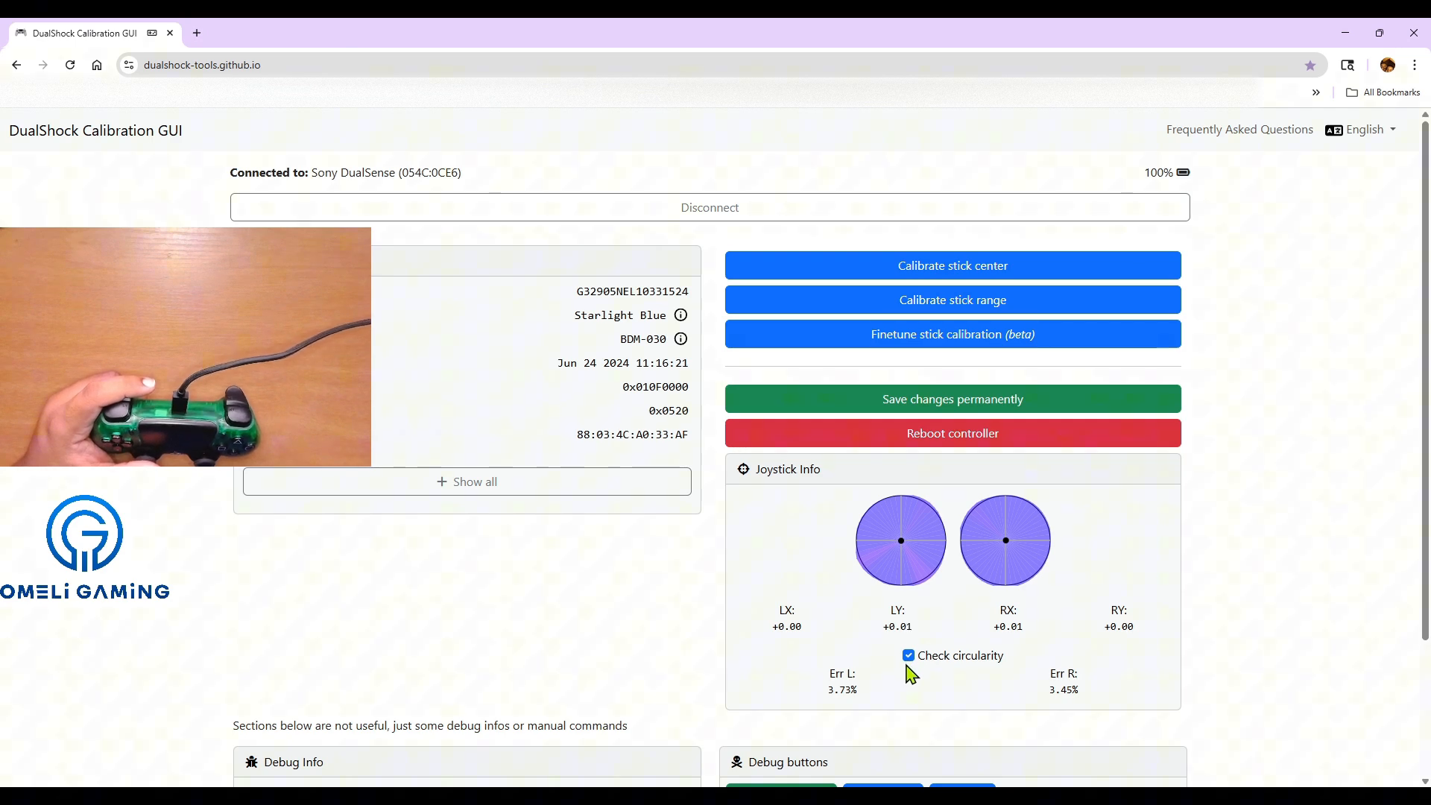
{"action": "left_click", "coordinate": [906, 655]}
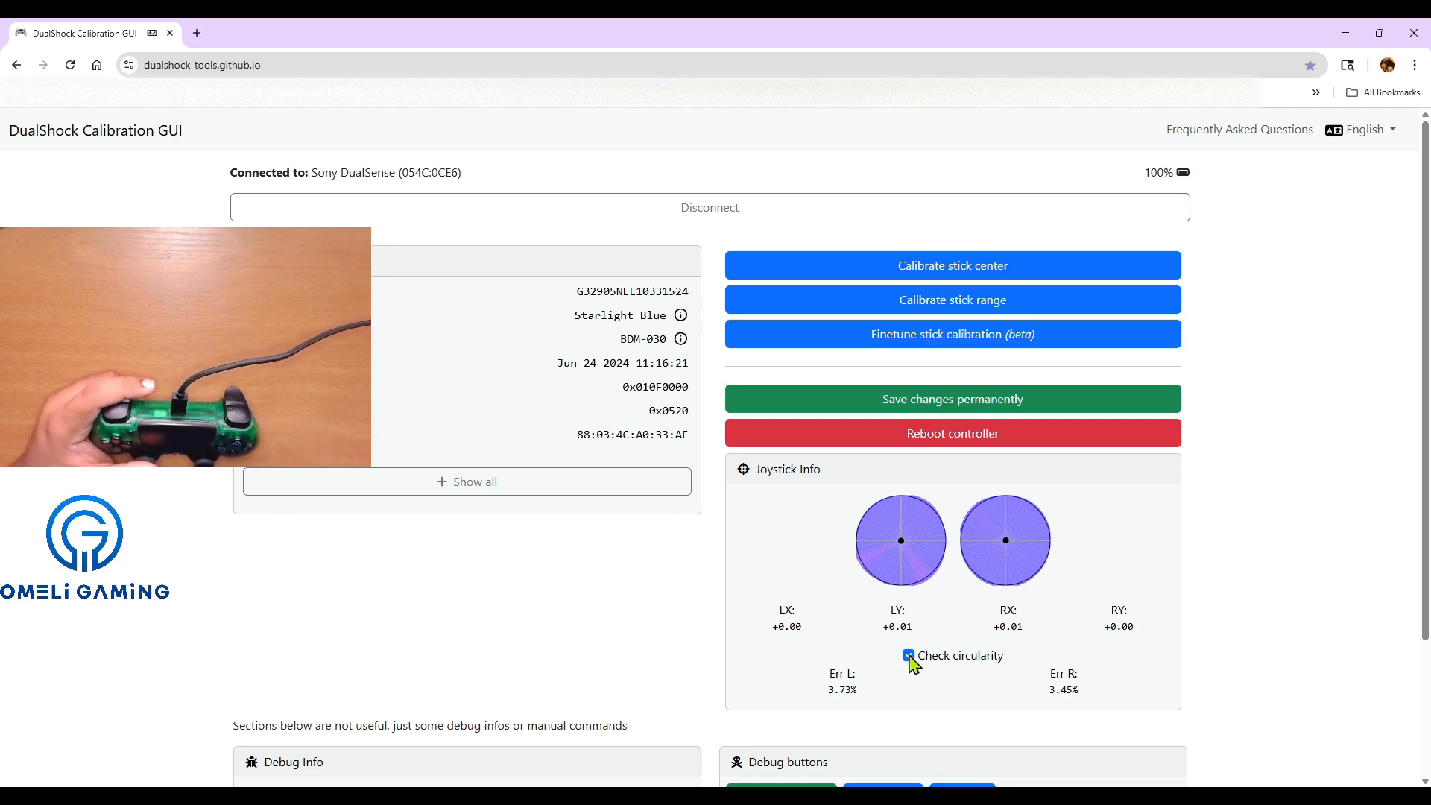
{"action": "left_click", "coordinate": [909, 655]}
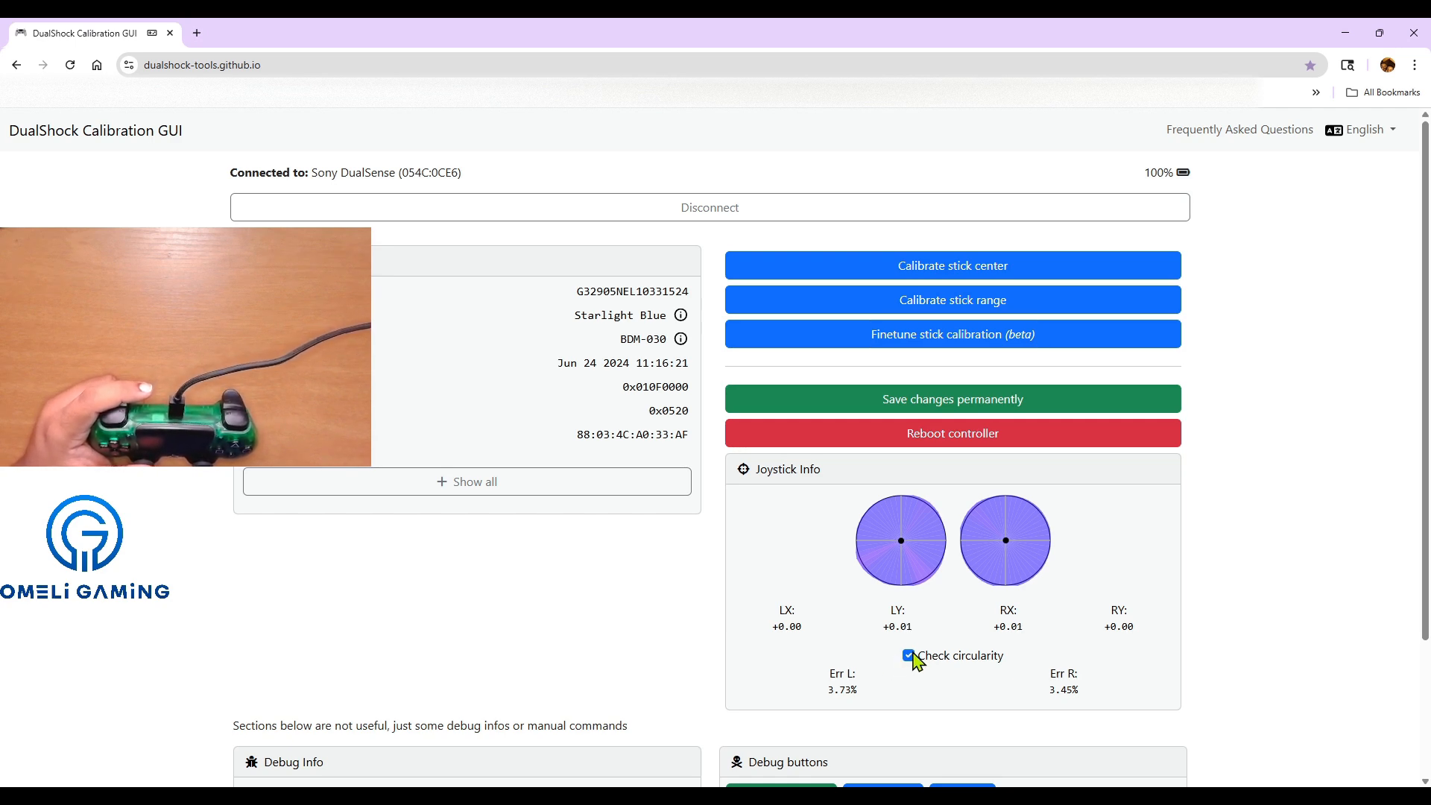
{"action": "left_click", "coordinate": [909, 656]}
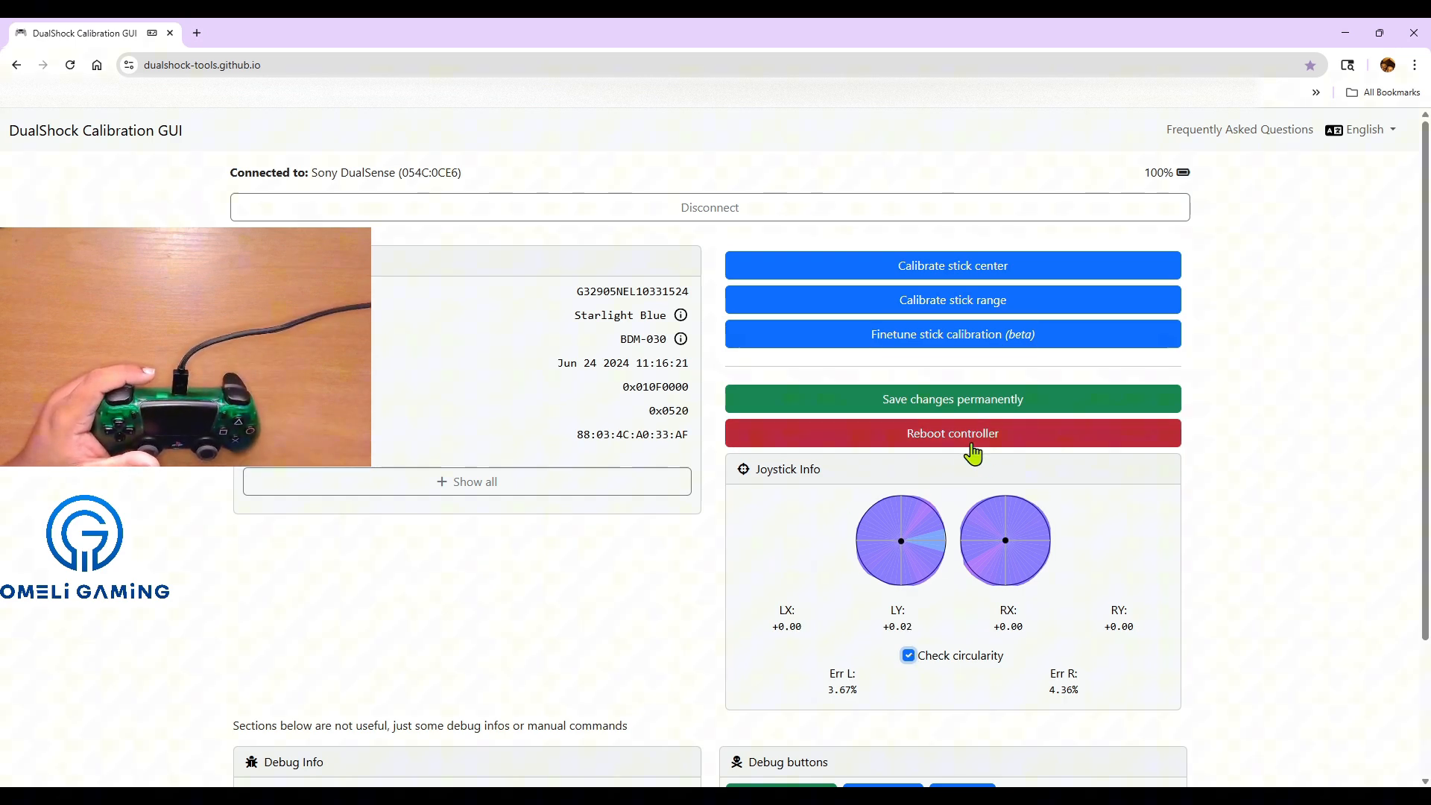
Reboot and reconnect the controller, then remeasure circularity at 6.34% left, 9.77% right.
{"action": "left_click", "coordinate": [969, 450]}
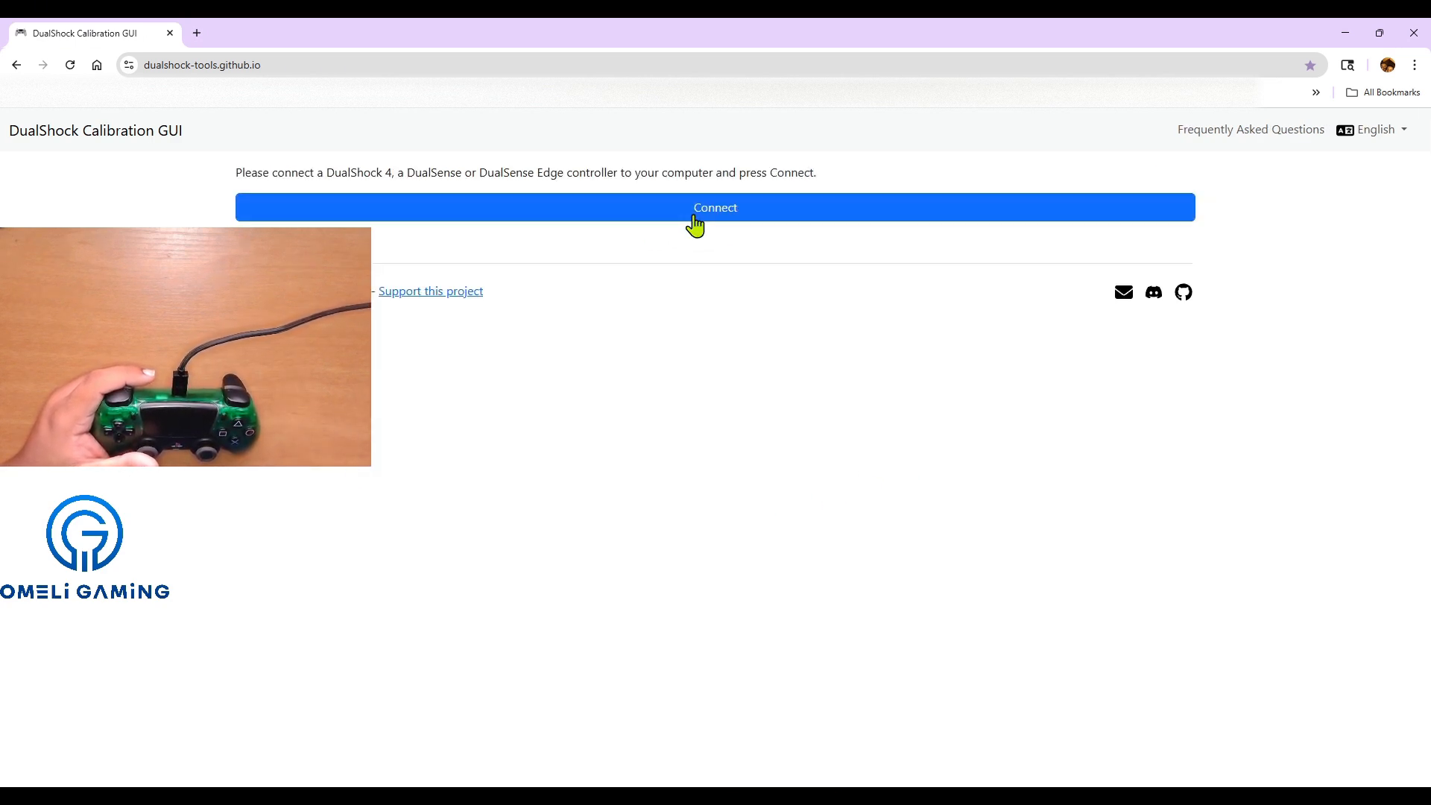
{"action": "left_click", "coordinate": [715, 208]}
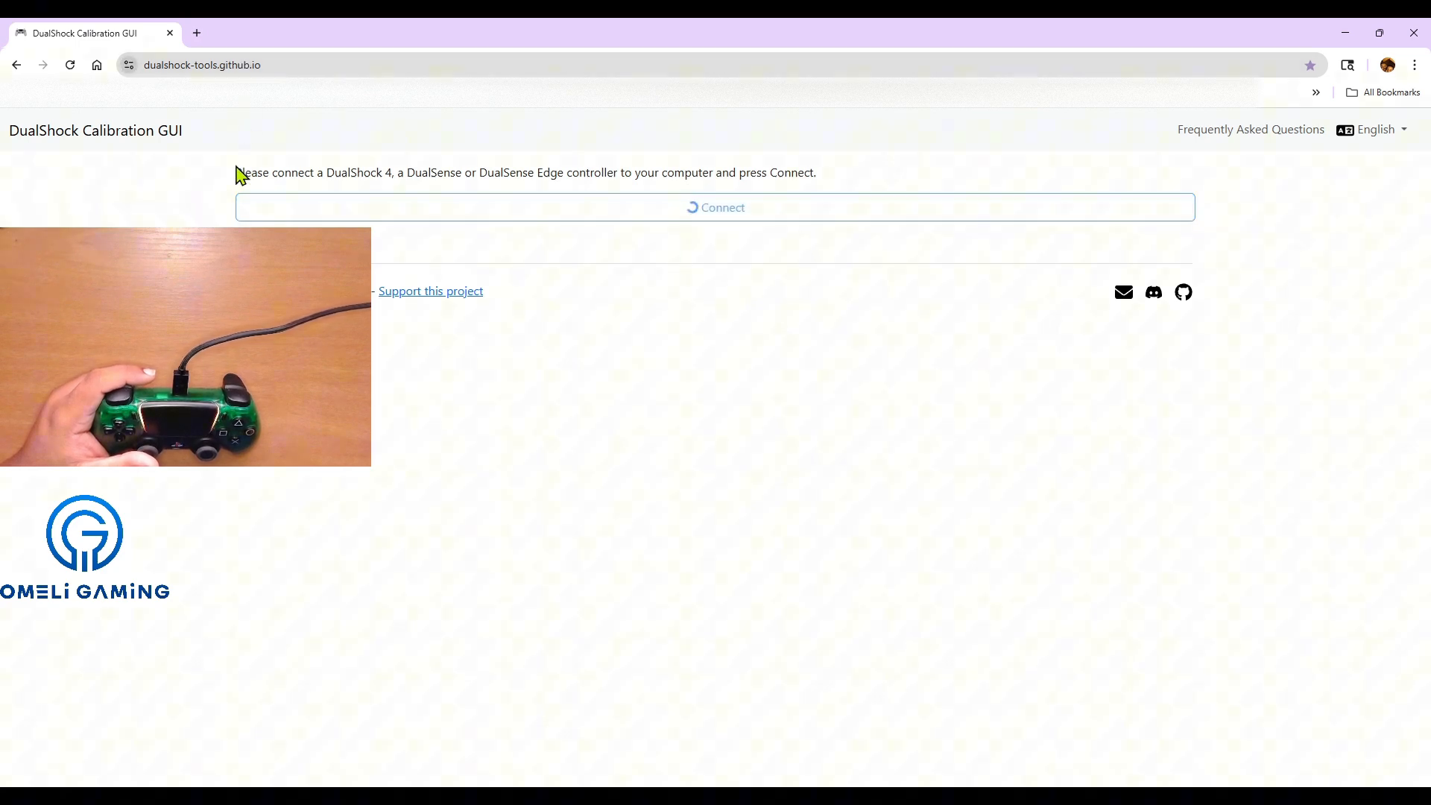
{"action": "left_click", "coordinate": [716, 207]}
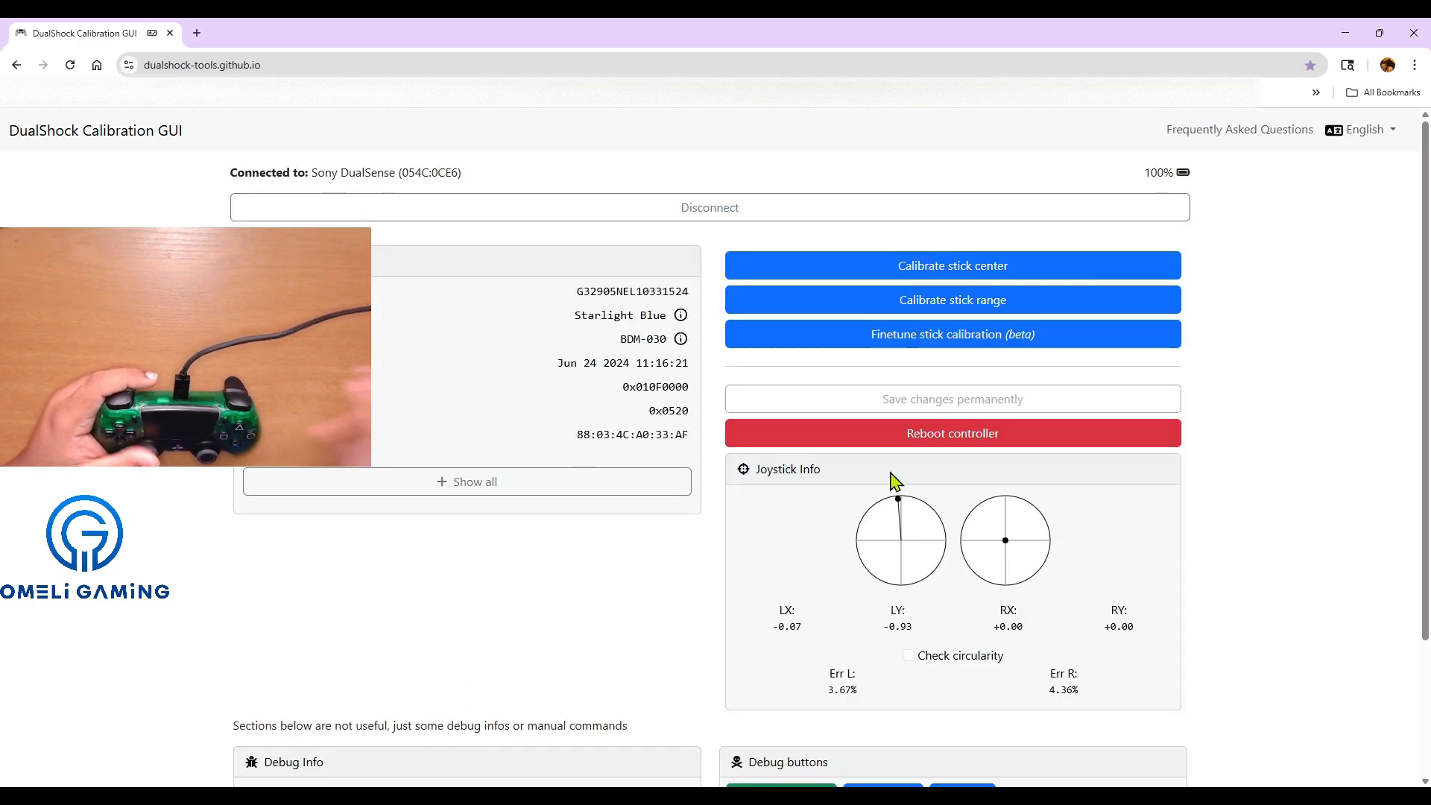
{"action": "left_click", "coordinate": [909, 655]}
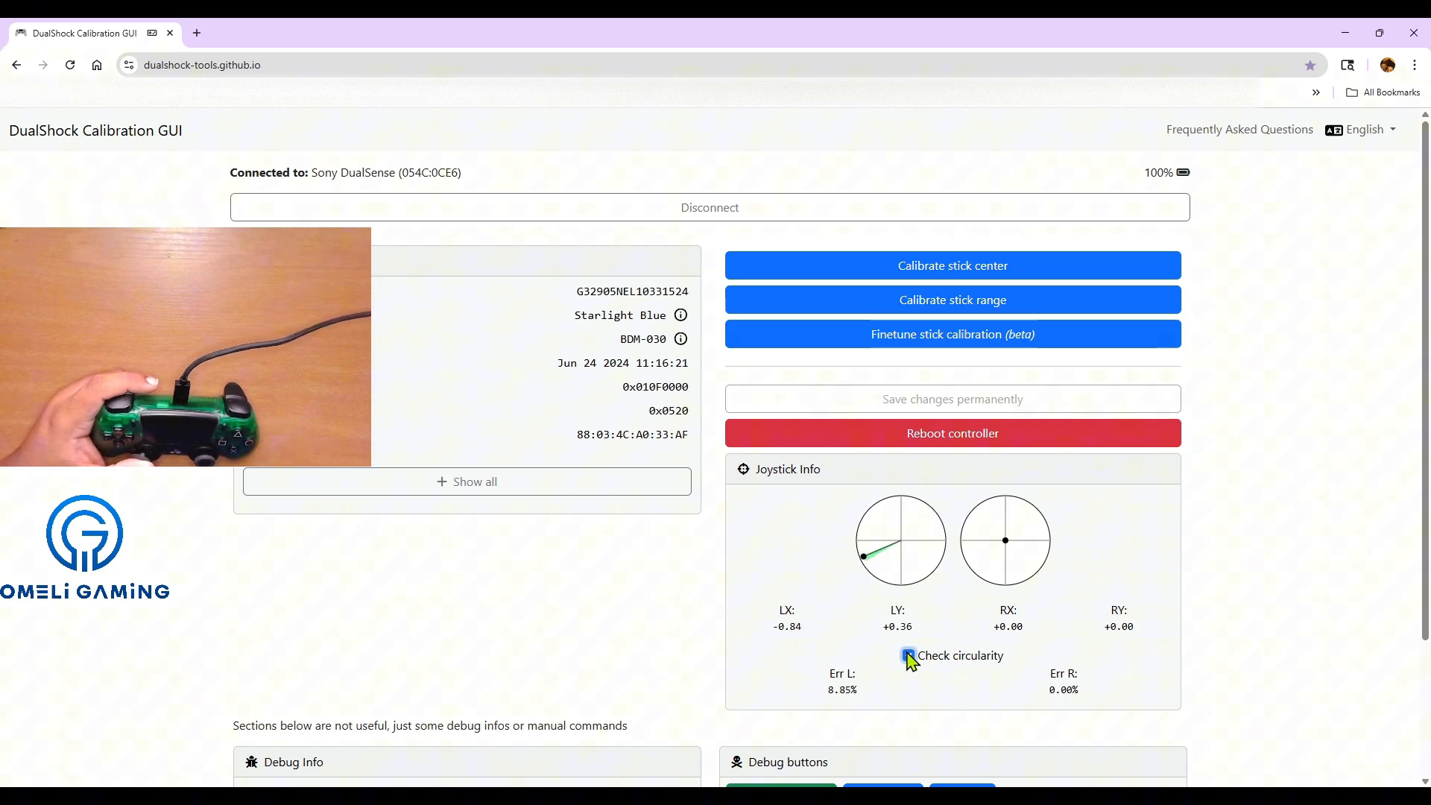
{"action": "left_click", "coordinate": [909, 656]}
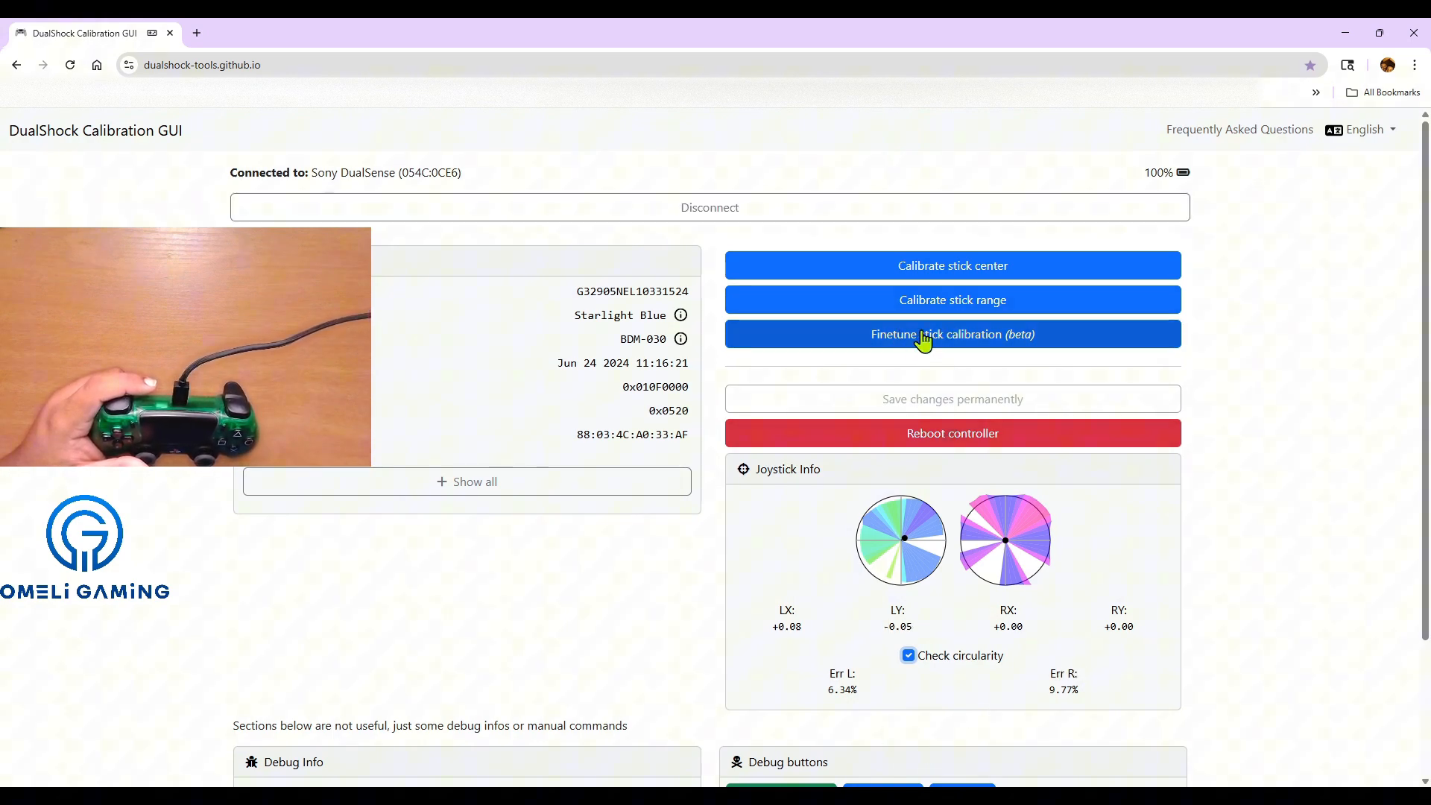
Finetune the left stick centre to 2045/2018 so LY rests at 0.00.
{"action": "left_click", "coordinate": [952, 334]}
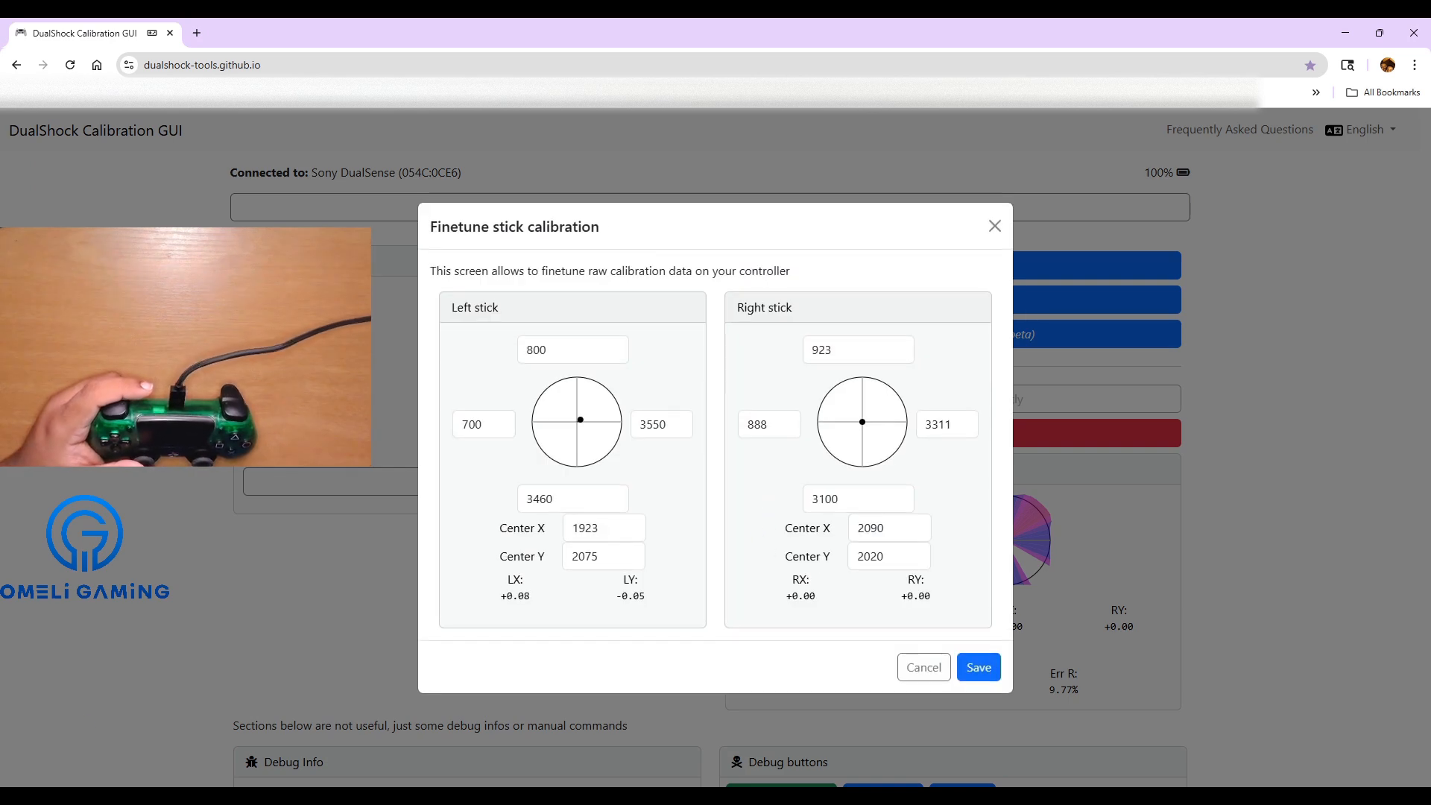
{"action": "left_click", "coordinate": [598, 527]}
{"action": "type", "text": "2043"}
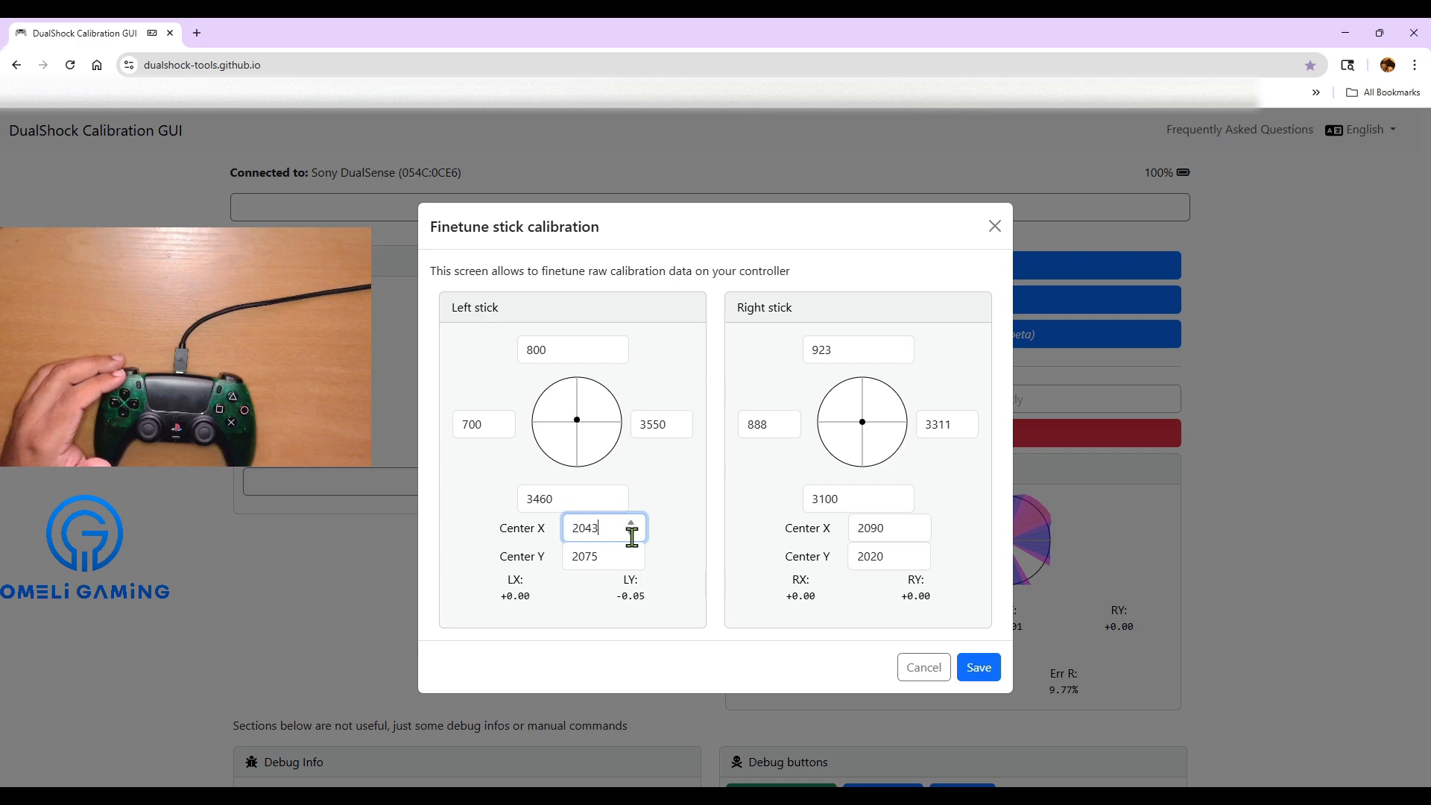
{"action": "left_click", "coordinate": [631, 523]}
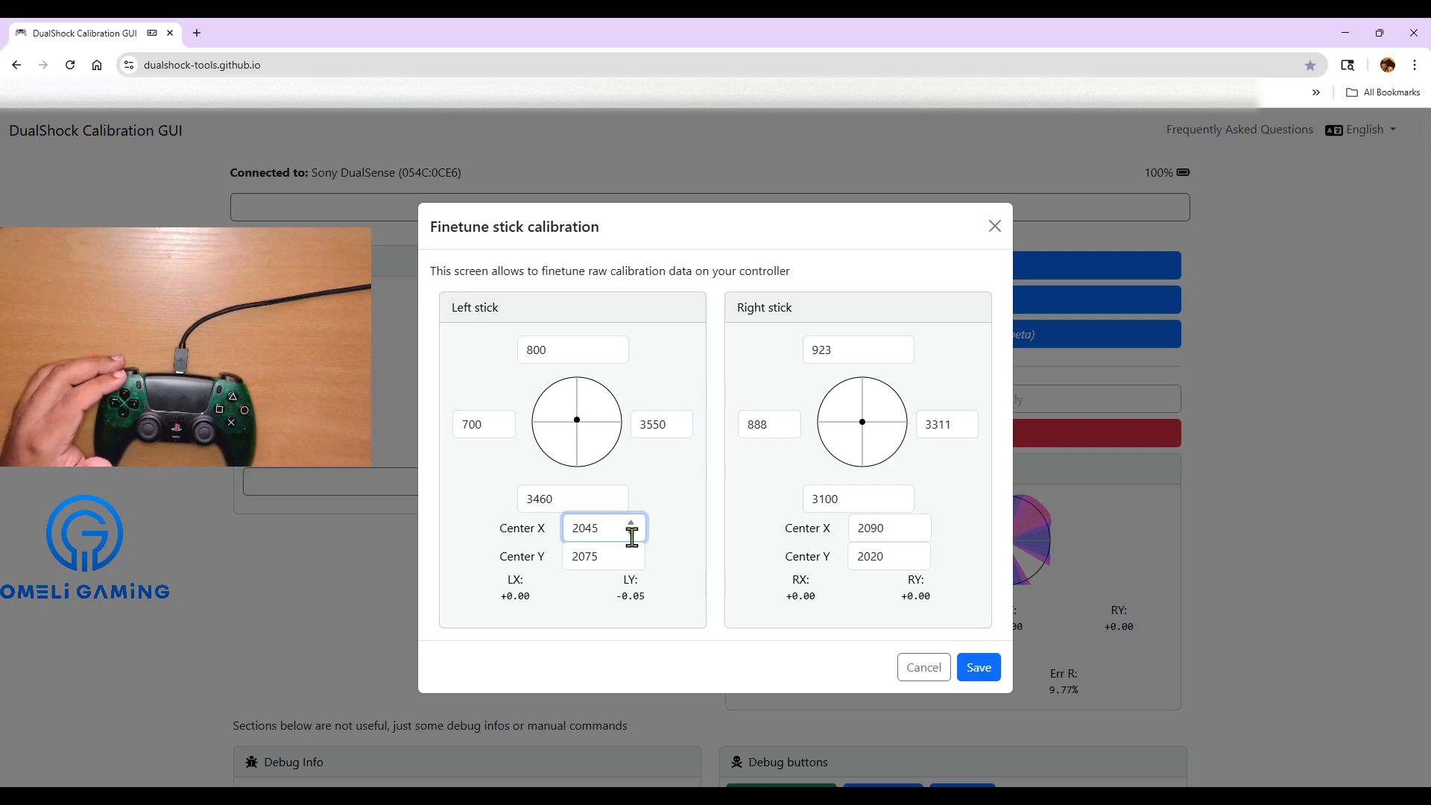
{"action": "left_click", "coordinate": [602, 556]}
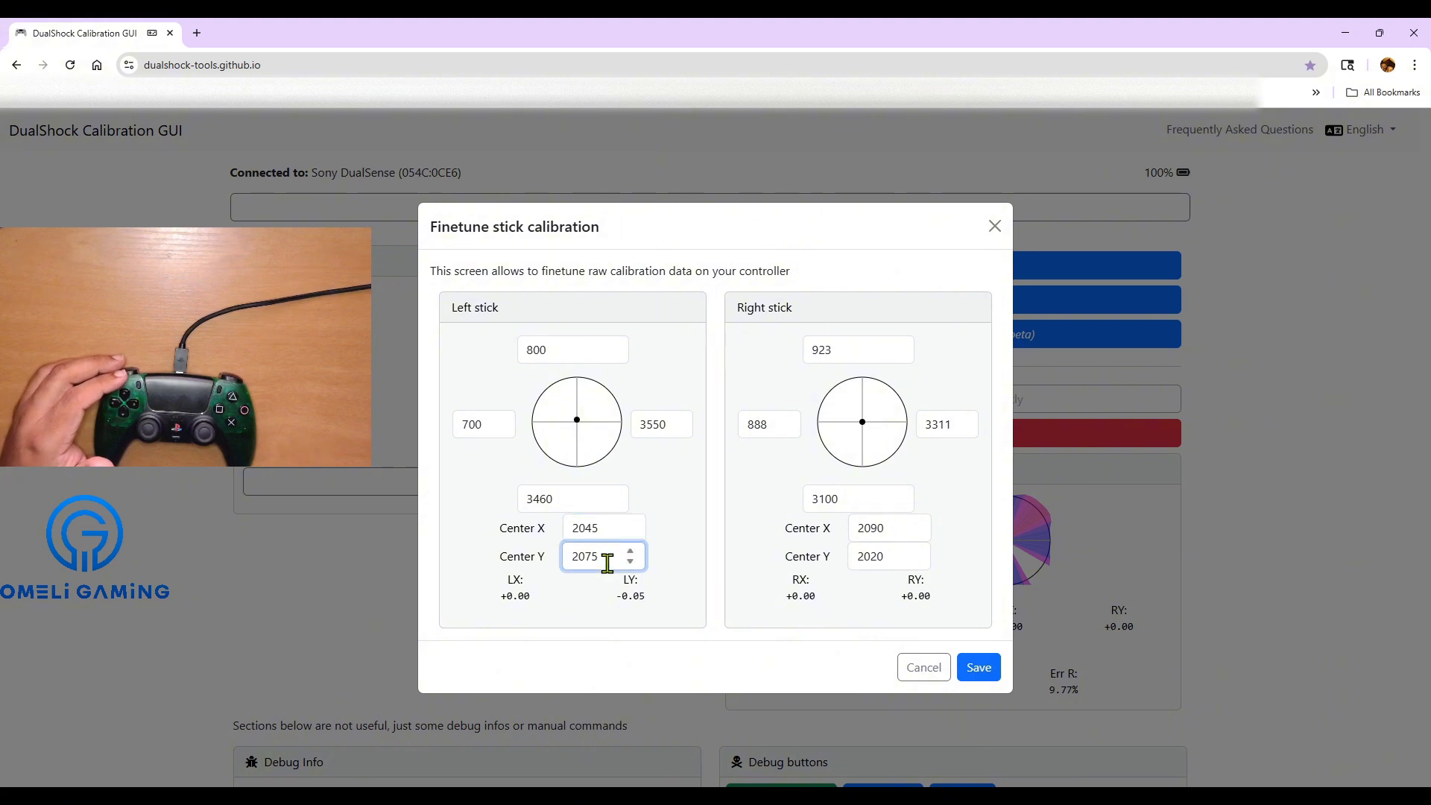
{"action": "left_click", "coordinate": [632, 563]}
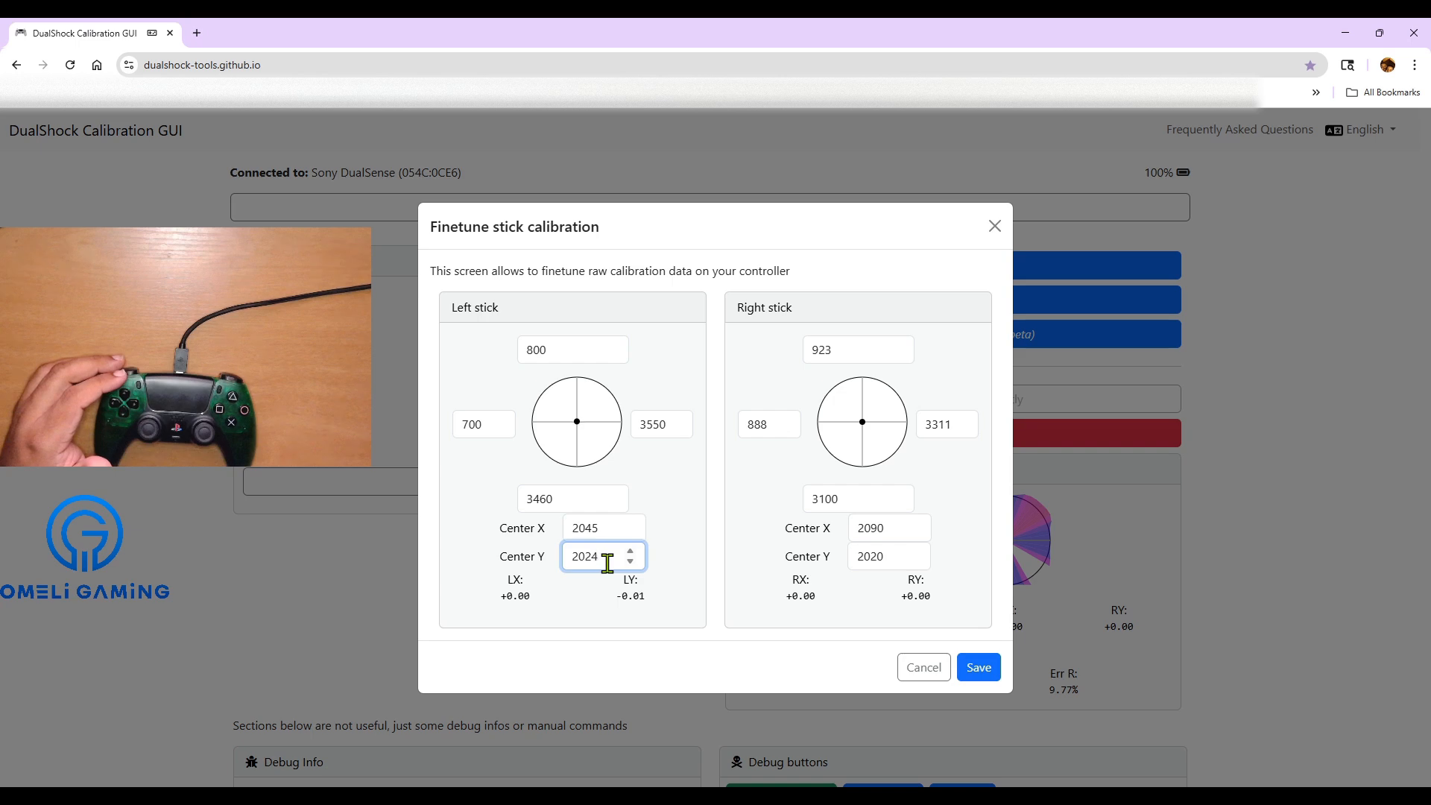
{"action": "left_click", "coordinate": [630, 560]}
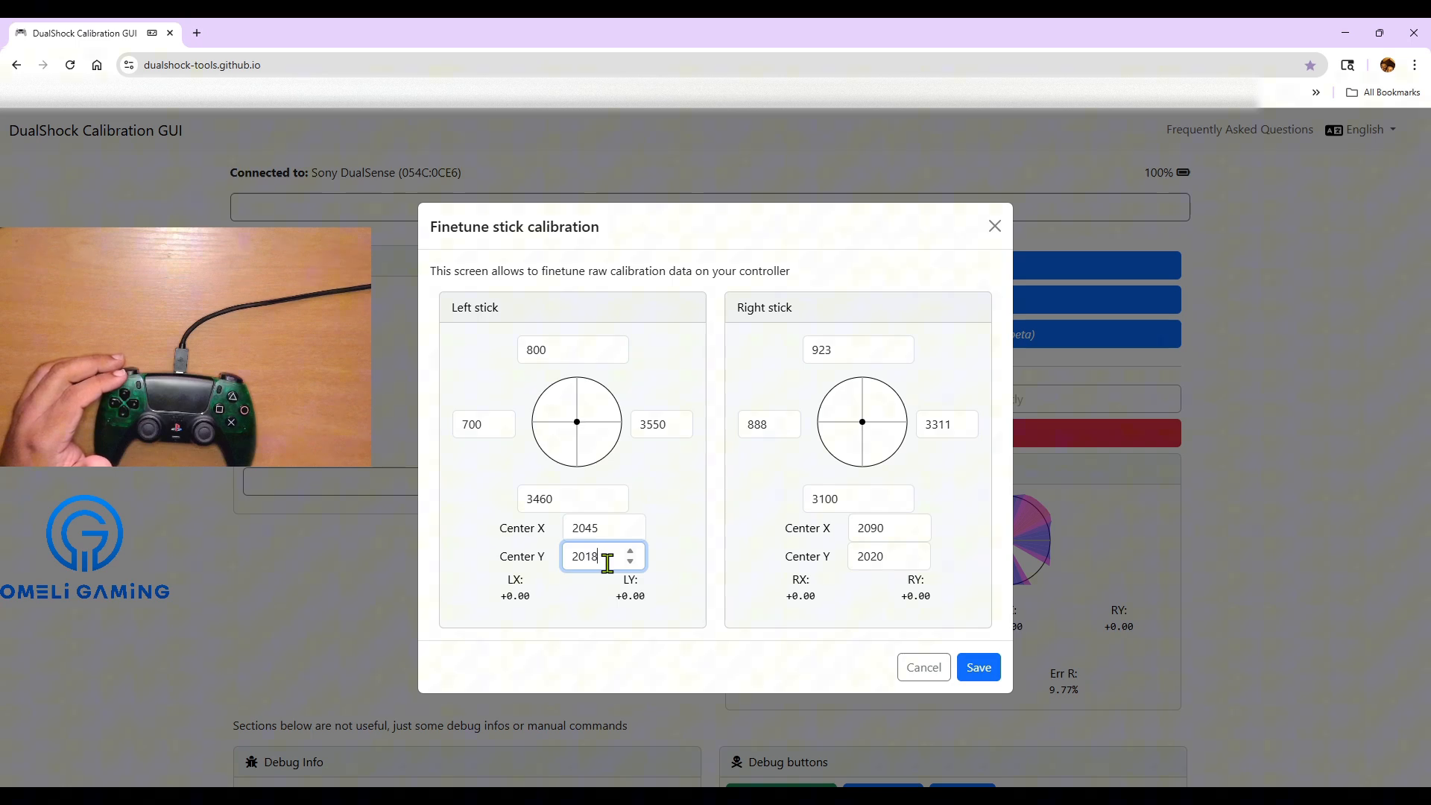
{"action": "left_click", "coordinate": [632, 563]}
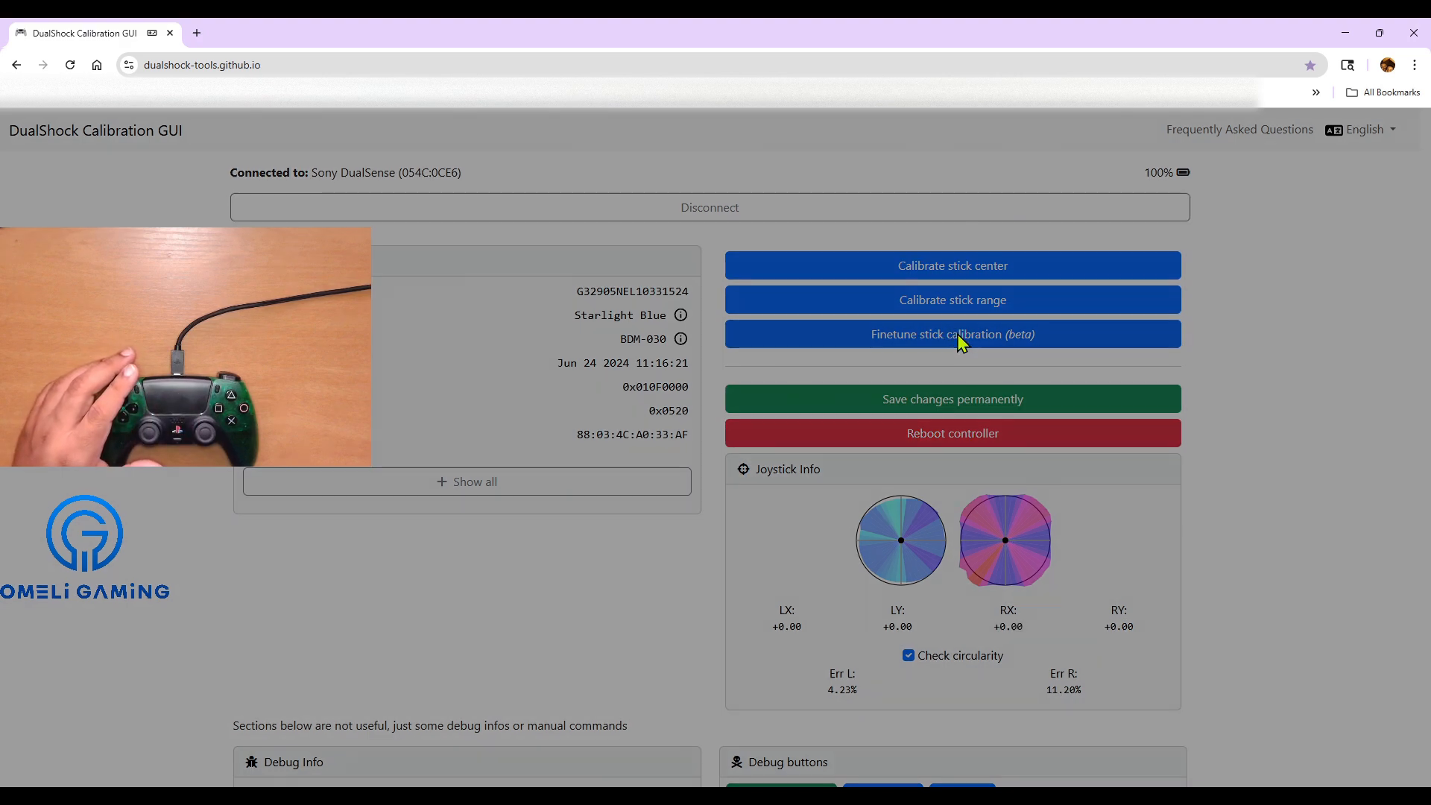
Finetune the left stick range, raising its left edge to 750 and top edge to 889.
{"action": "left_click", "coordinate": [952, 334]}
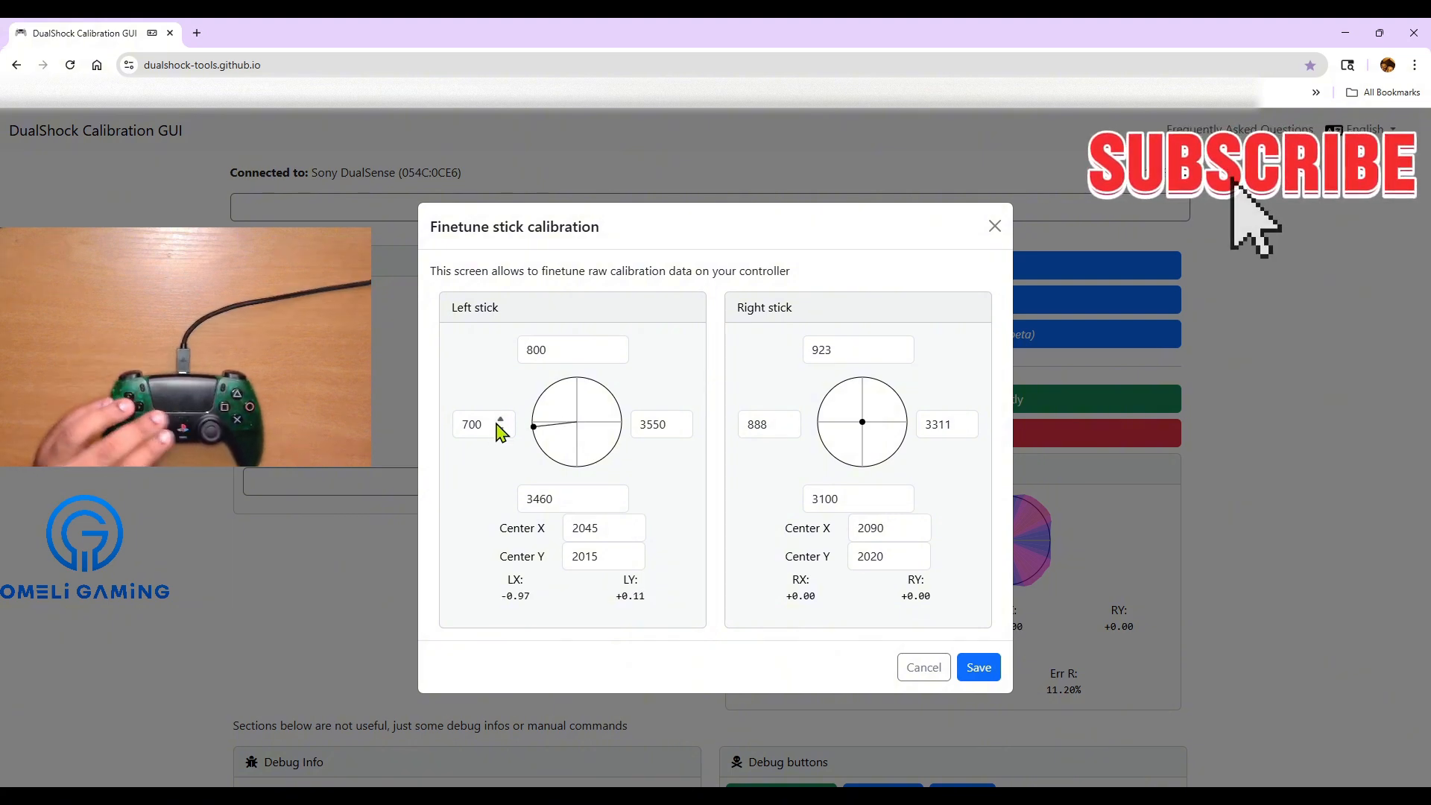
{"action": "left_click", "coordinate": [477, 423]}
{"action": "type", "text": "750"}
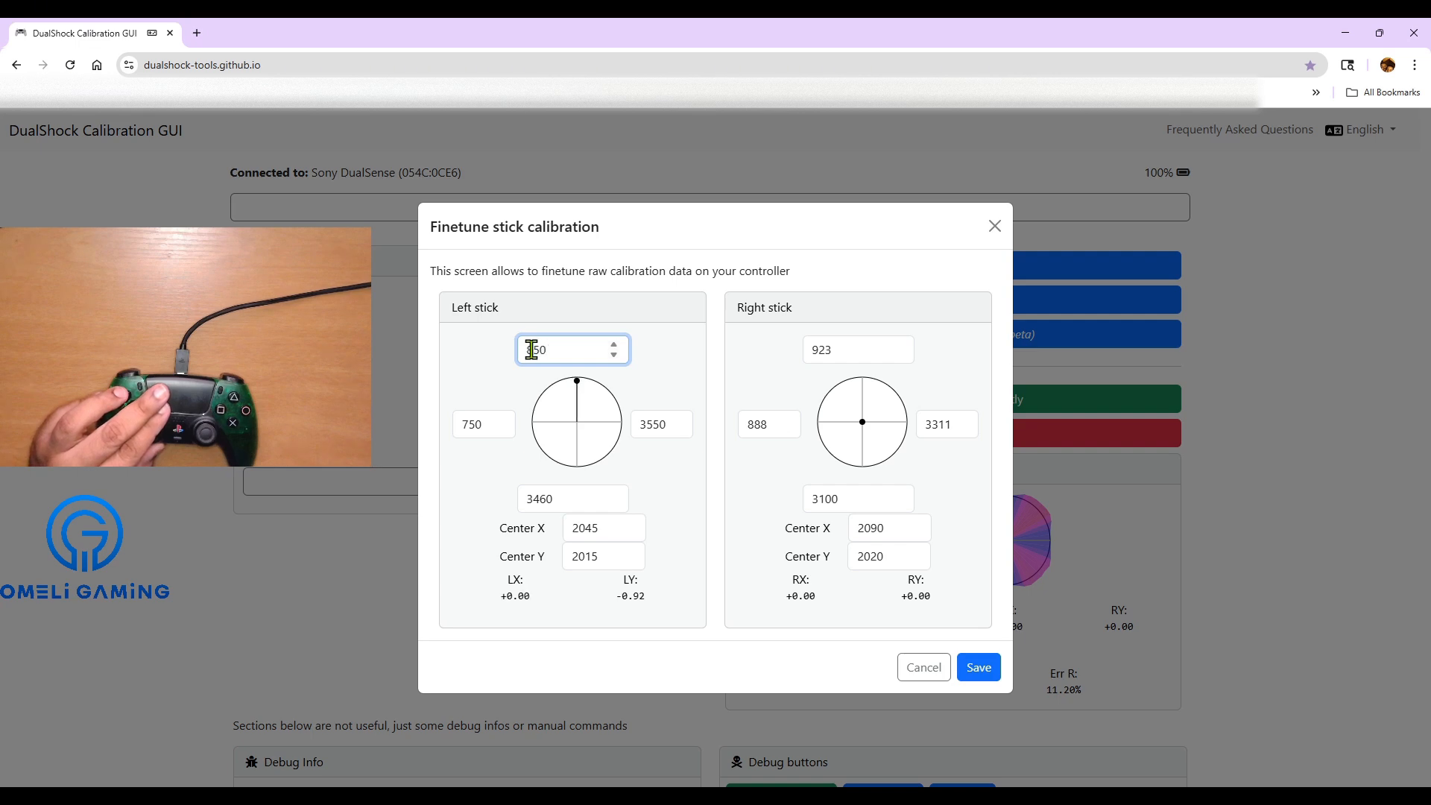
{"action": "type", "text": "850"}
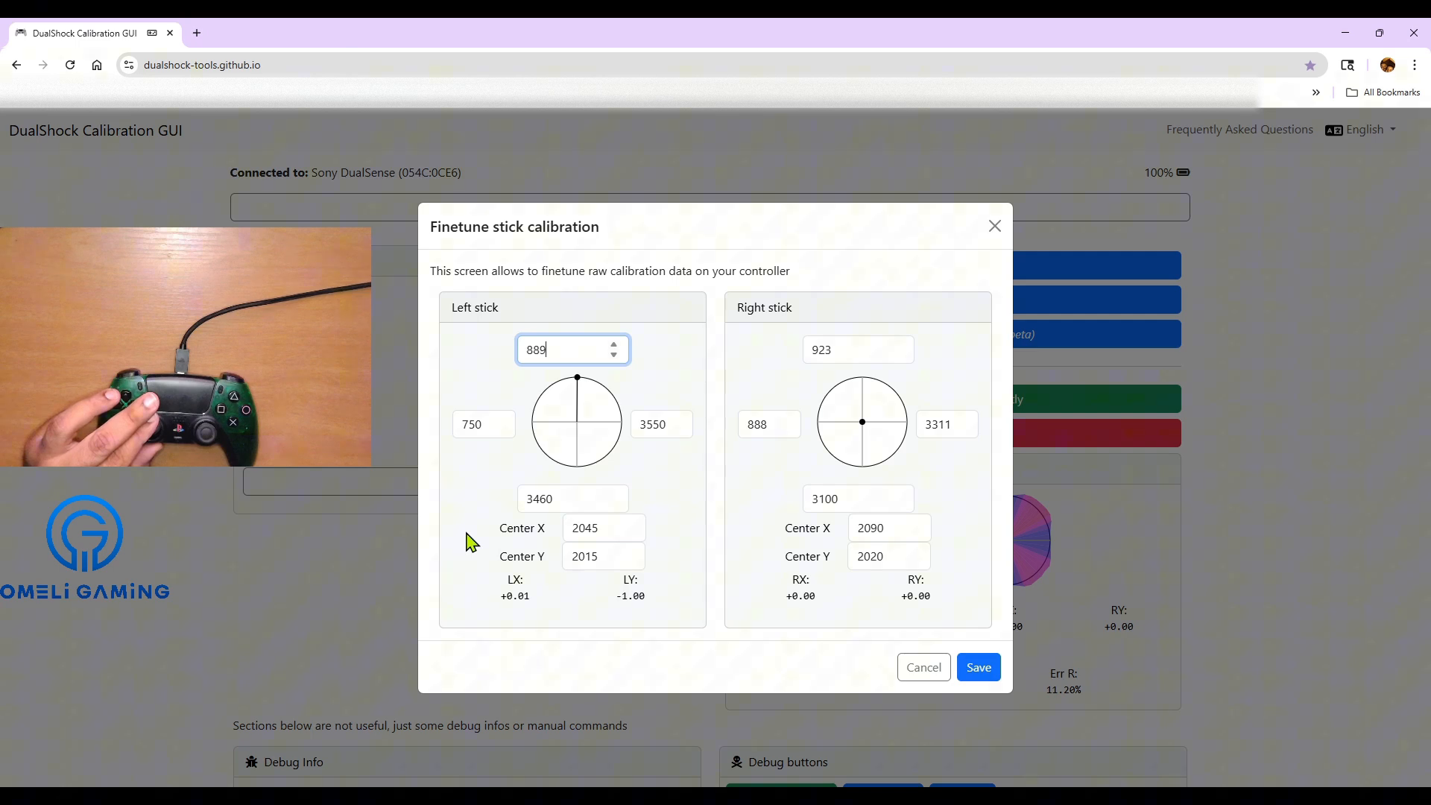
{"action": "left_click", "coordinate": [614, 343]}
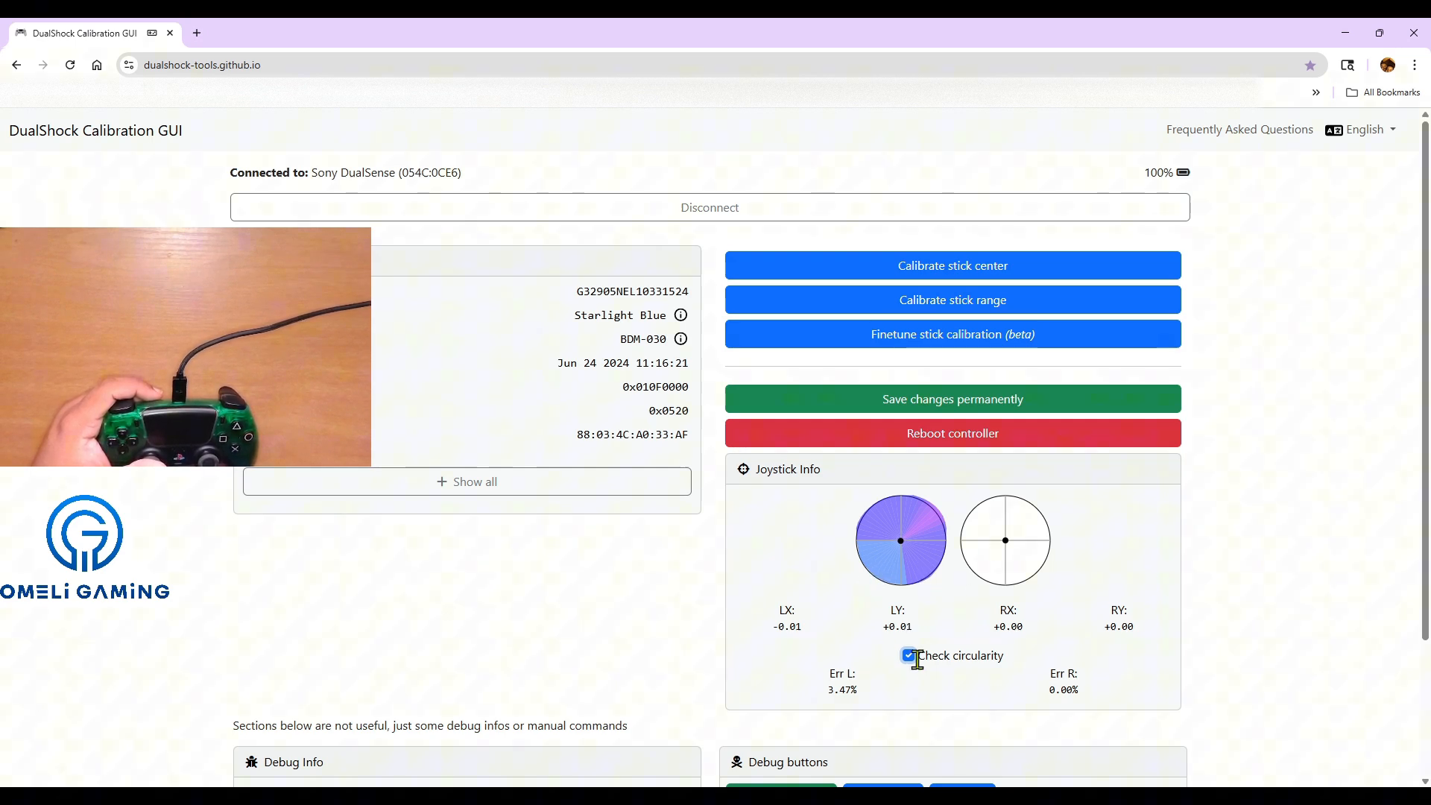
Retune the left stick range to 895, 815, 3490 and 3380 and save, reaching 3.30% left error.
{"action": "left_click", "coordinate": [909, 655]}
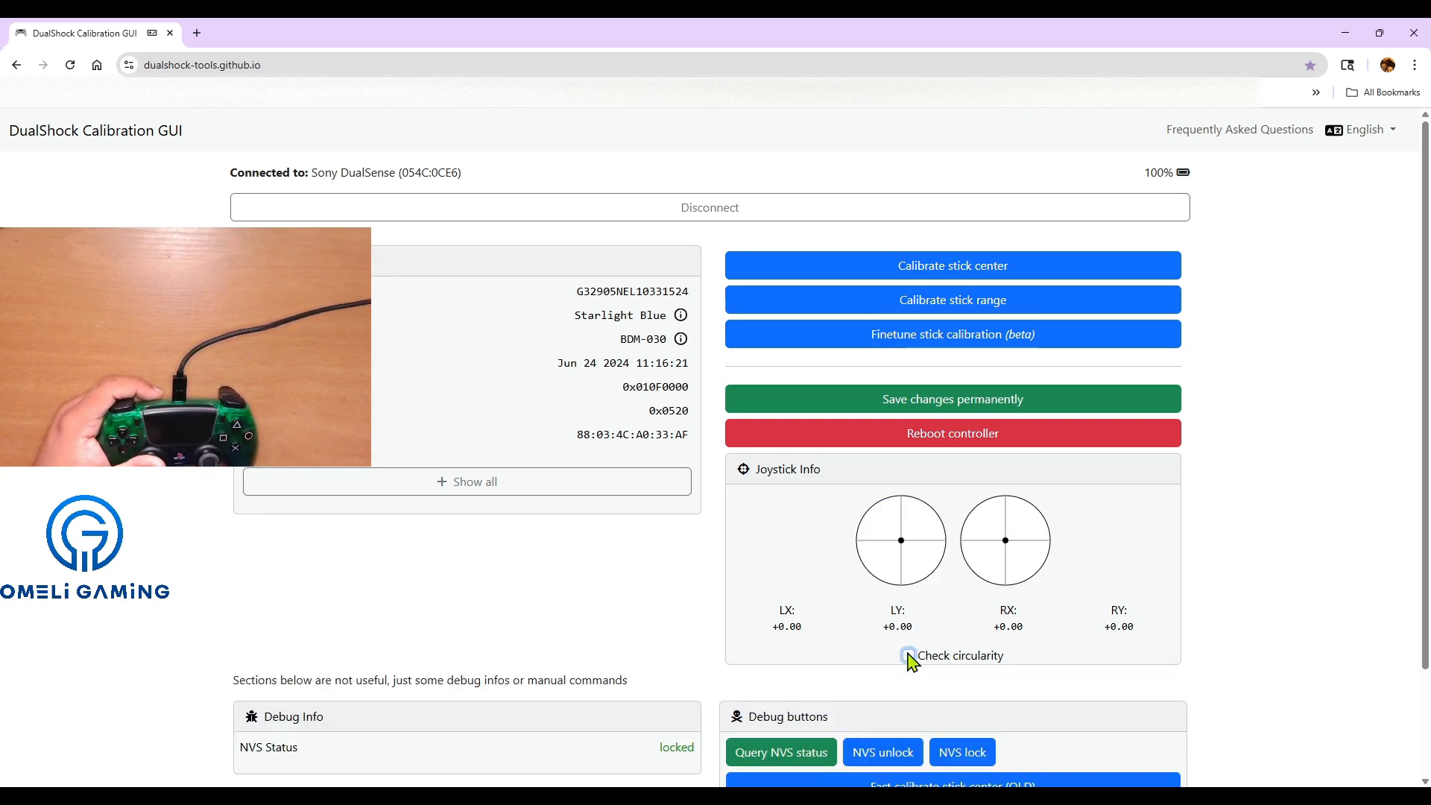
{"action": "left_click", "coordinate": [909, 656]}
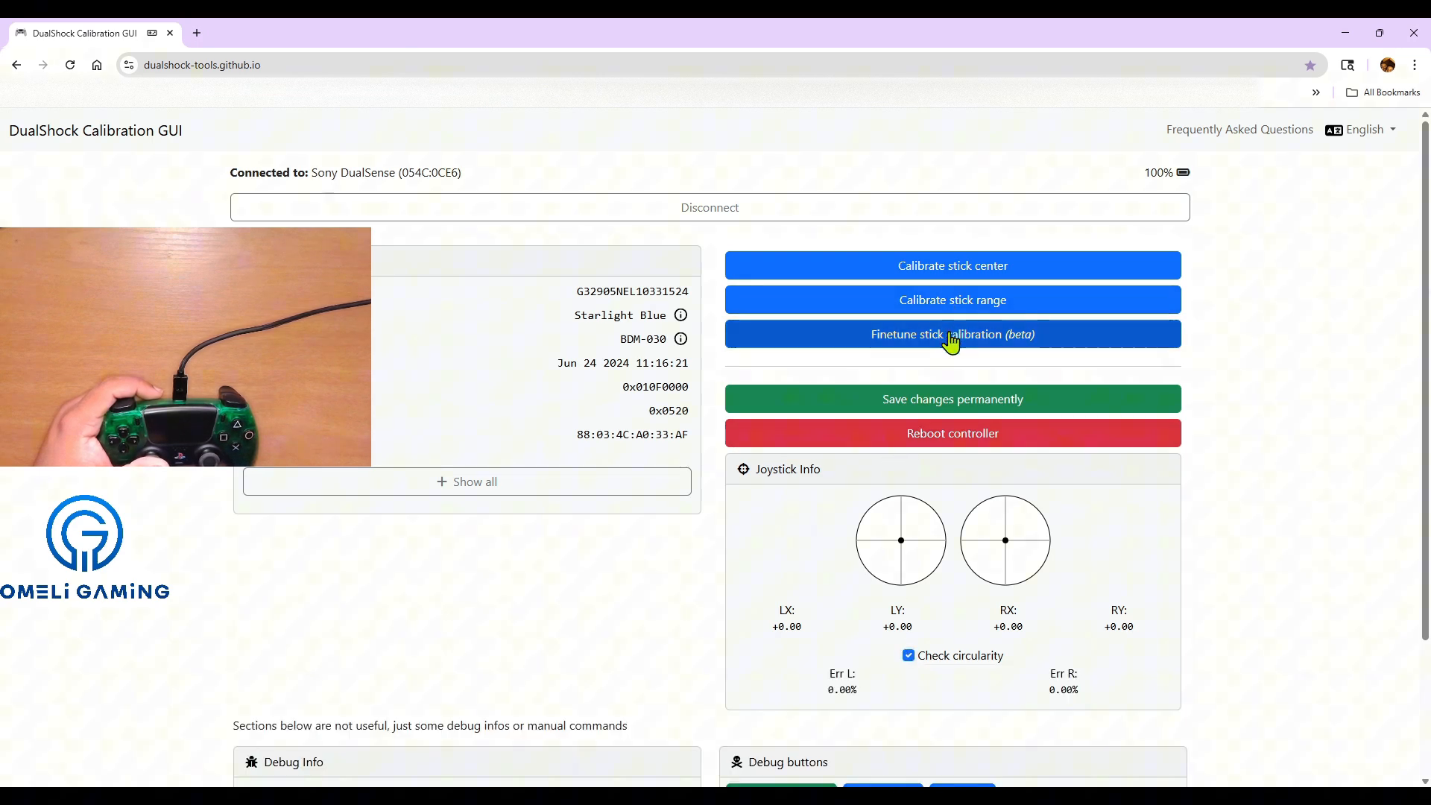
{"action": "left_click", "coordinate": [950, 333]}
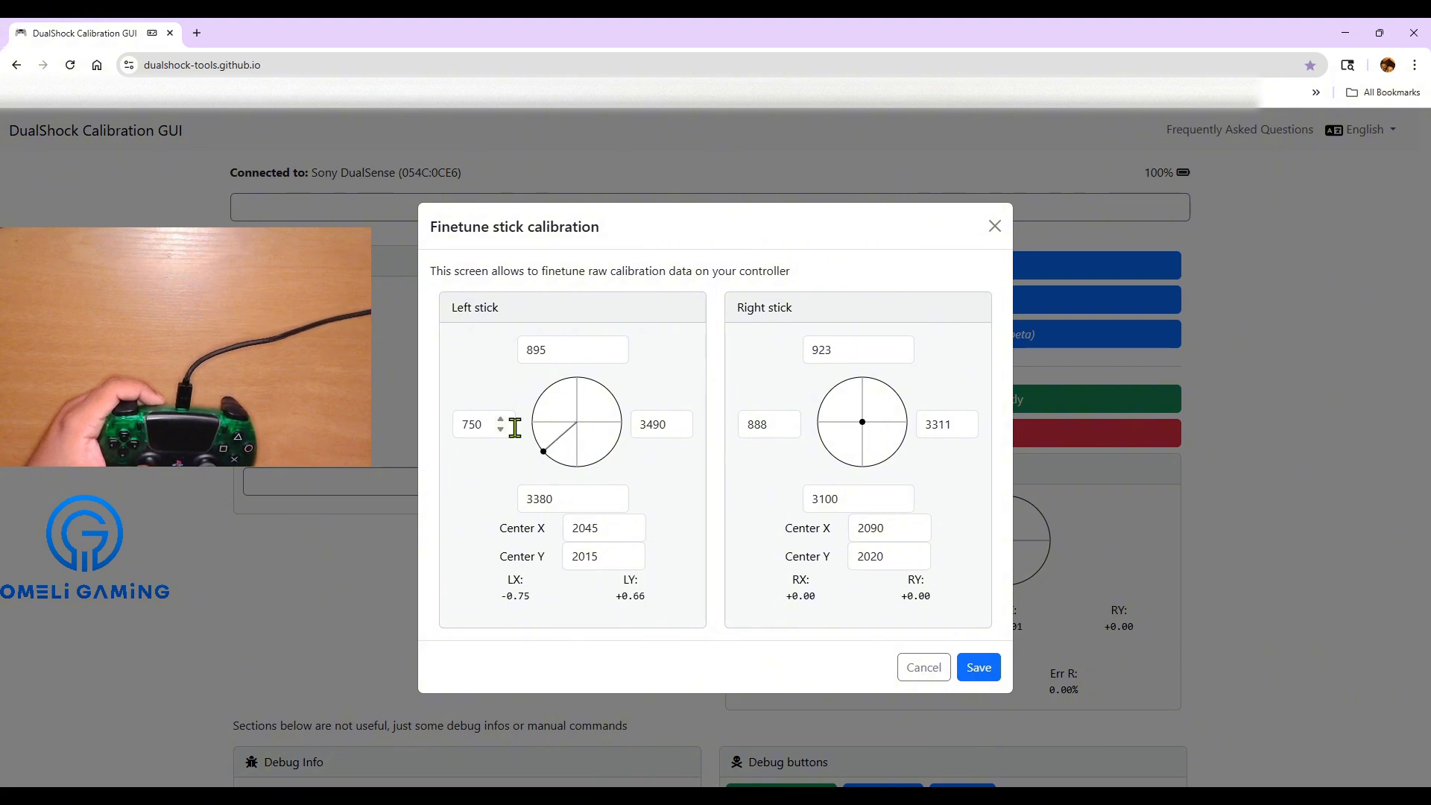
{"action": "left_click", "coordinate": [479, 423]}
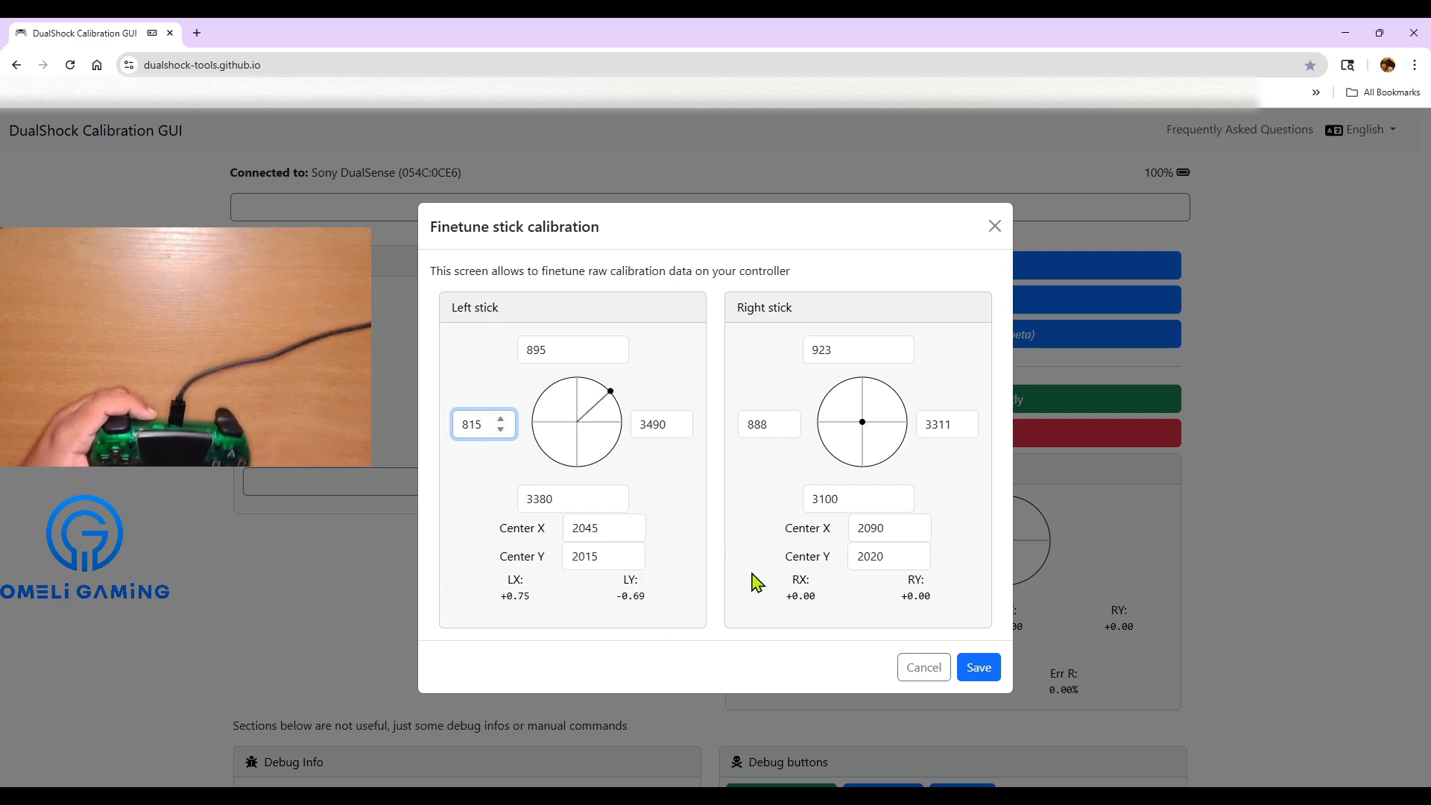
{"action": "left_click", "coordinate": [924, 666]}
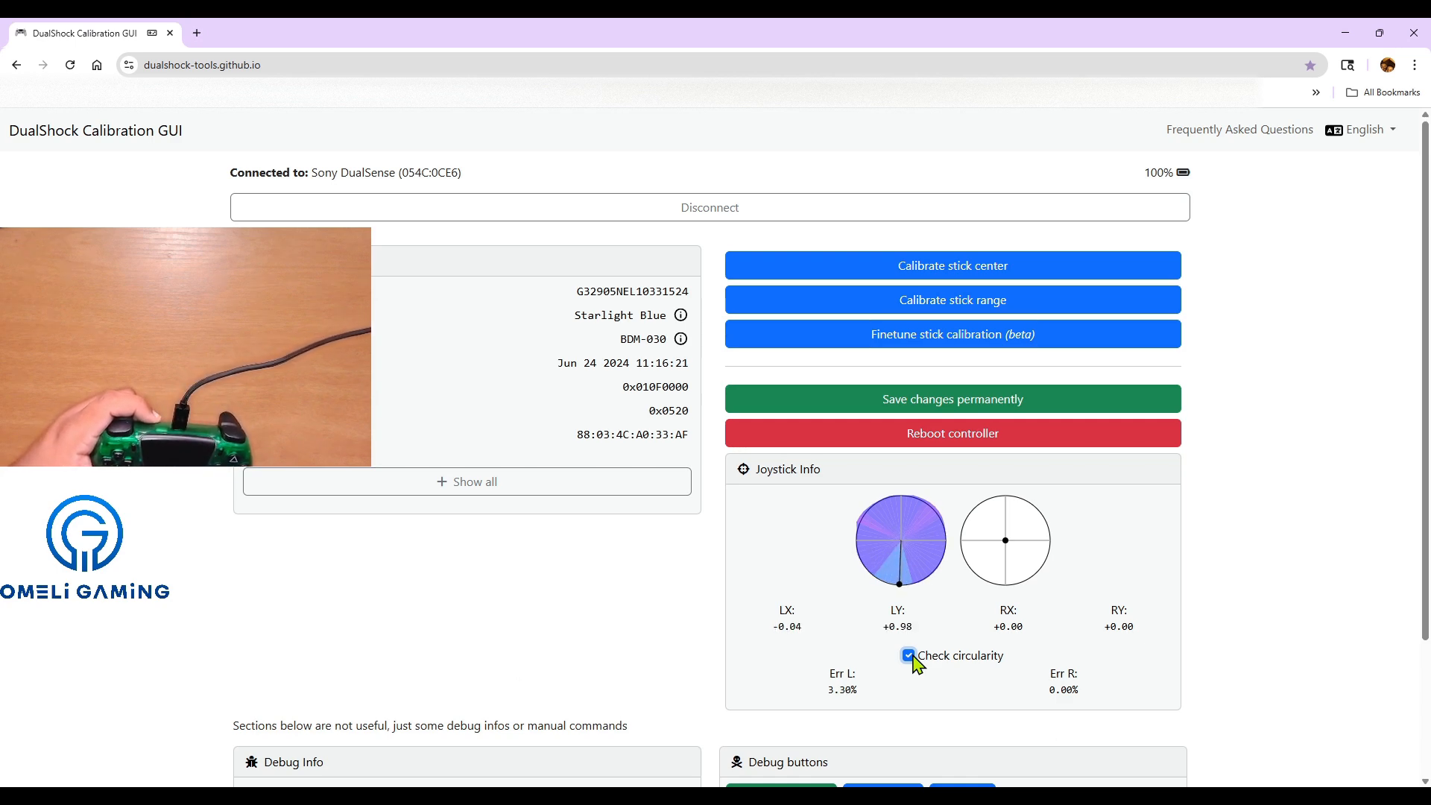
Lower the left stick's bottom range to 3352 and raise its centre Y to 2030.
{"action": "left_click", "coordinate": [952, 334]}
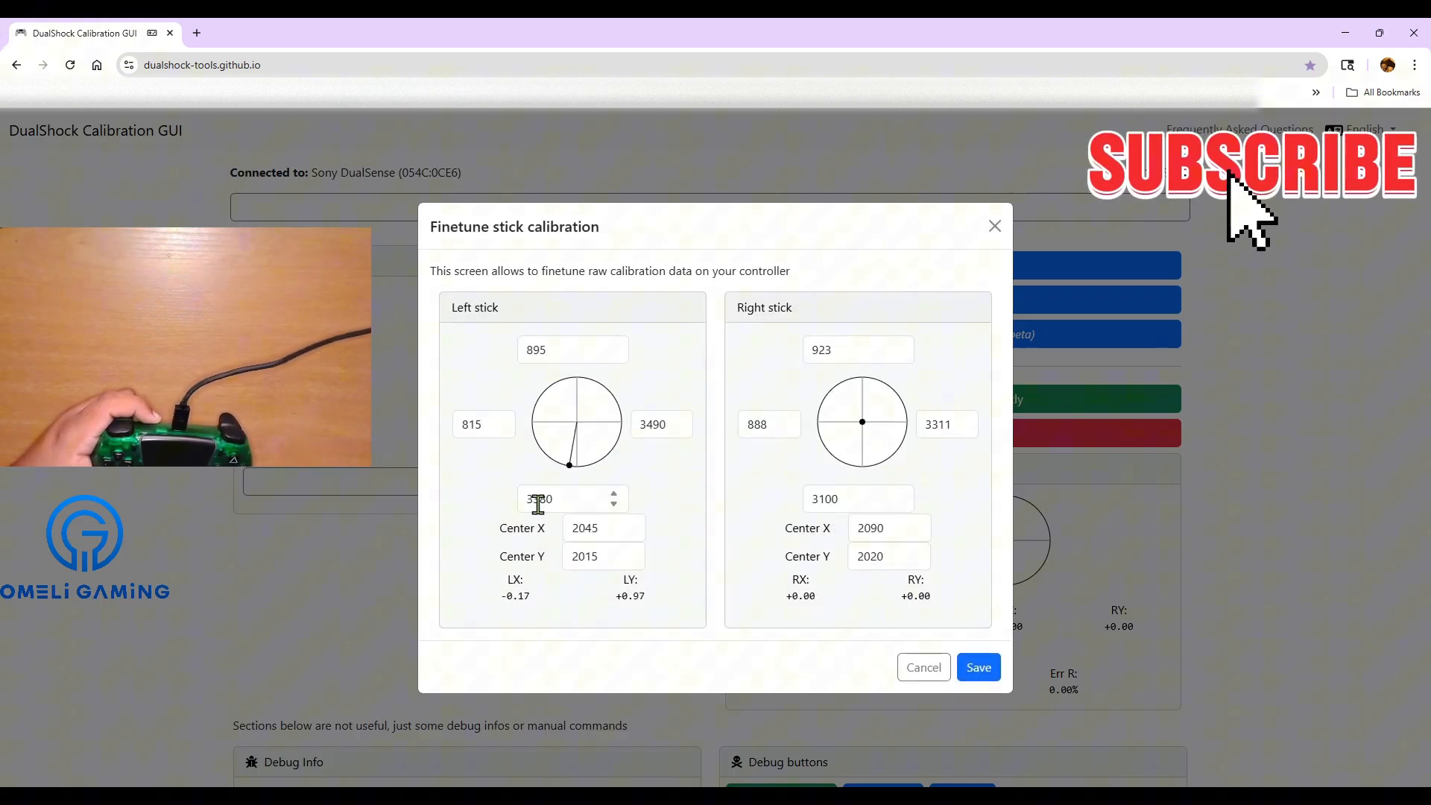
{"action": "left_click", "coordinate": [614, 504]}
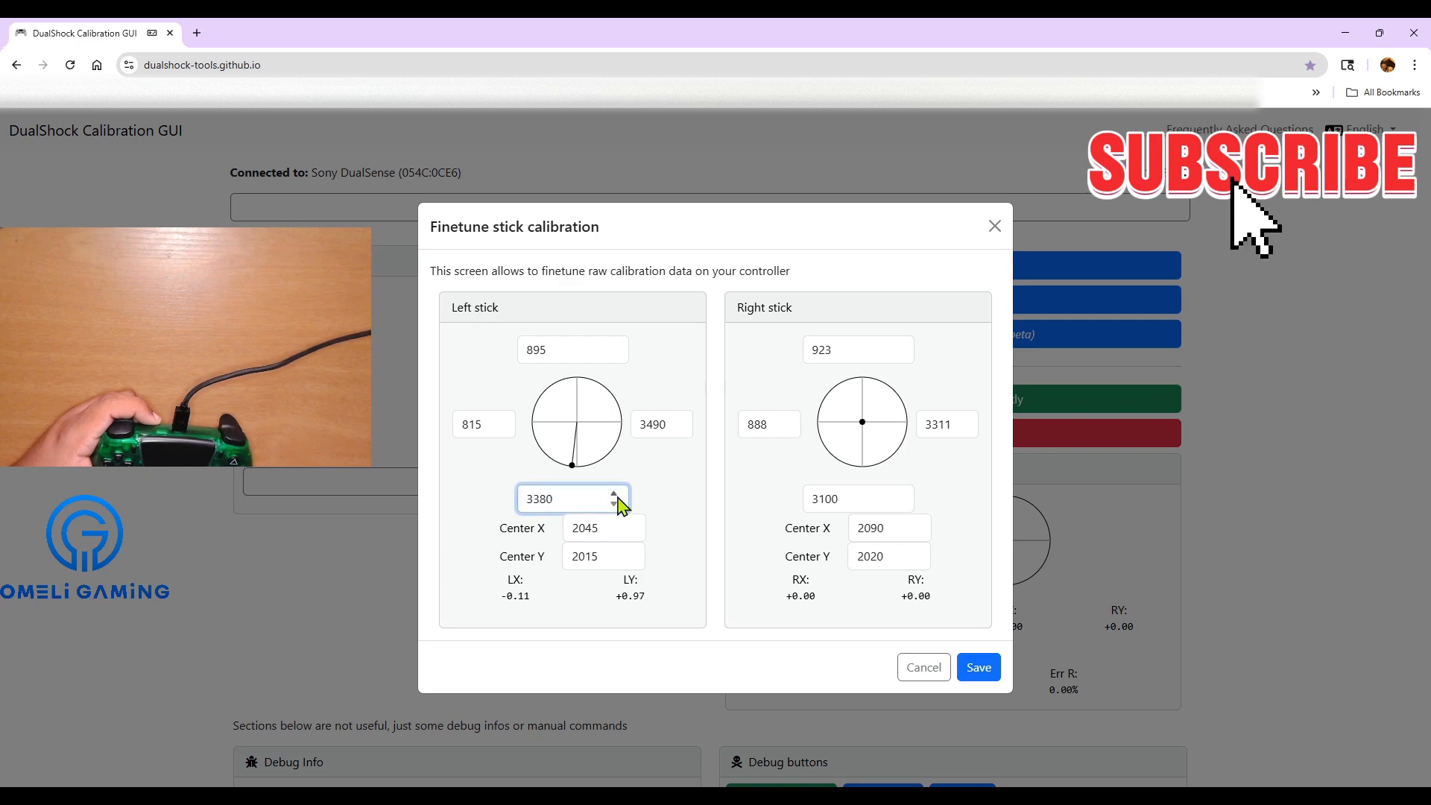
{"action": "left_click", "coordinate": [612, 504]}
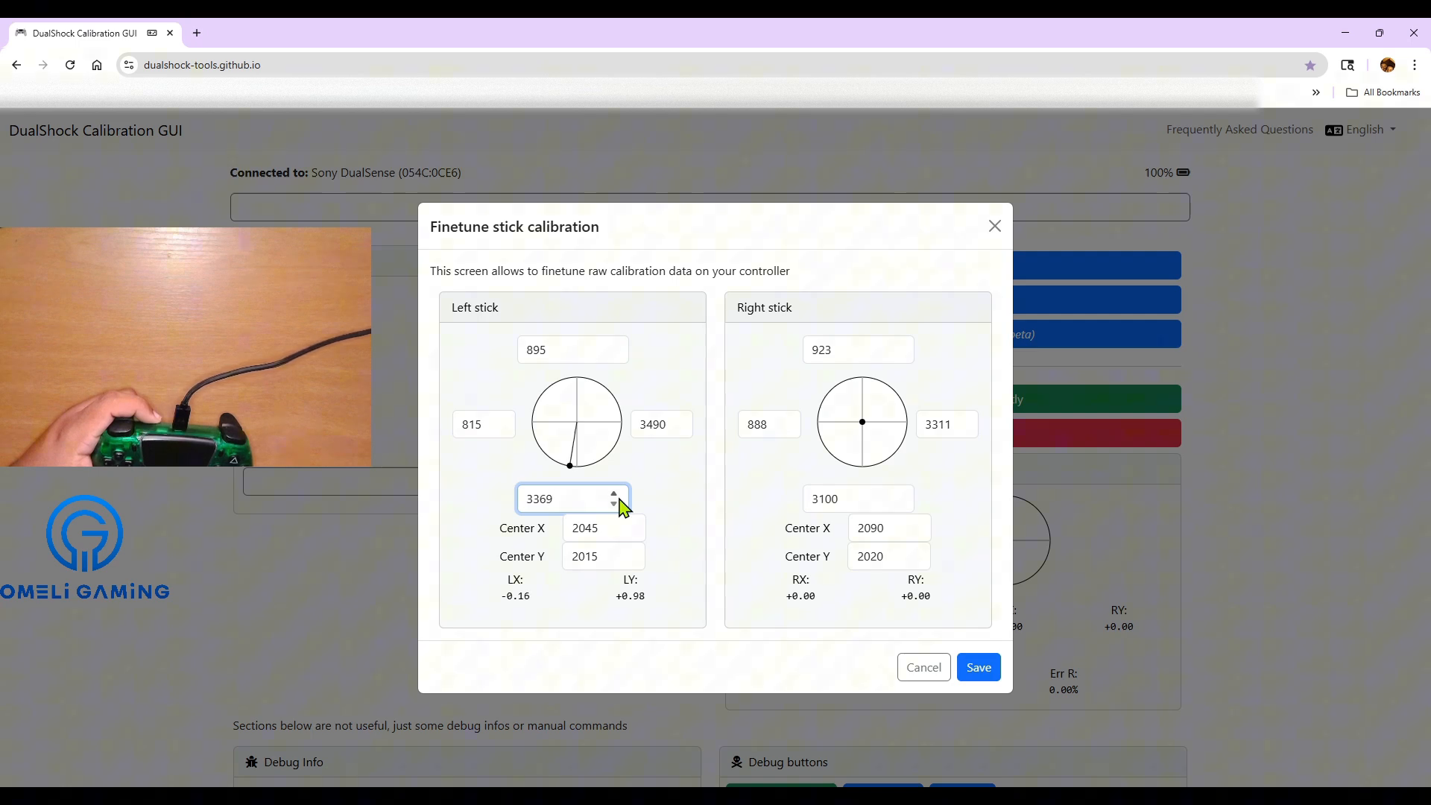
{"action": "left_click", "coordinate": [614, 505]}
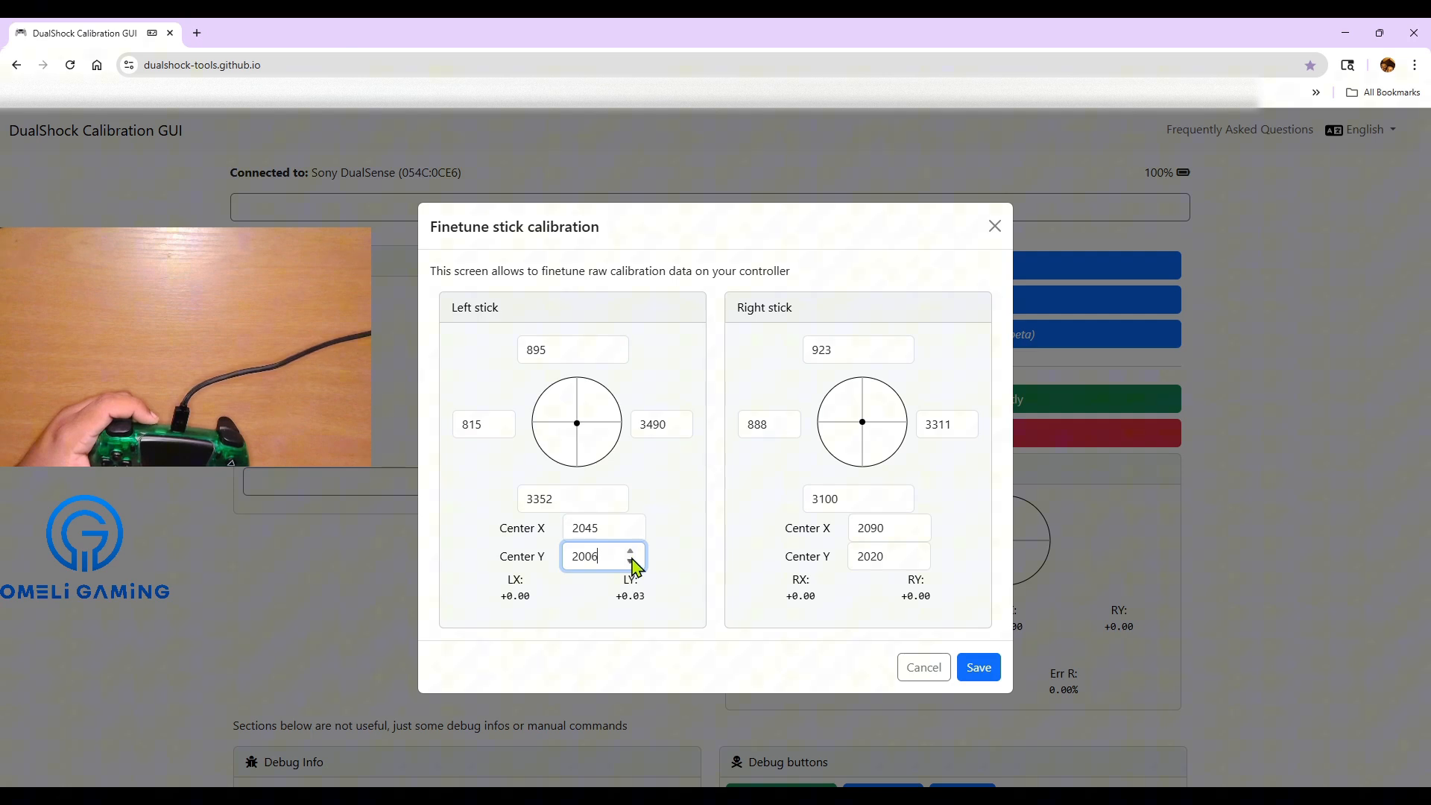
{"action": "left_click", "coordinate": [629, 549]}
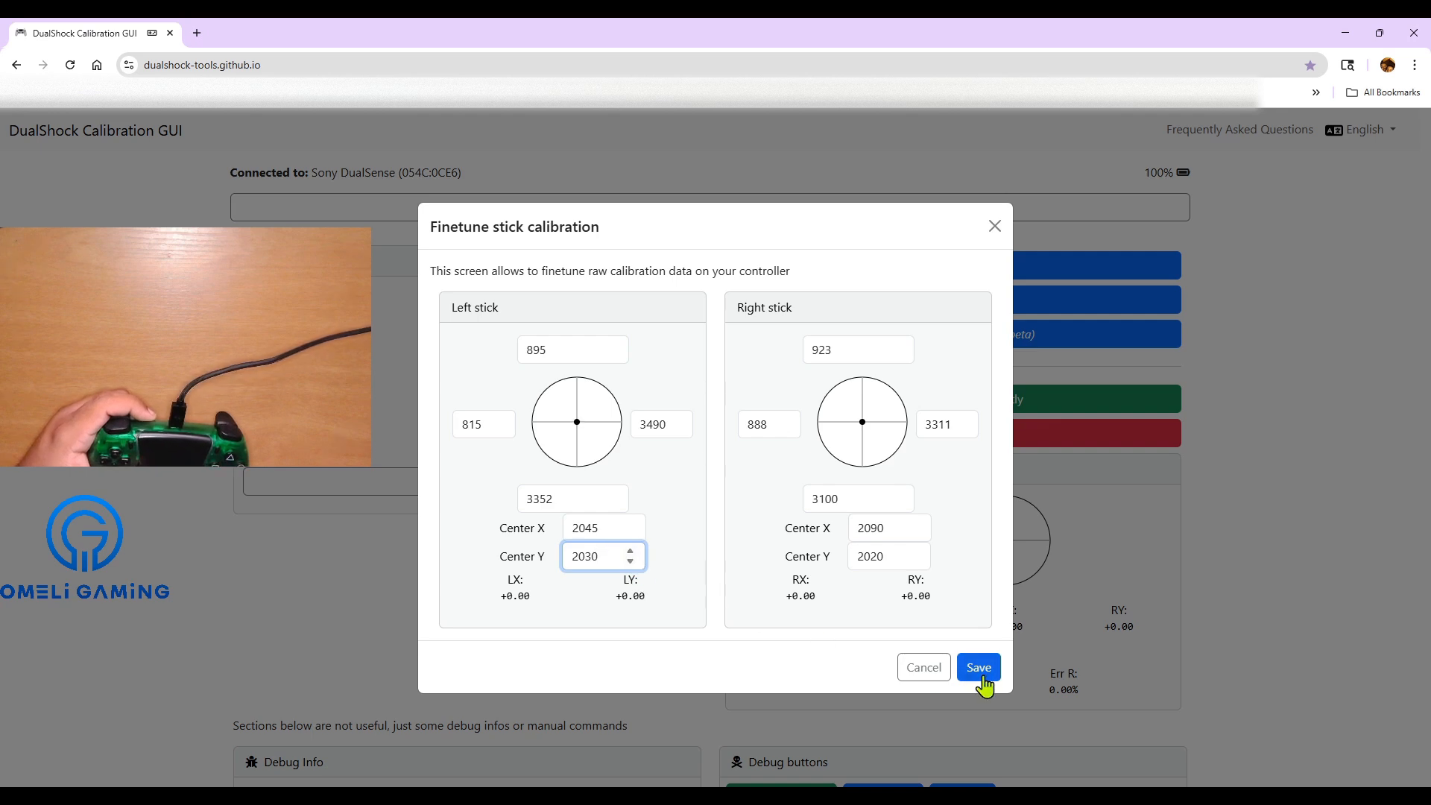
Save the left stick tweaks and retest circularity repeatedly, settling near 3.10% left error.
{"action": "left_click", "coordinate": [977, 666]}
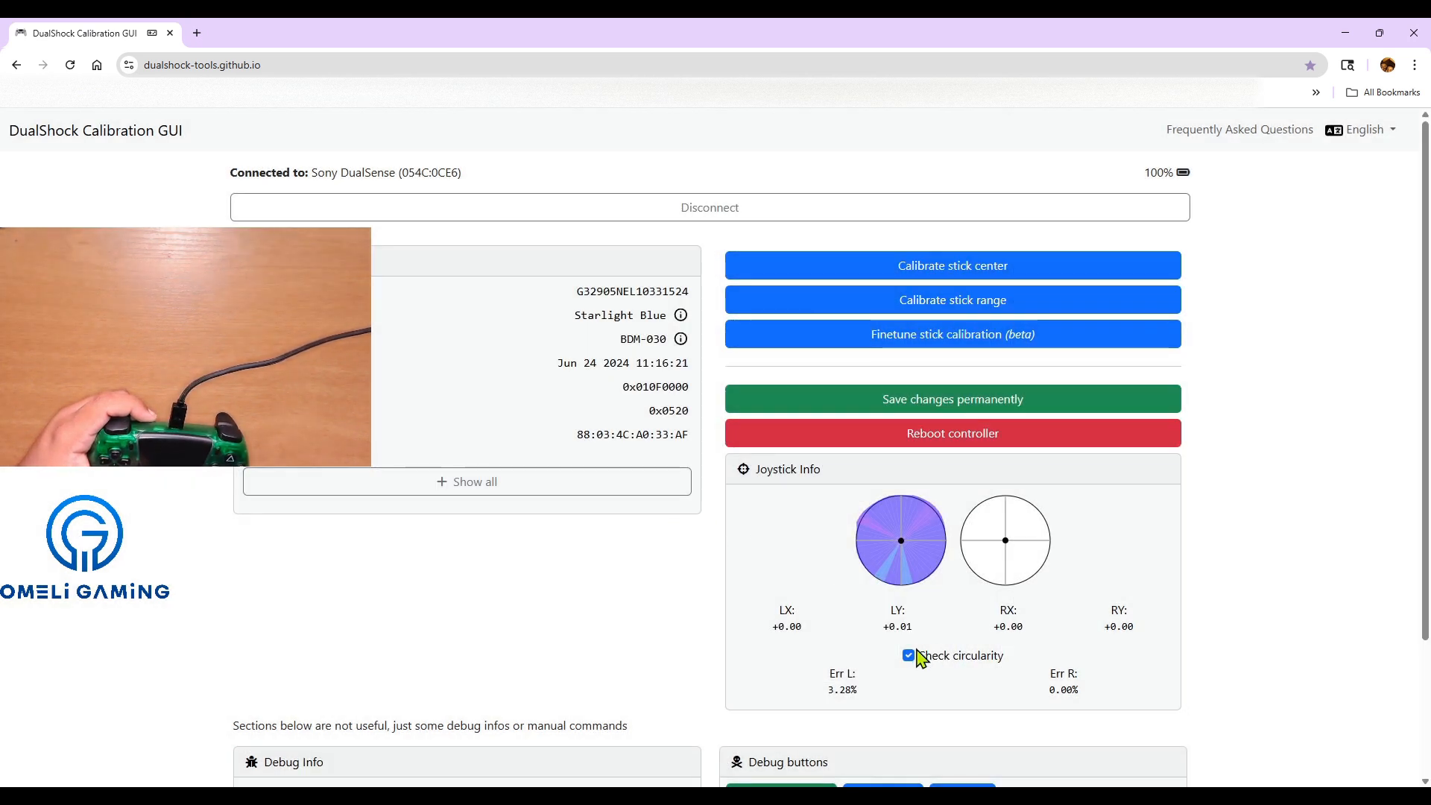
{"action": "left_click", "coordinate": [908, 656]}
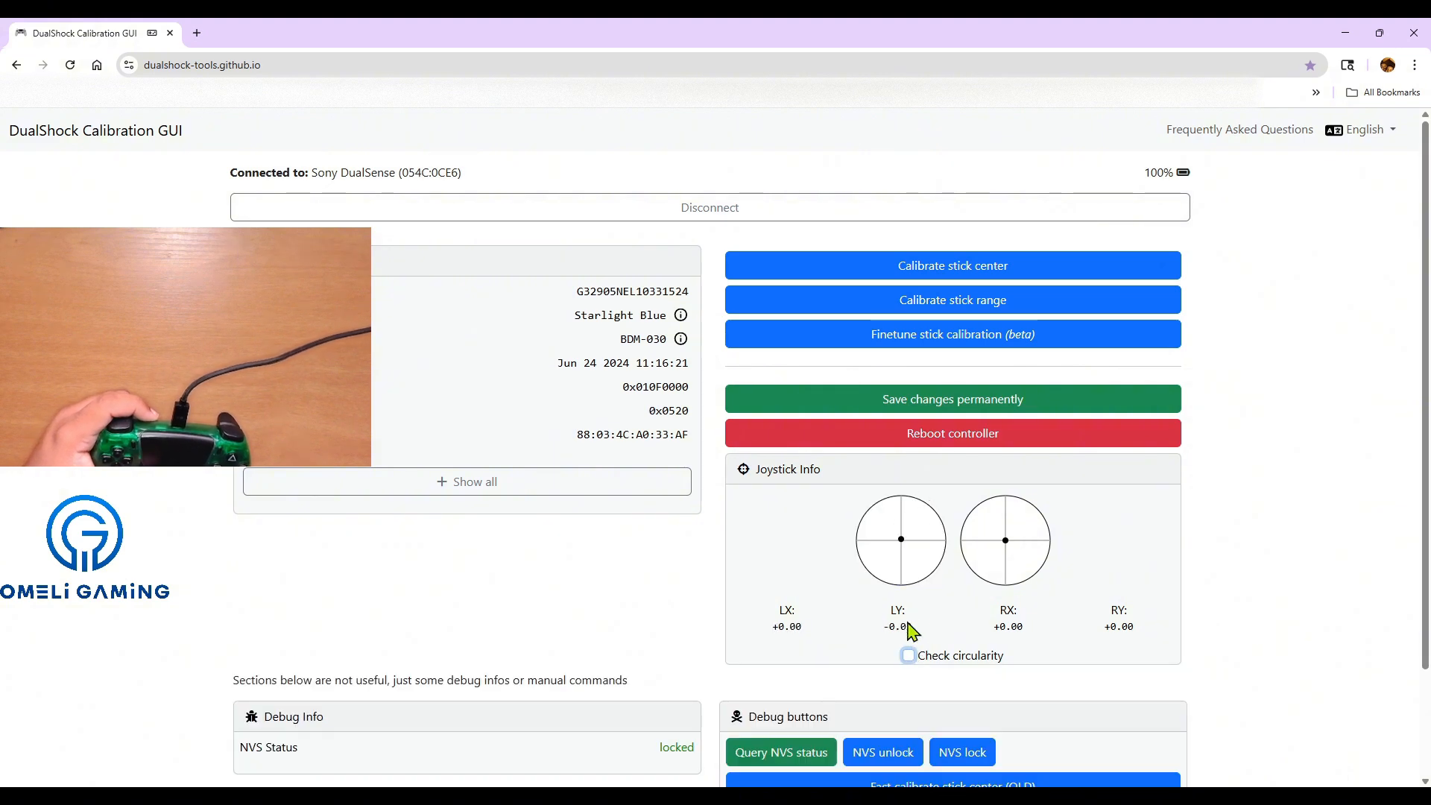
{"action": "left_click", "coordinate": [908, 655]}
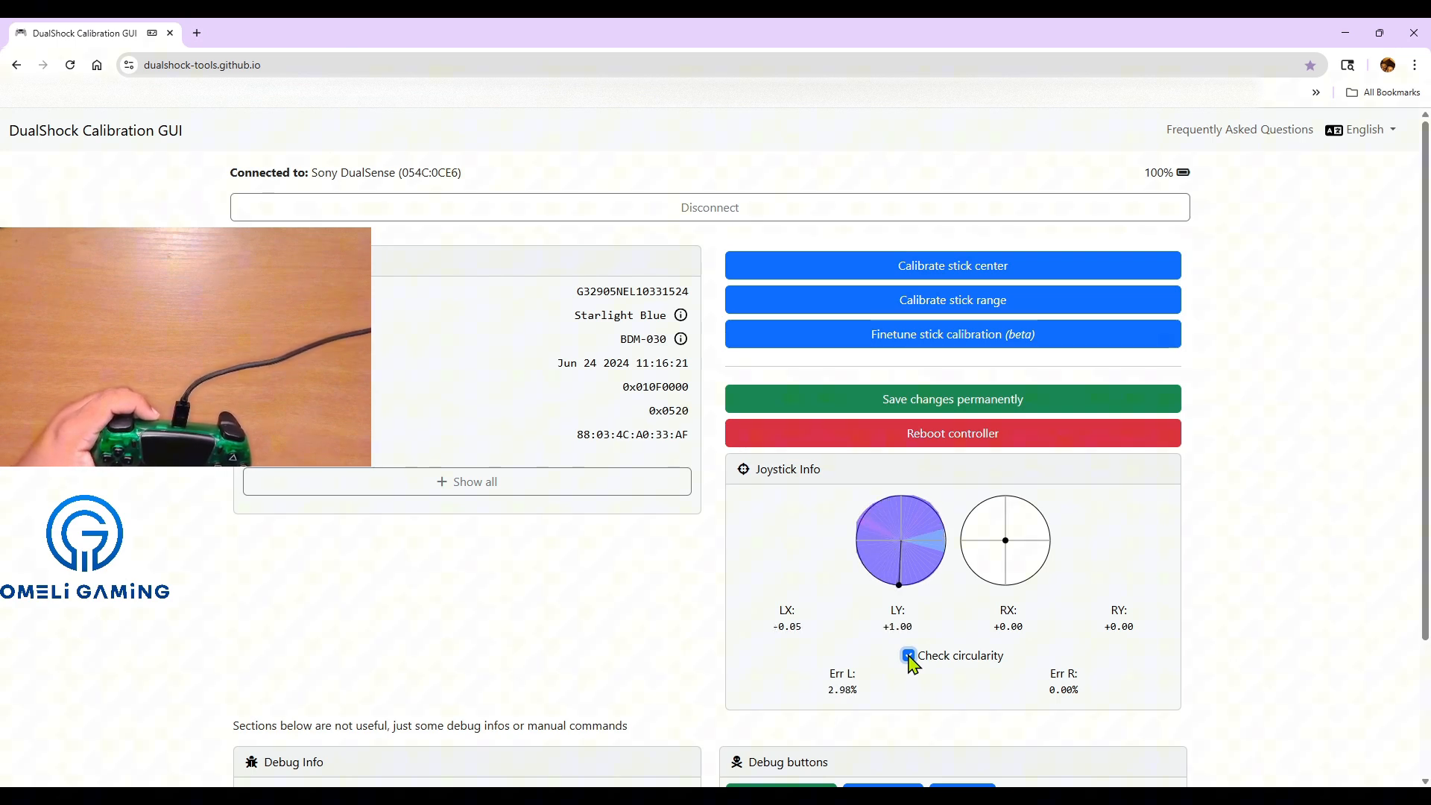
{"action": "left_click", "coordinate": [908, 656]}
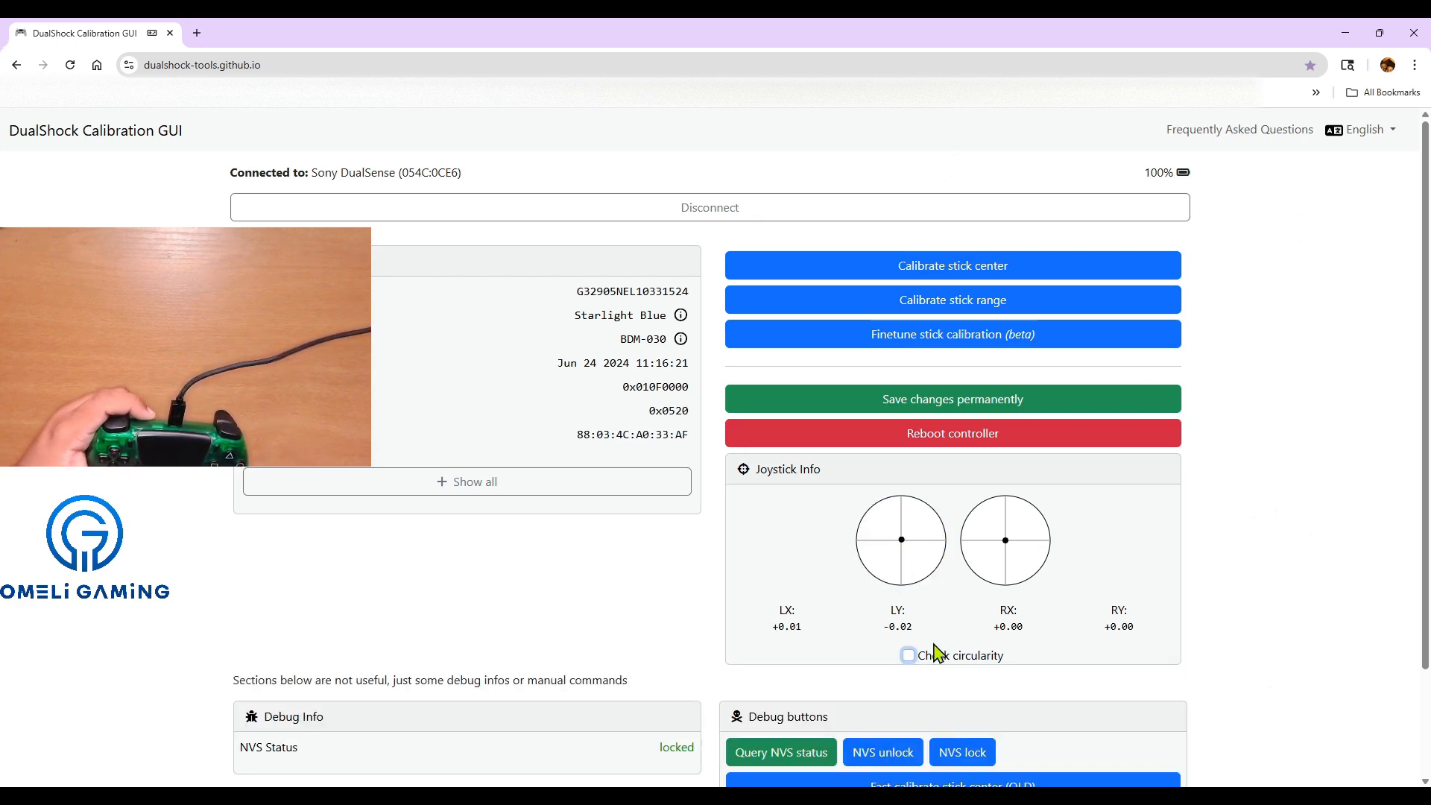
{"action": "left_click", "coordinate": [908, 655]}
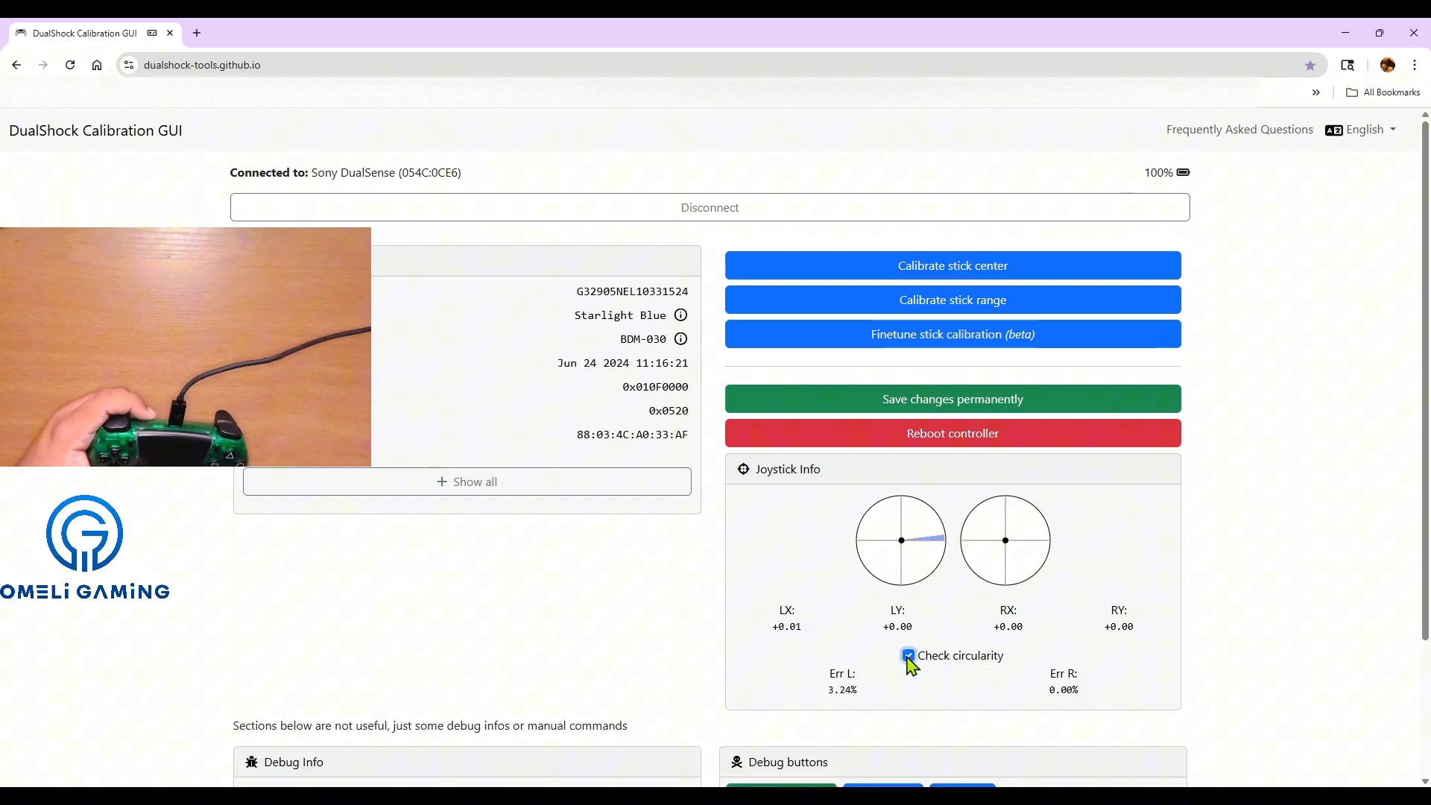
{"action": "left_click", "coordinate": [908, 656]}
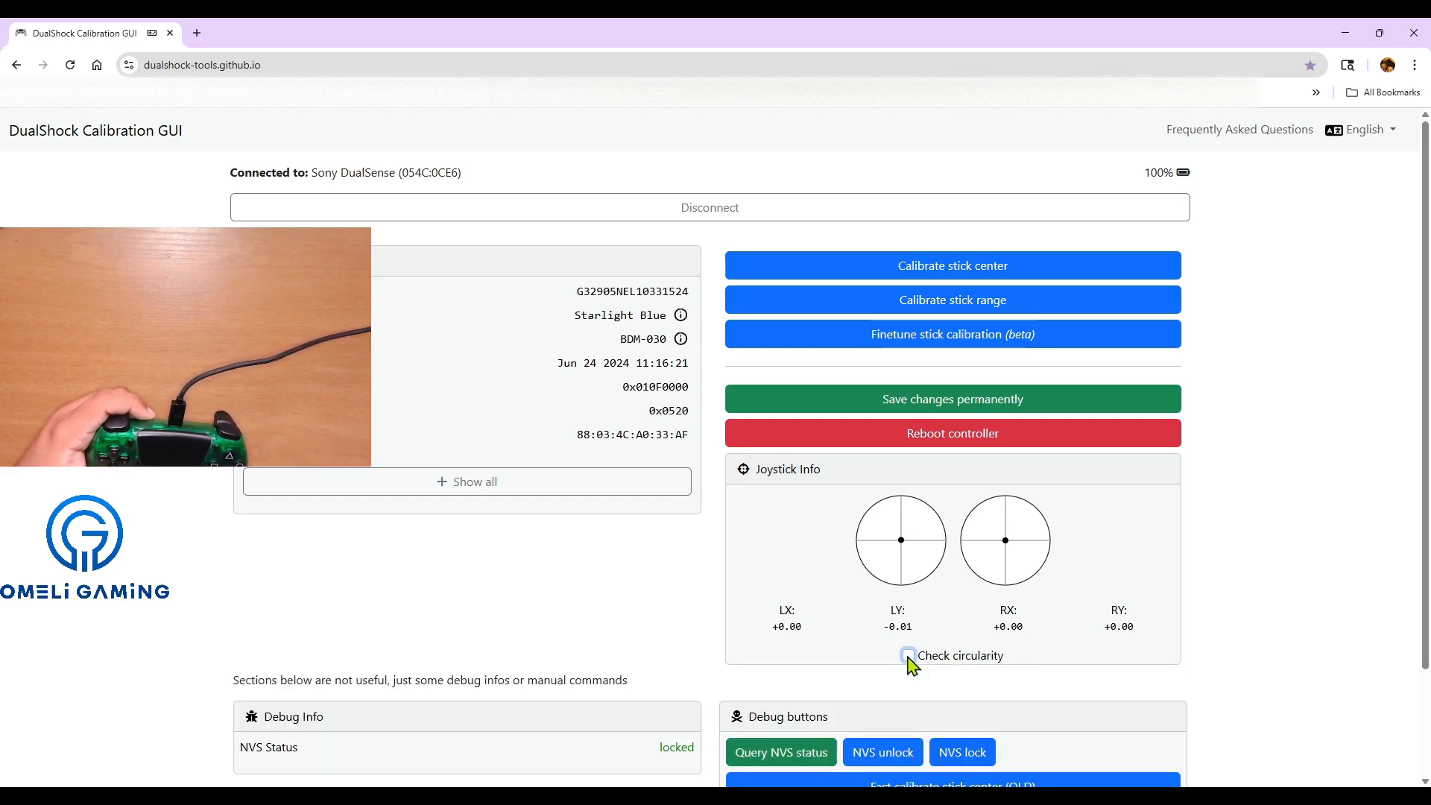
{"action": "left_click", "coordinate": [907, 656]}
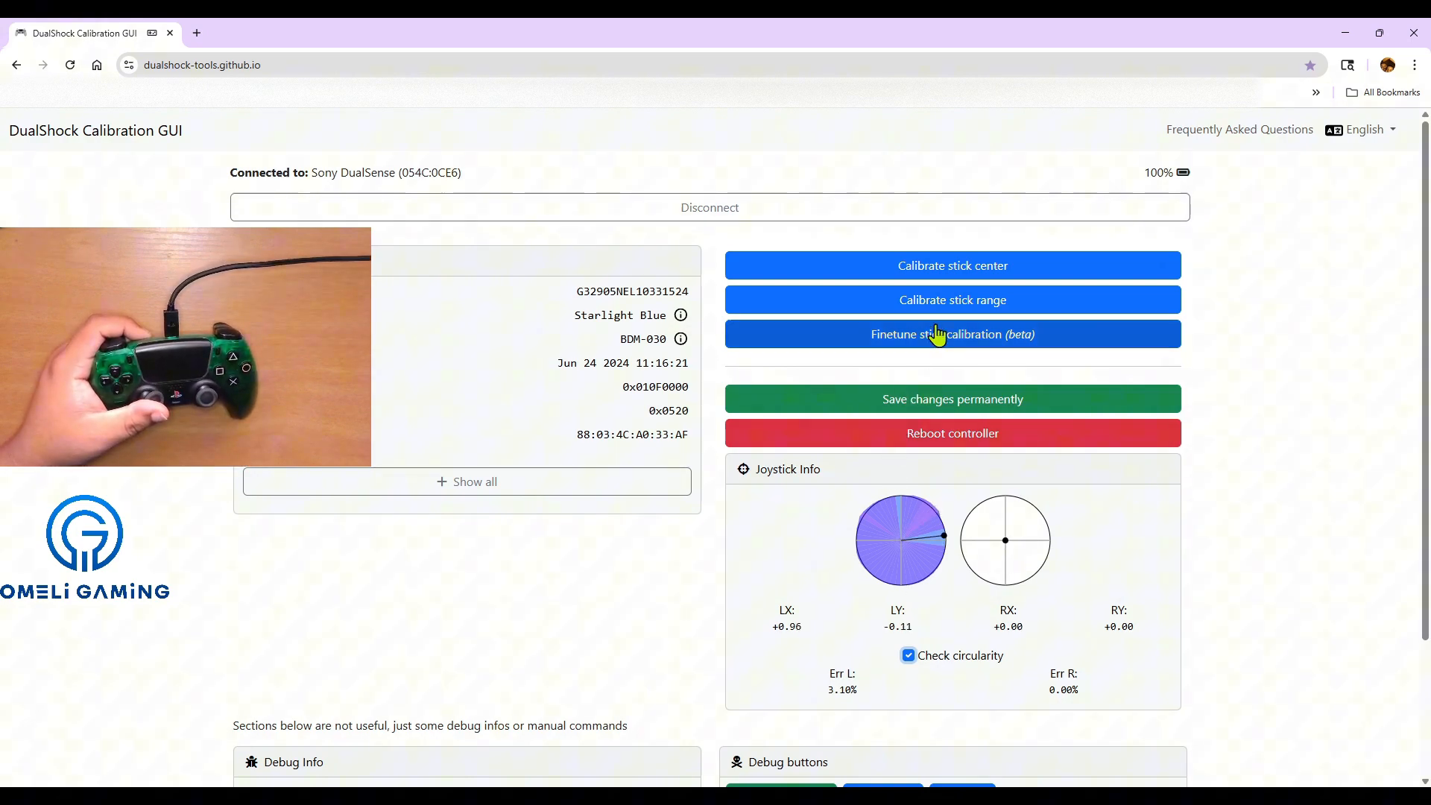
{"action": "left_click", "coordinate": [953, 334]}
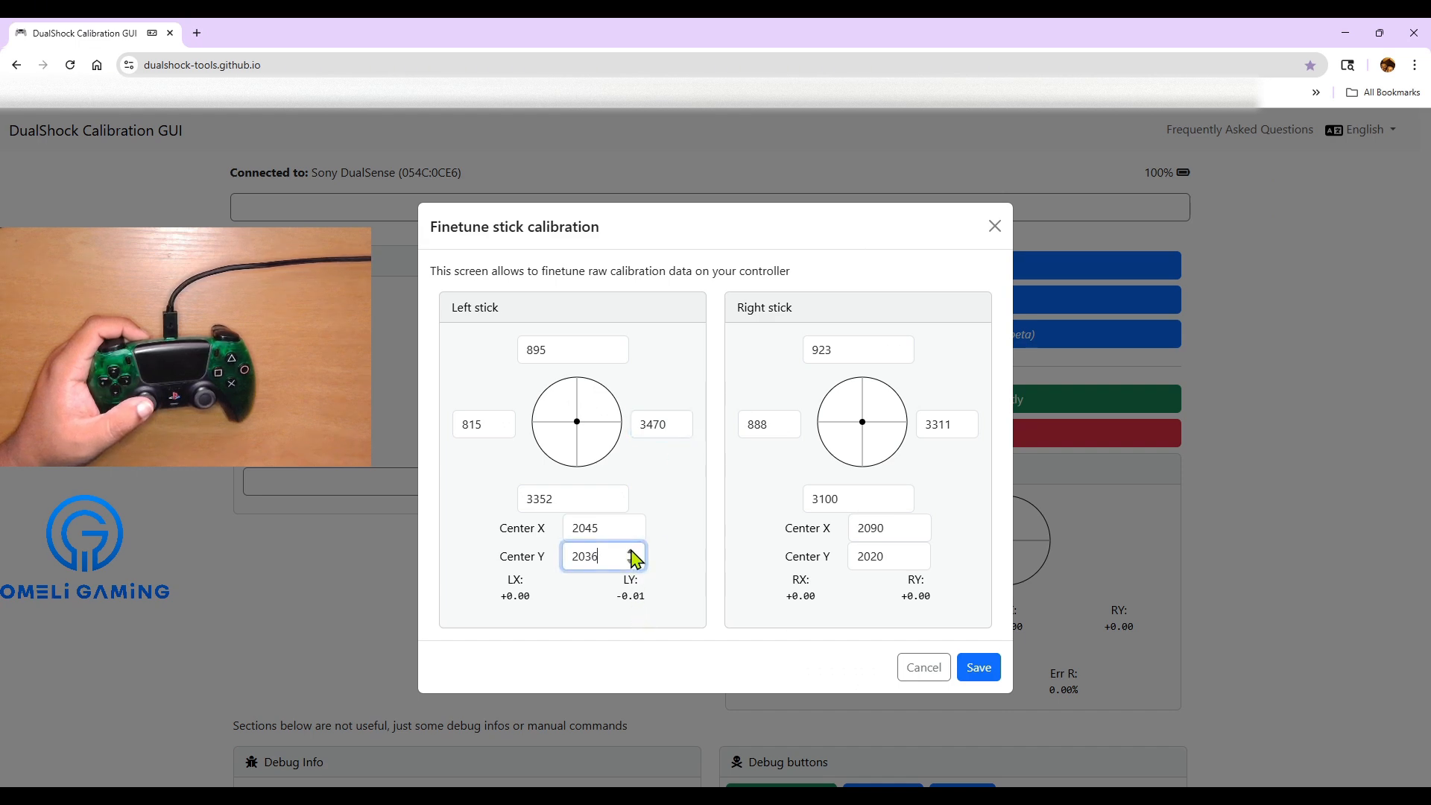
{"action": "left_click", "coordinate": [629, 549]}
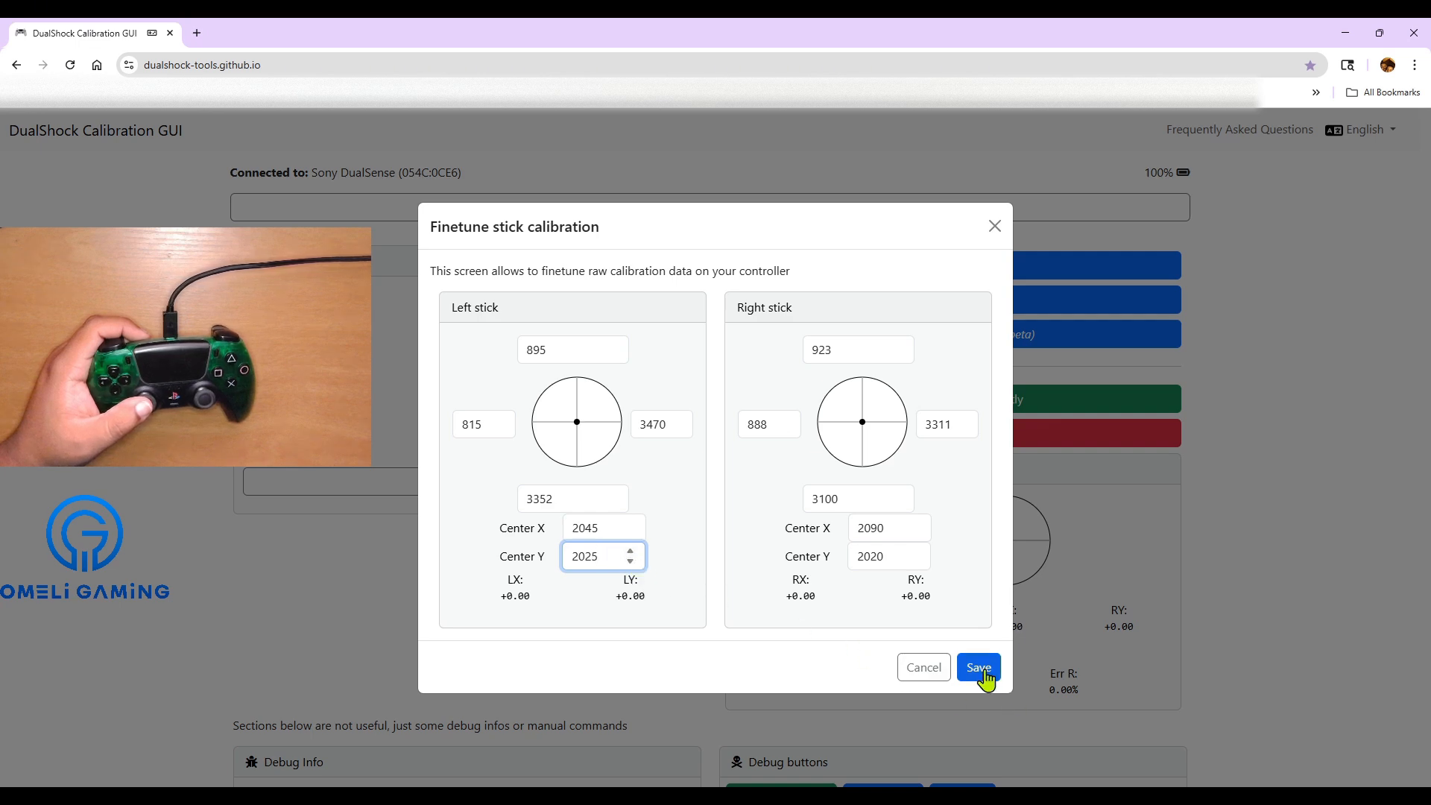
{"action": "left_click", "coordinate": [978, 666]}
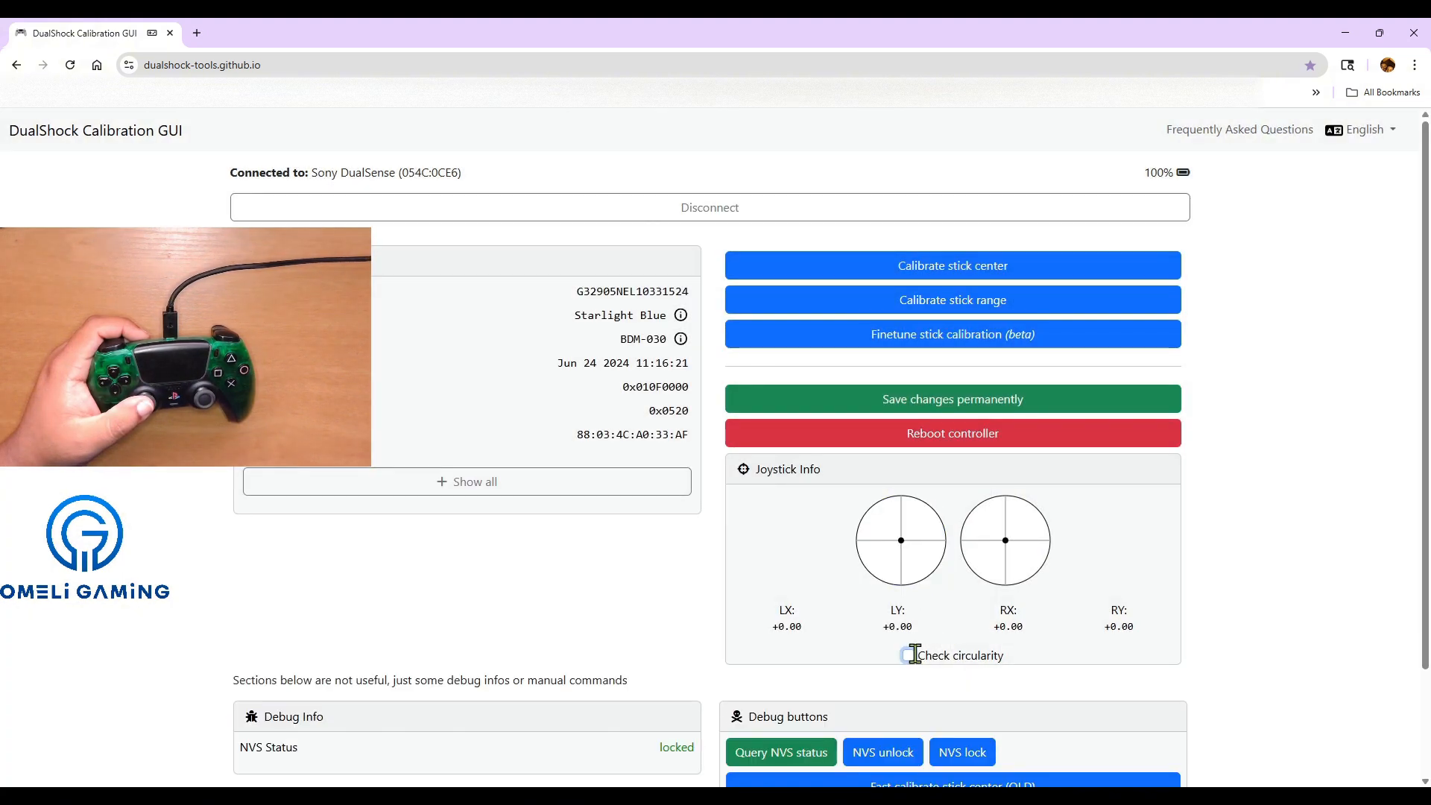
Measure stick circularity, reading about 2.35% left error.
{"action": "left_click", "coordinate": [909, 655]}
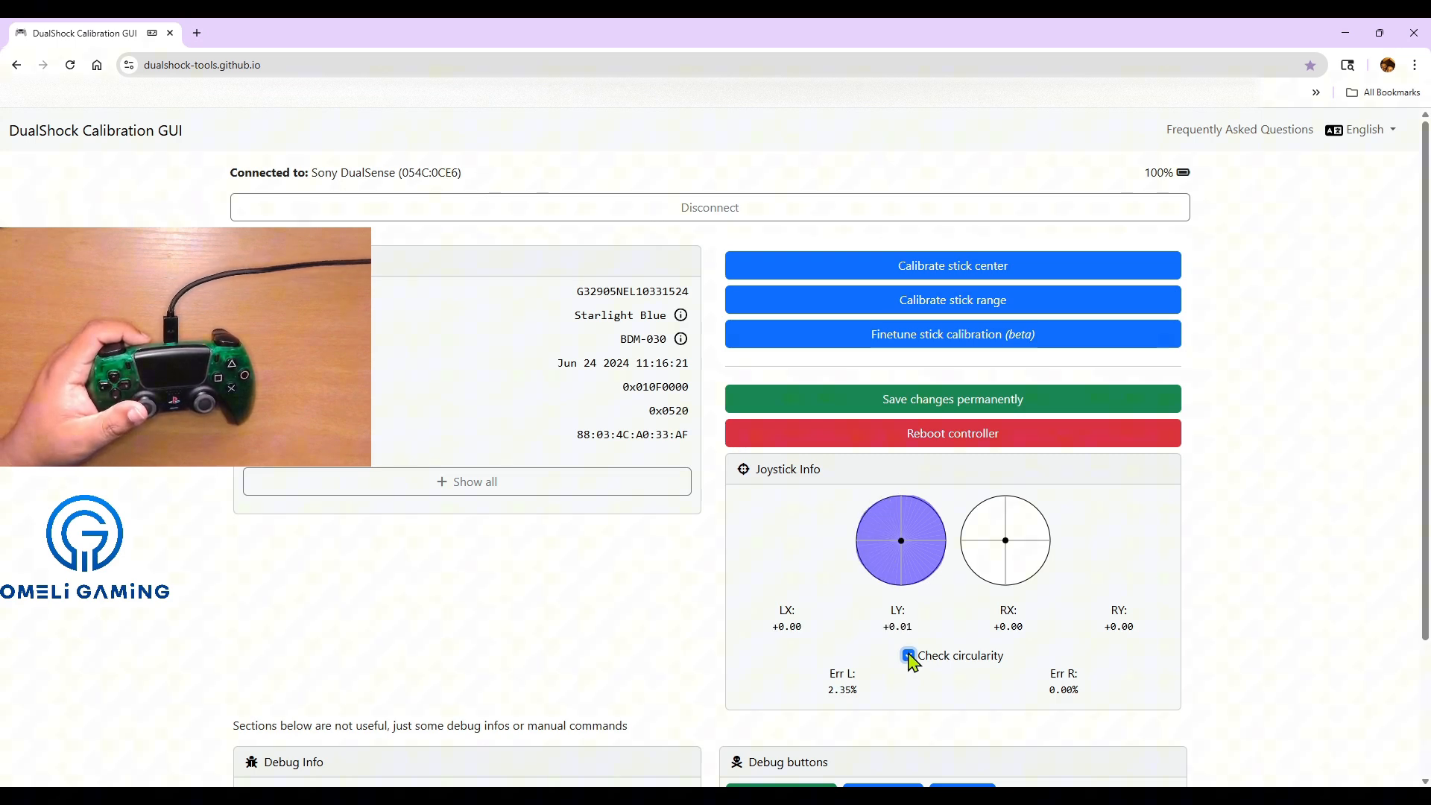
{"action": "left_click", "coordinate": [909, 656]}
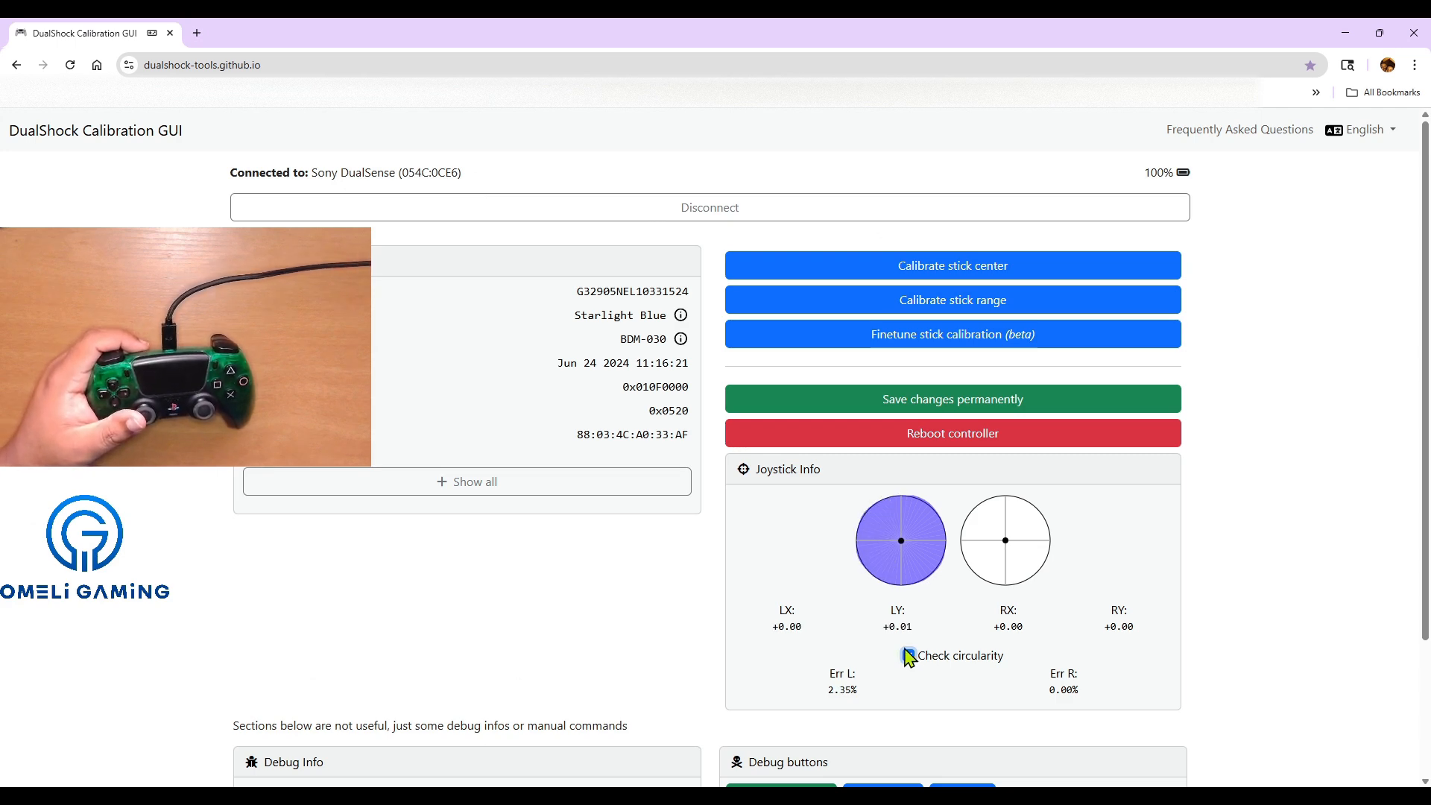
{"action": "left_click", "coordinate": [909, 656]}
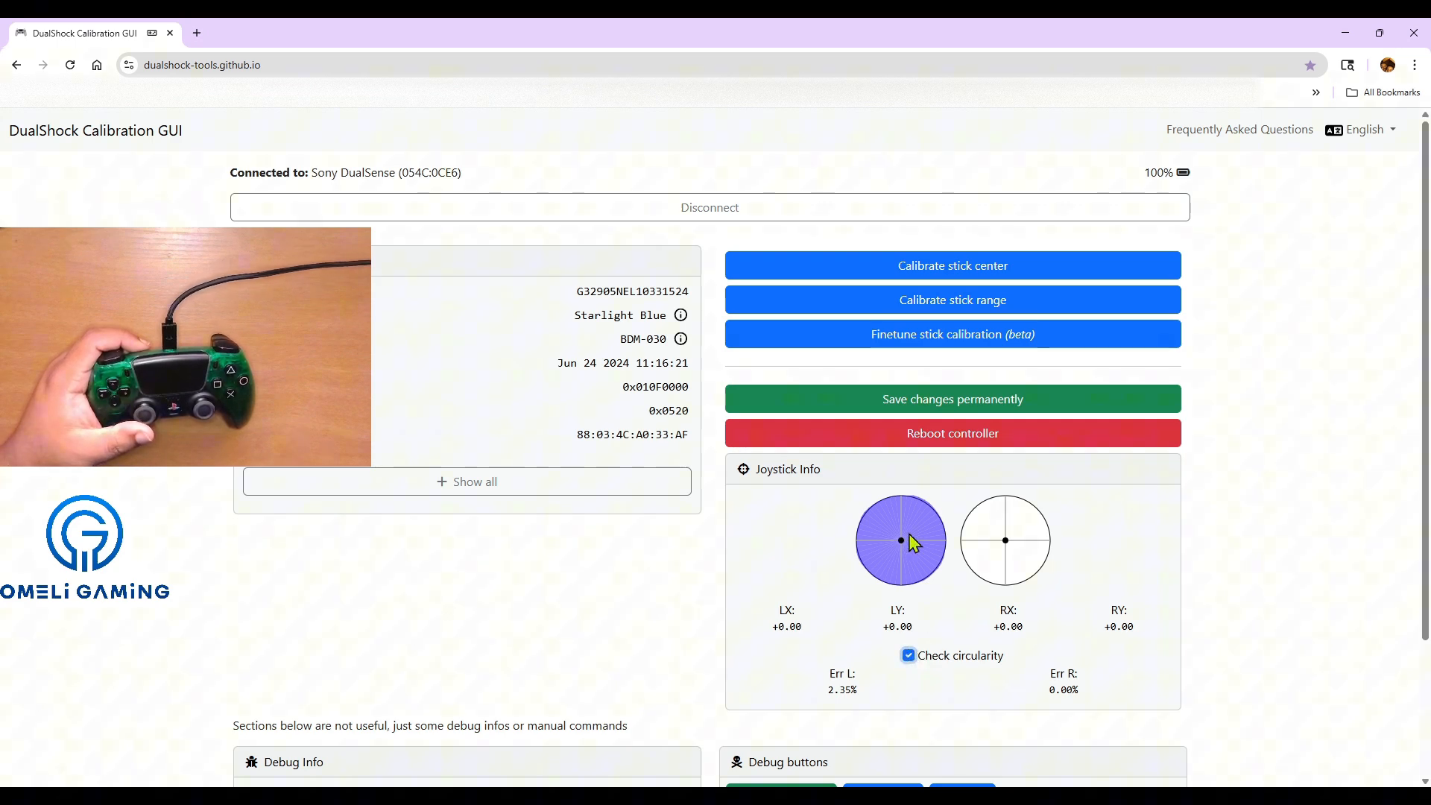
Save the calibration permanently to the controller and acknowledge the success message.
{"action": "left_click", "coordinate": [952, 399]}
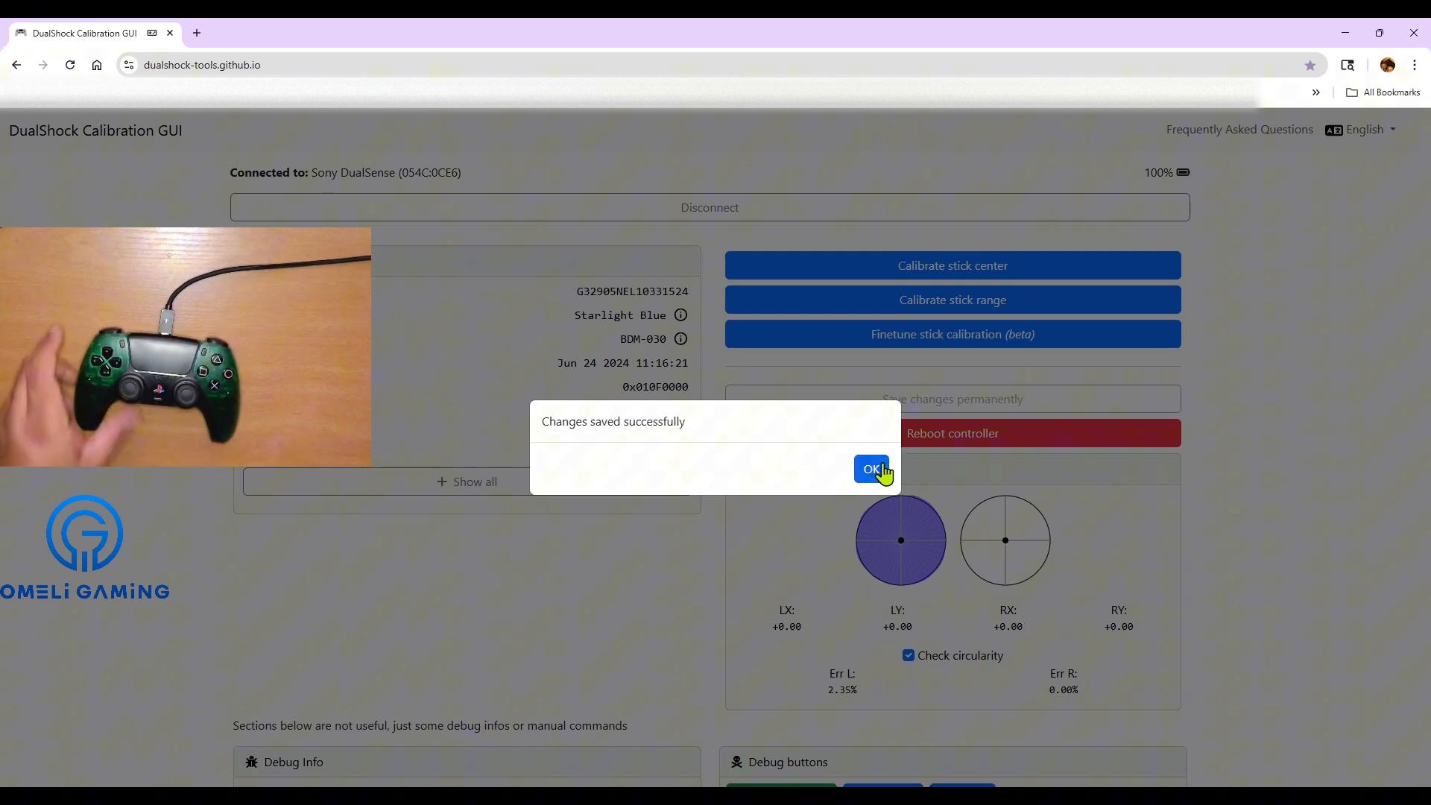
{"action": "left_click", "coordinate": [870, 468]}
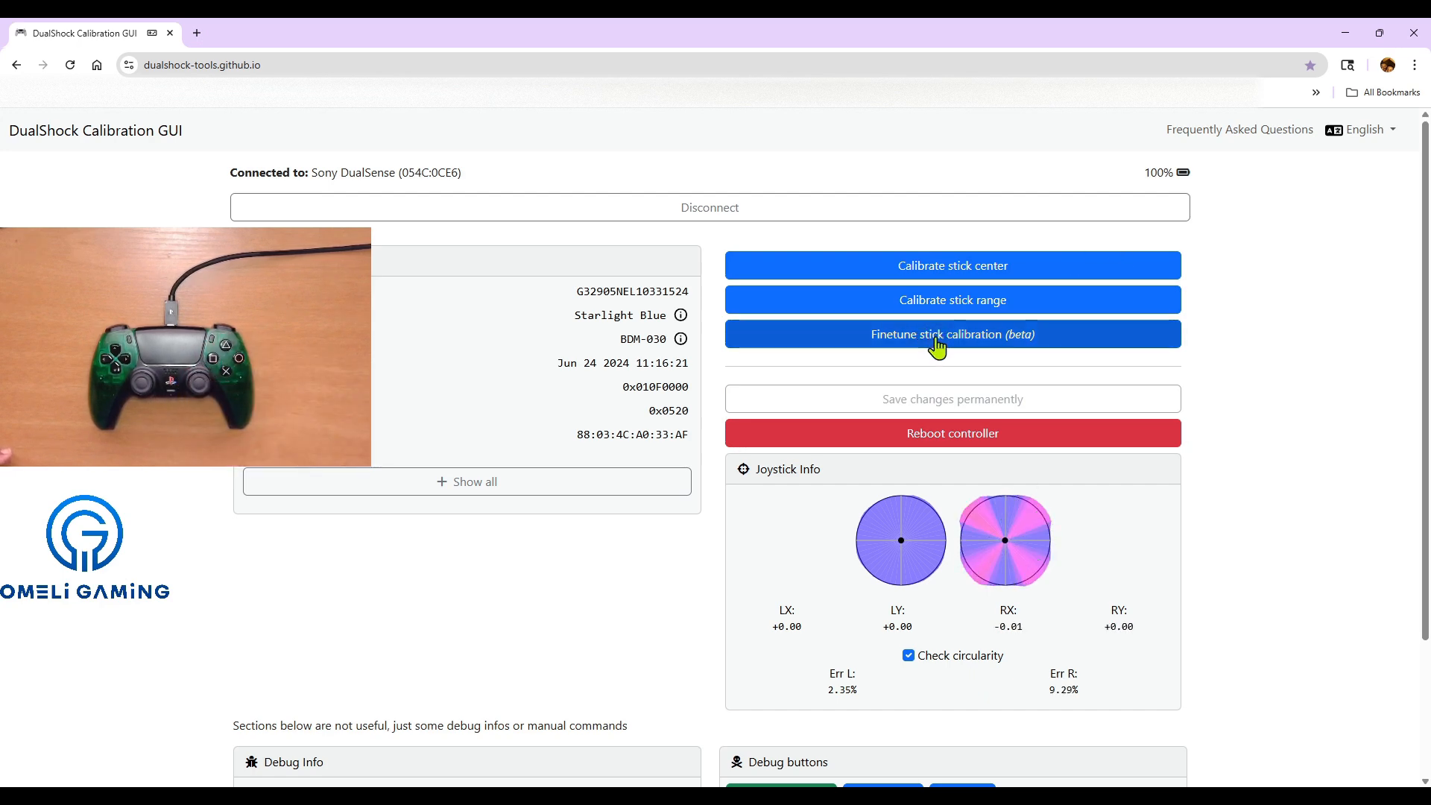
Bring up the Finetune stick calibration (beta) panel, close it, and reopen it.
{"action": "left_click", "coordinate": [952, 334]}
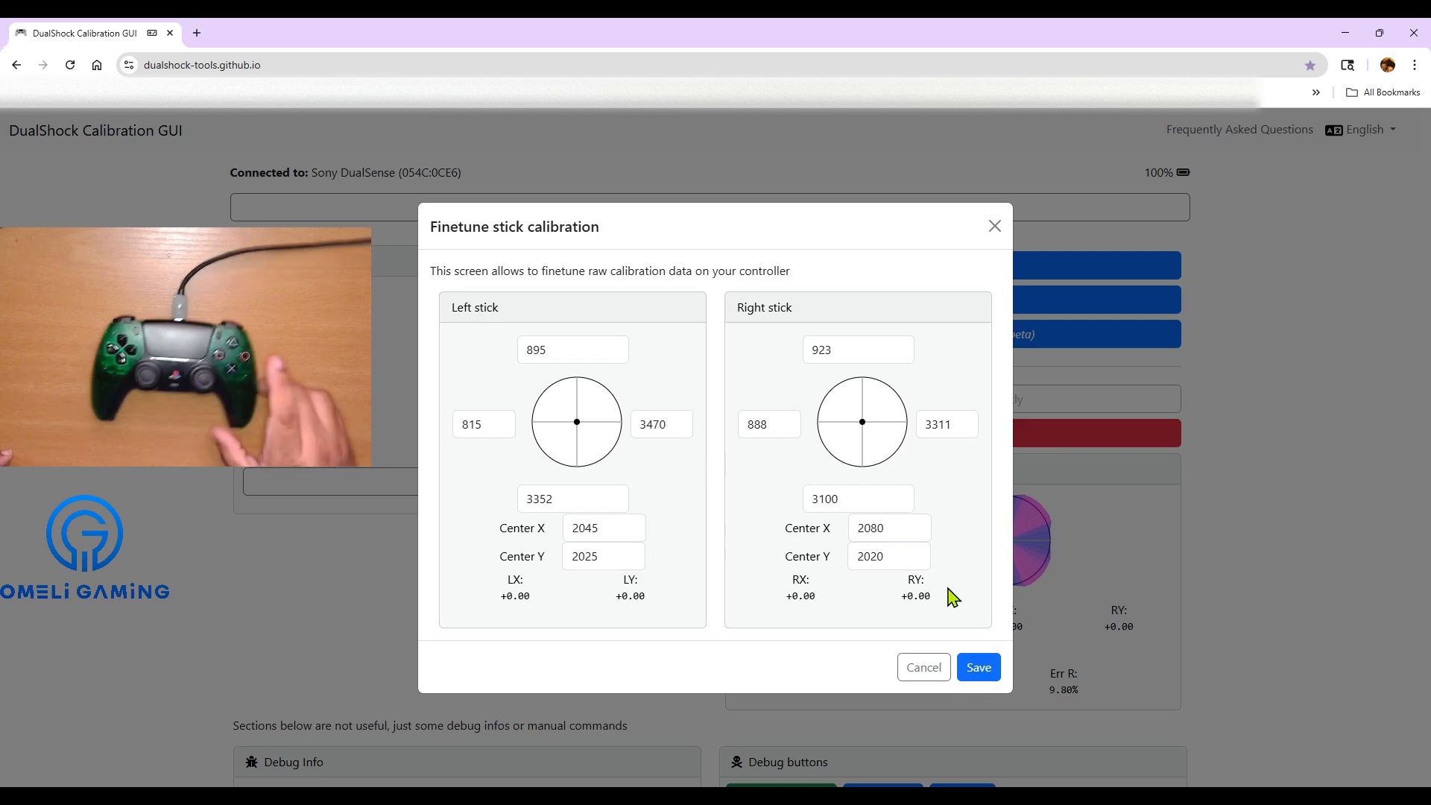
{"action": "left_click", "coordinate": [924, 666]}
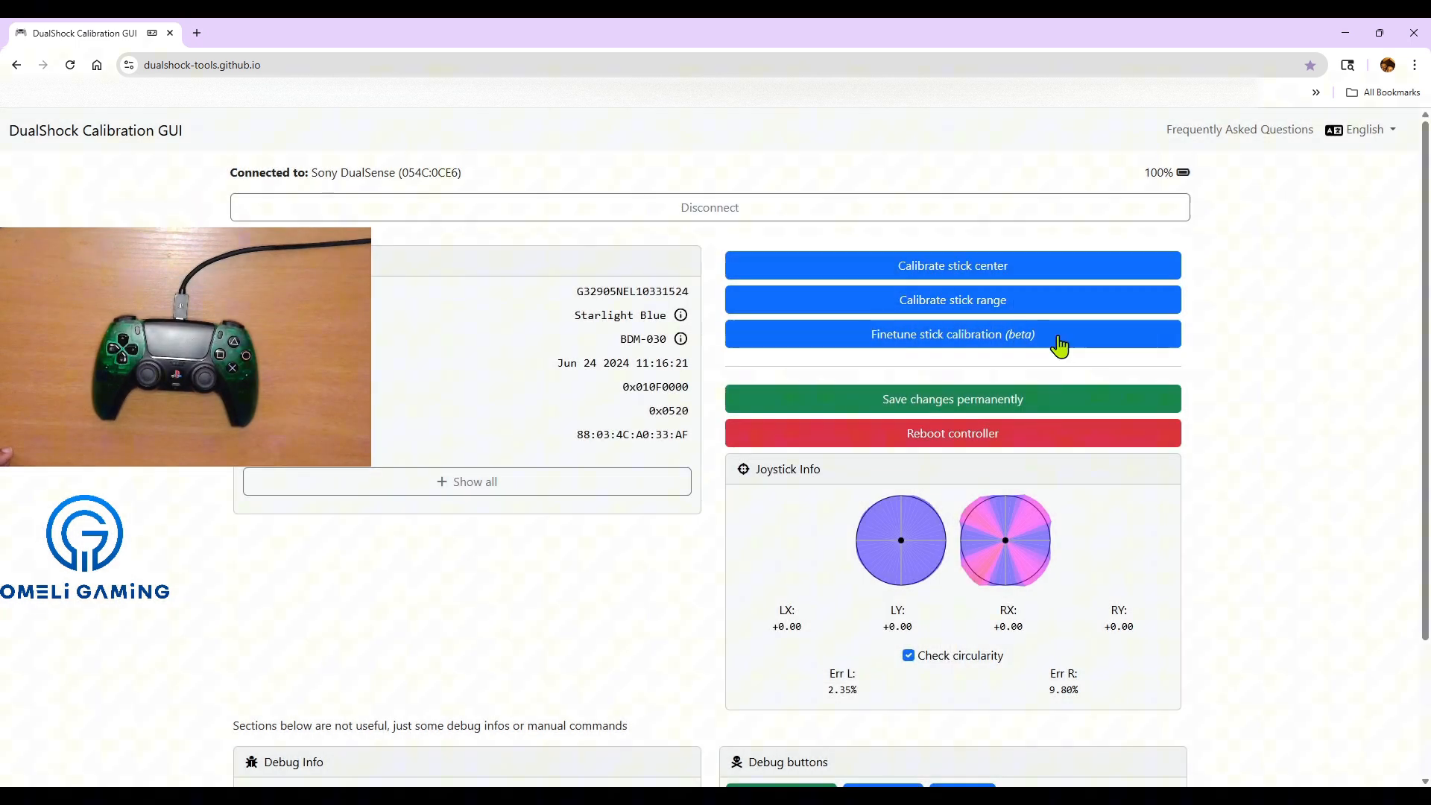
{"action": "left_click", "coordinate": [952, 399]}
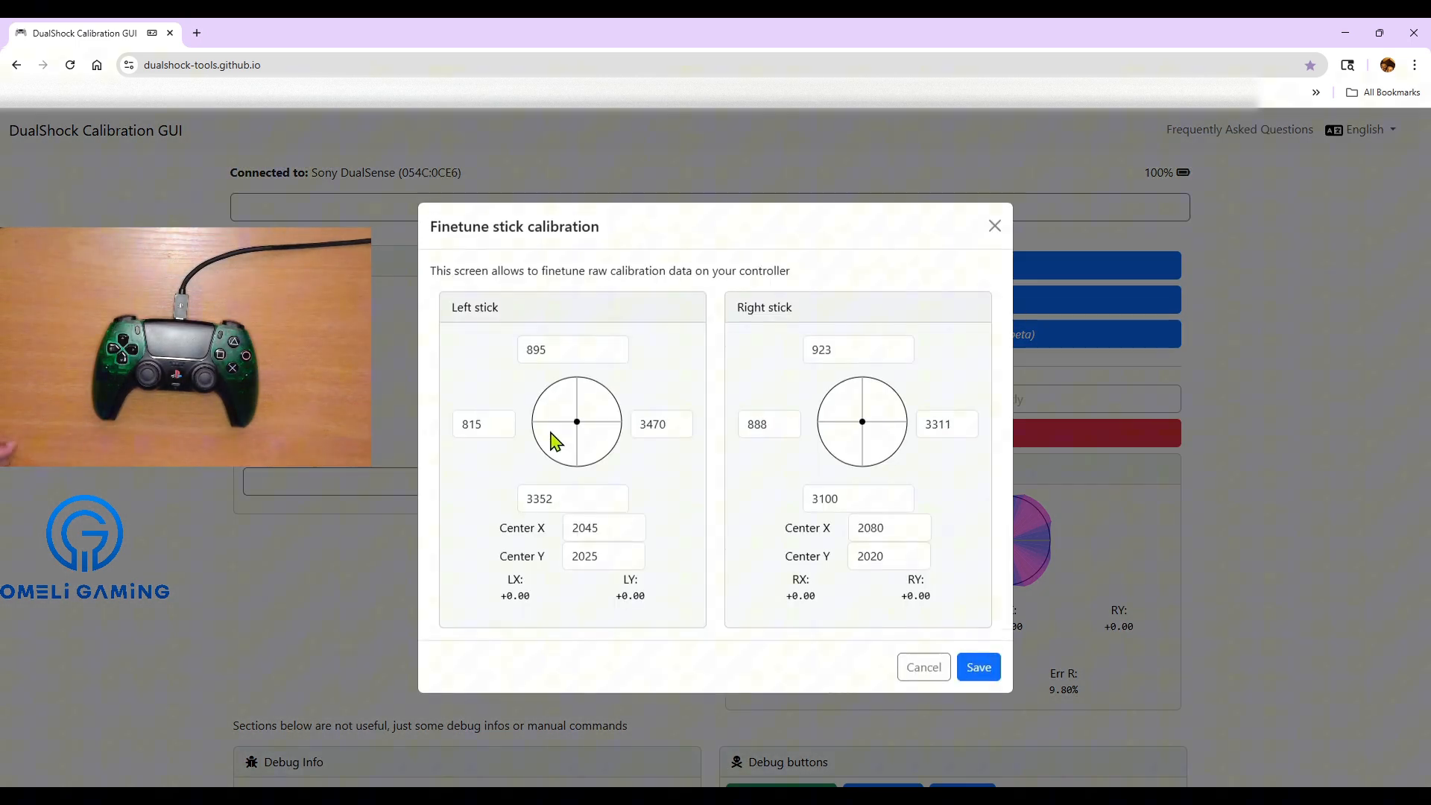
{"action": "left_click", "coordinate": [851, 349]}
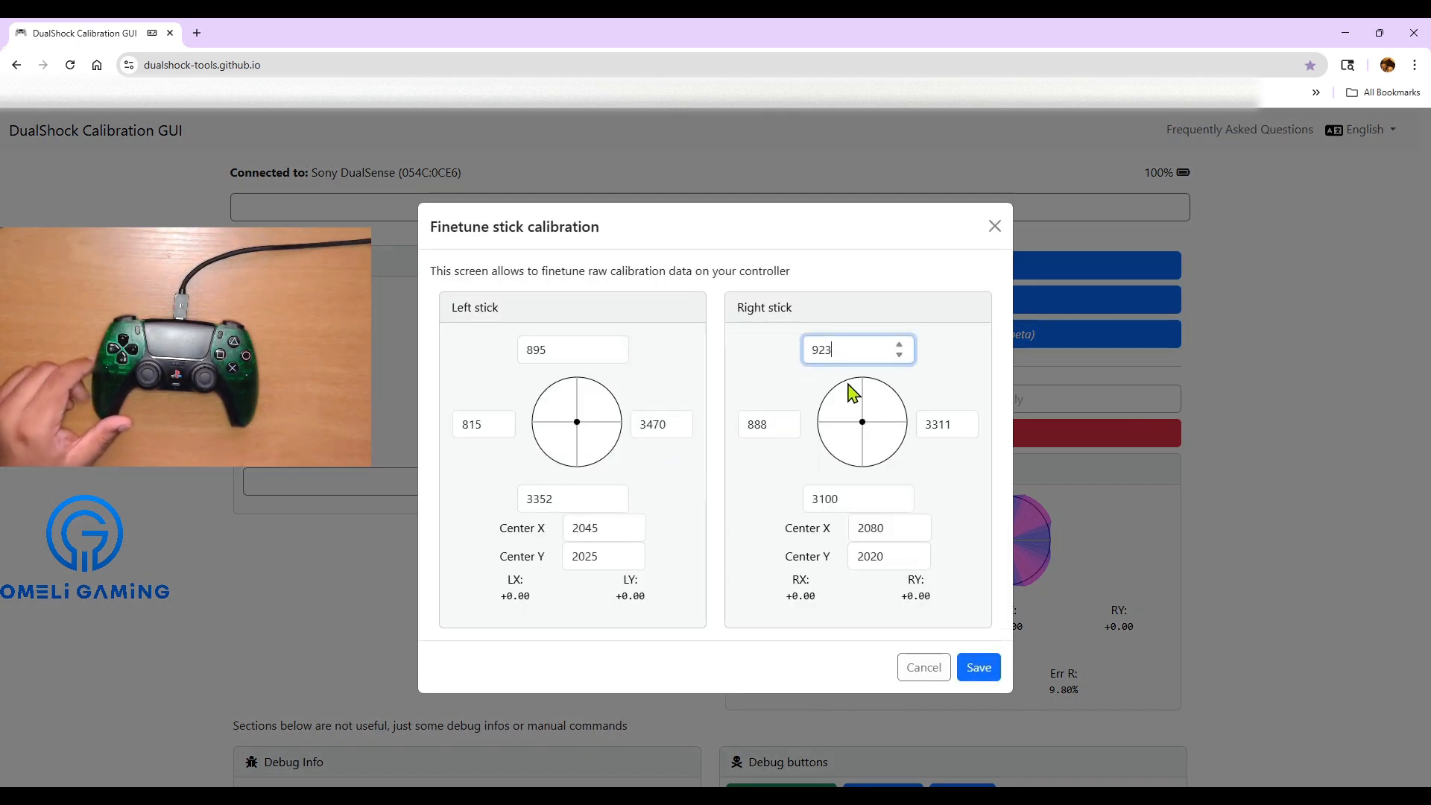
{"action": "mouse_move", "coordinate": [847, 229]}
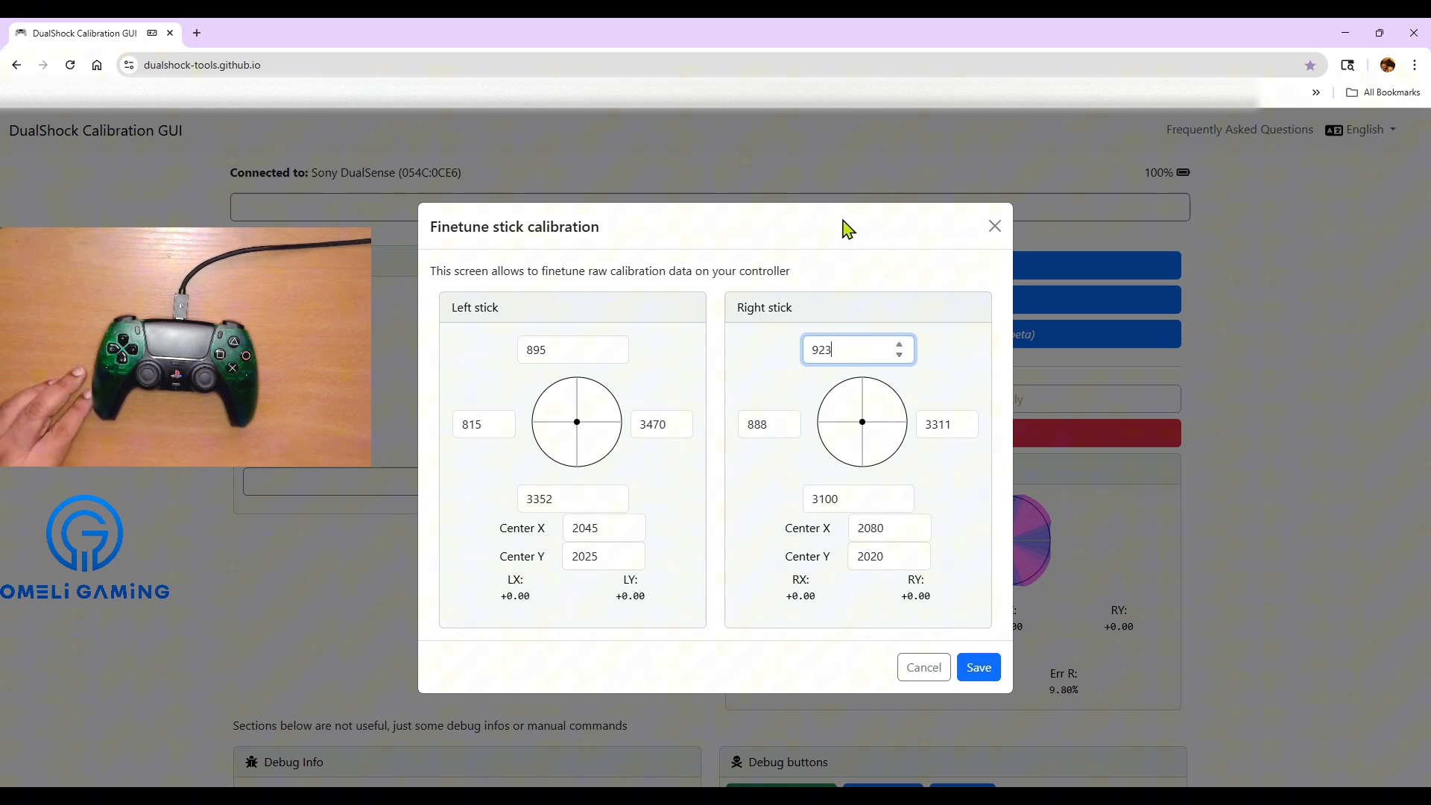
{"action": "mouse_move", "coordinate": [814, 429]}
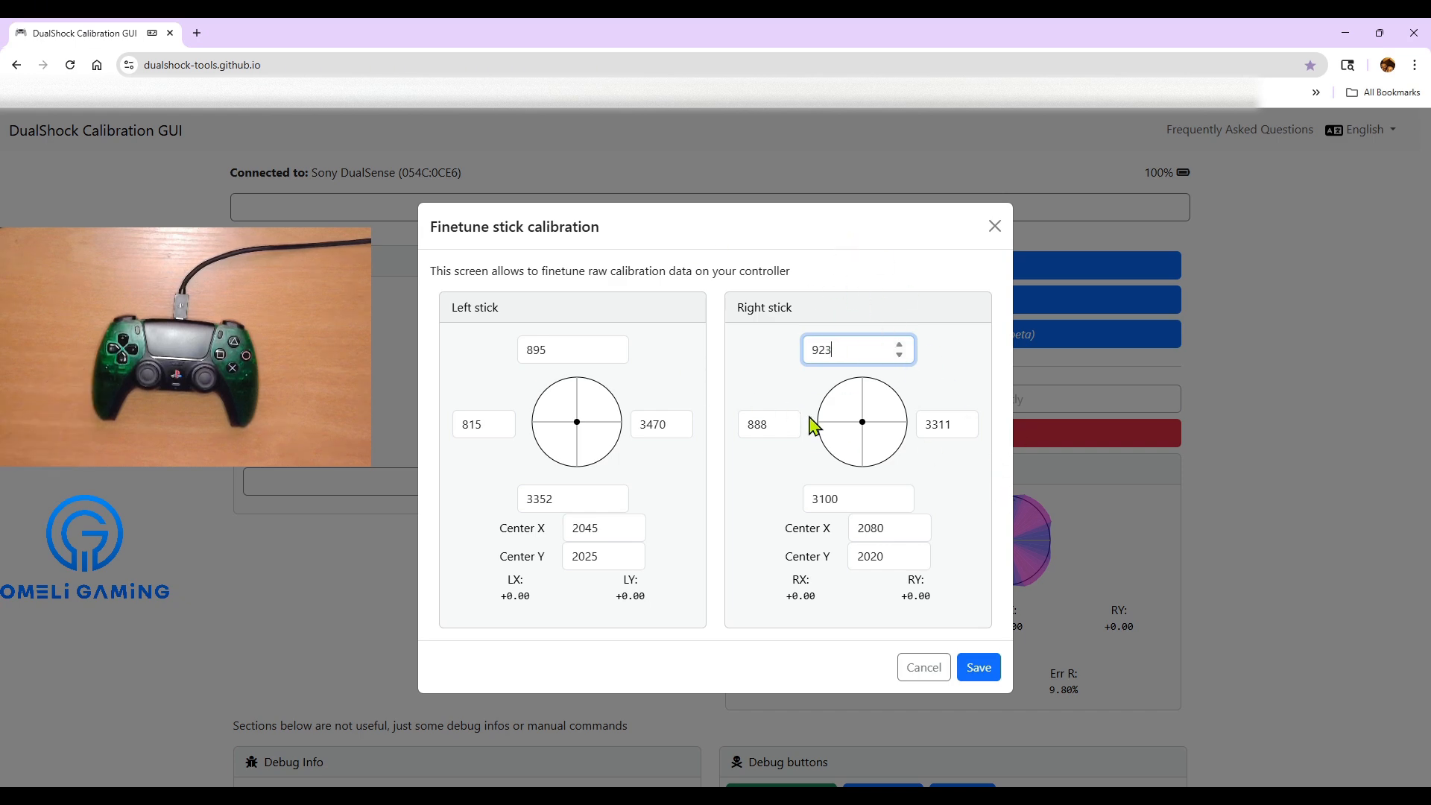
{"action": "mouse_move", "coordinate": [778, 409]}
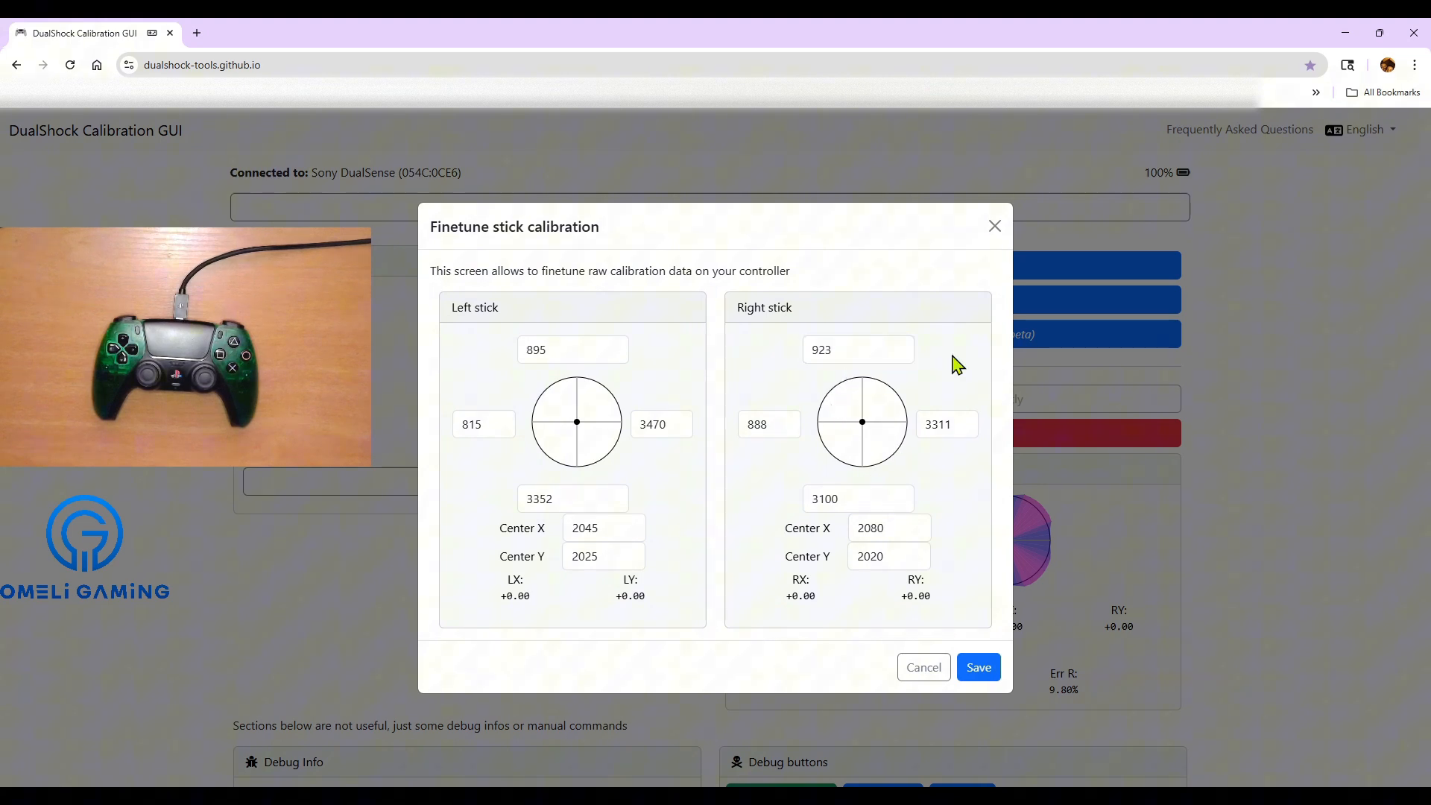
{"action": "mouse_move", "coordinate": [917, 317]}
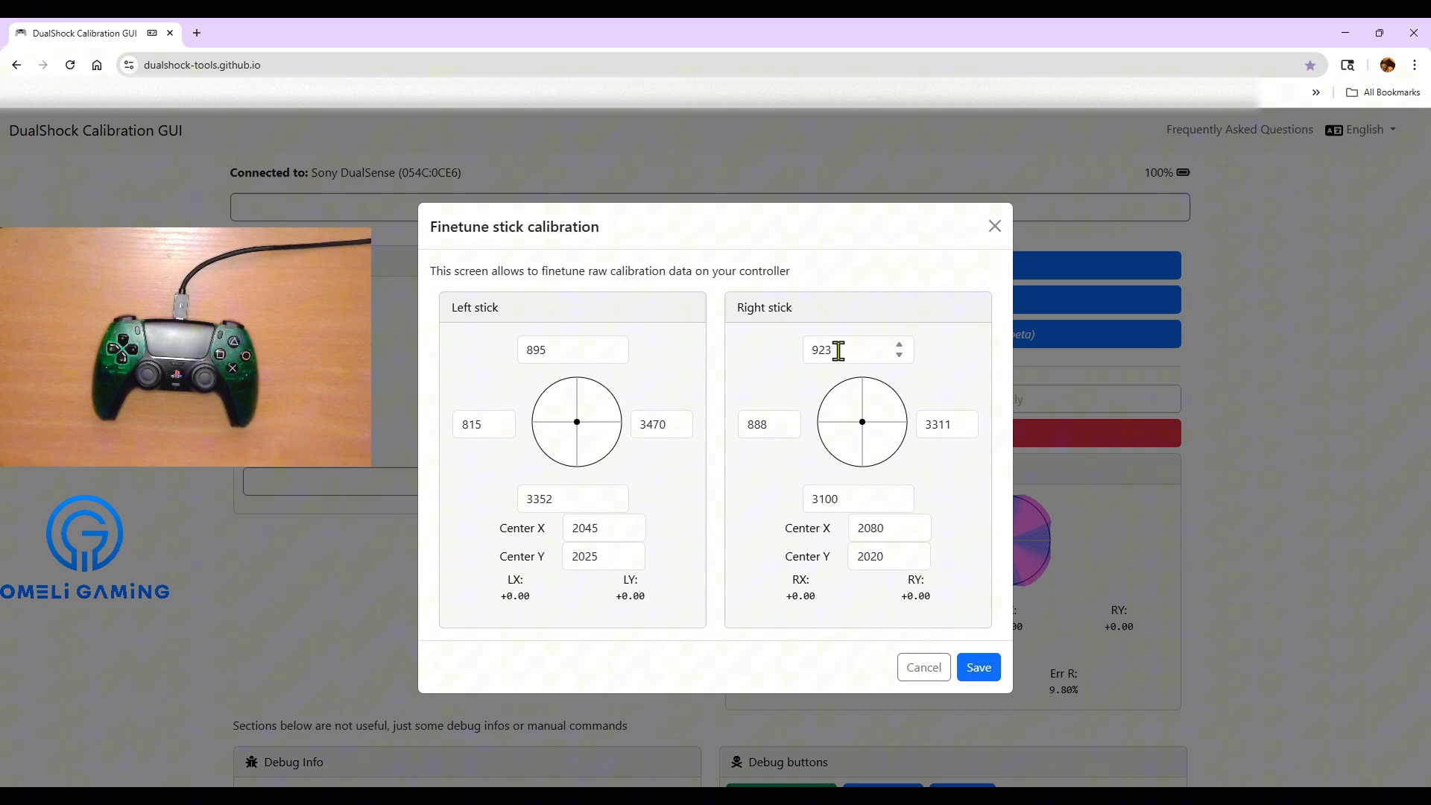
Set the right stick range to 898 top, 850 left, 3350 right, 3125 bottom and save.
{"action": "left_click", "coordinate": [840, 350]}
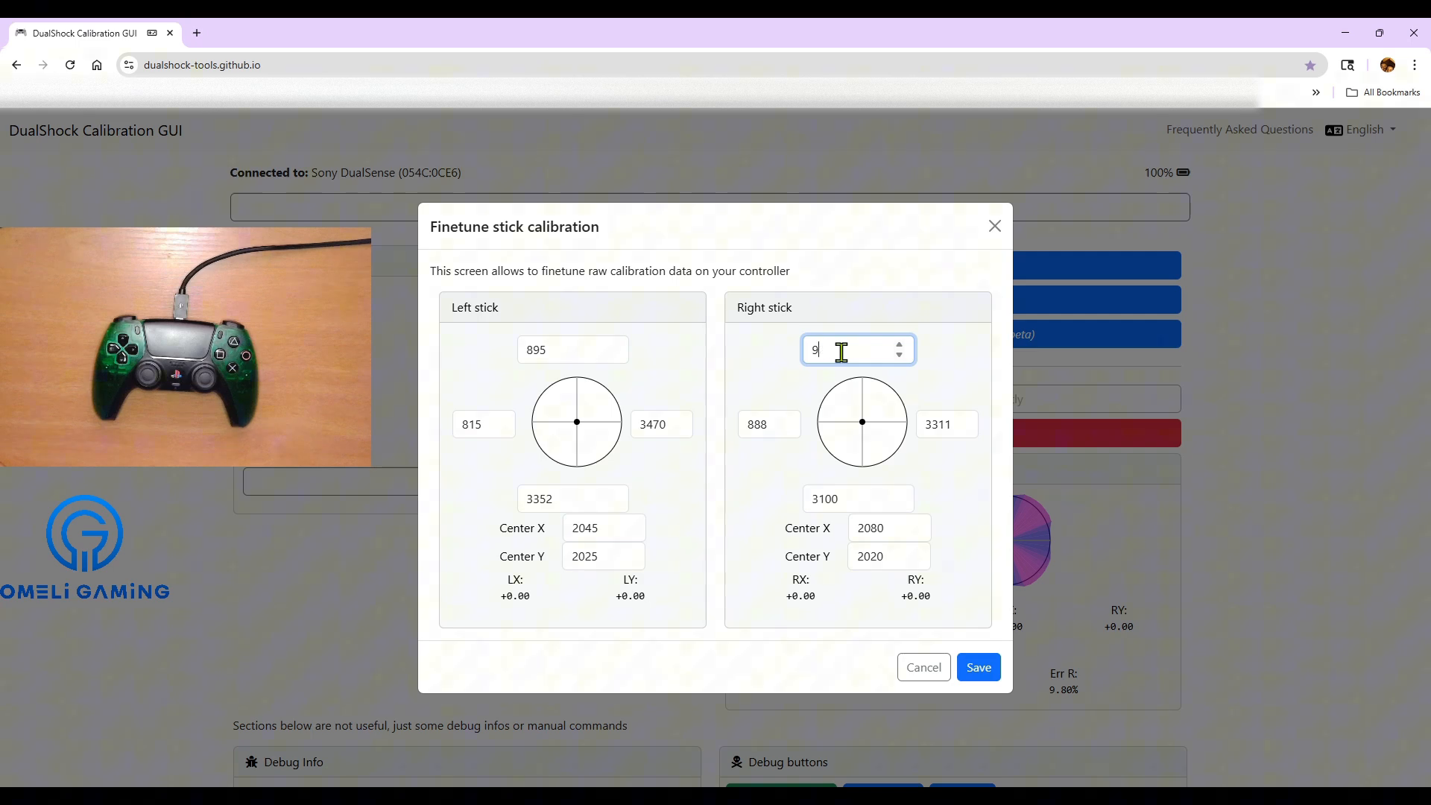
{"action": "type", "text": "99"}
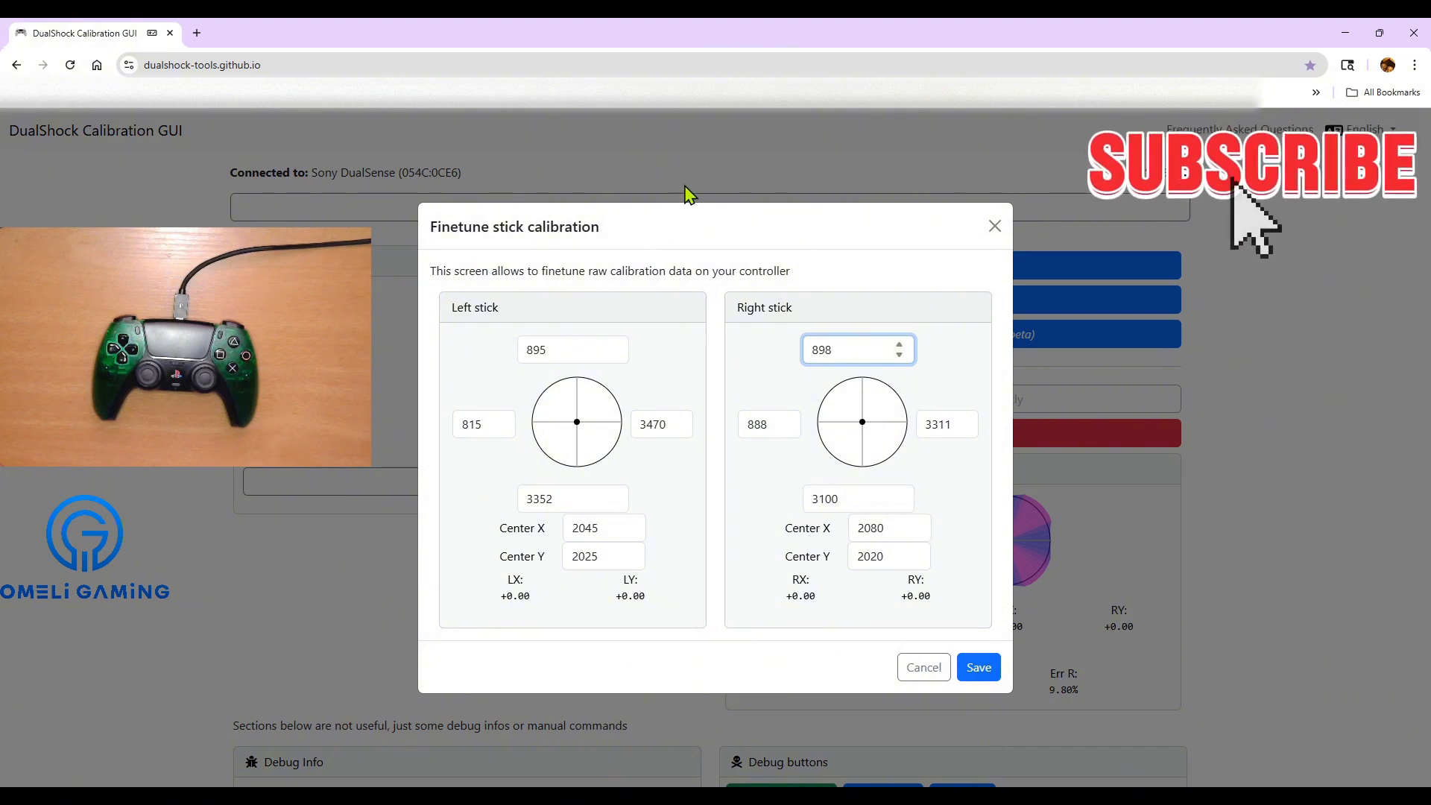
{"action": "left_click", "coordinate": [760, 423]}
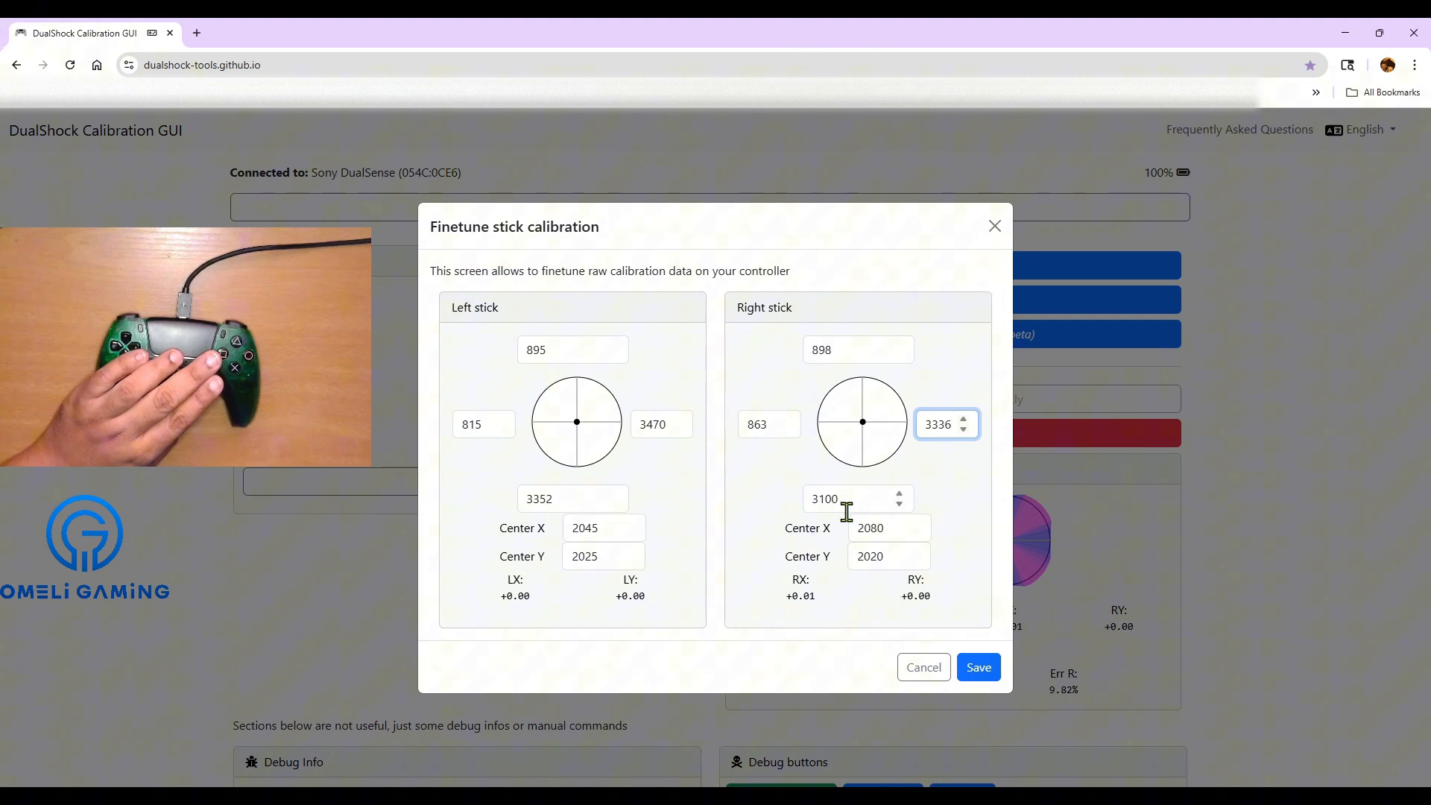
{"action": "left_click", "coordinate": [848, 498]}
{"action": "type", "text": "3125"}
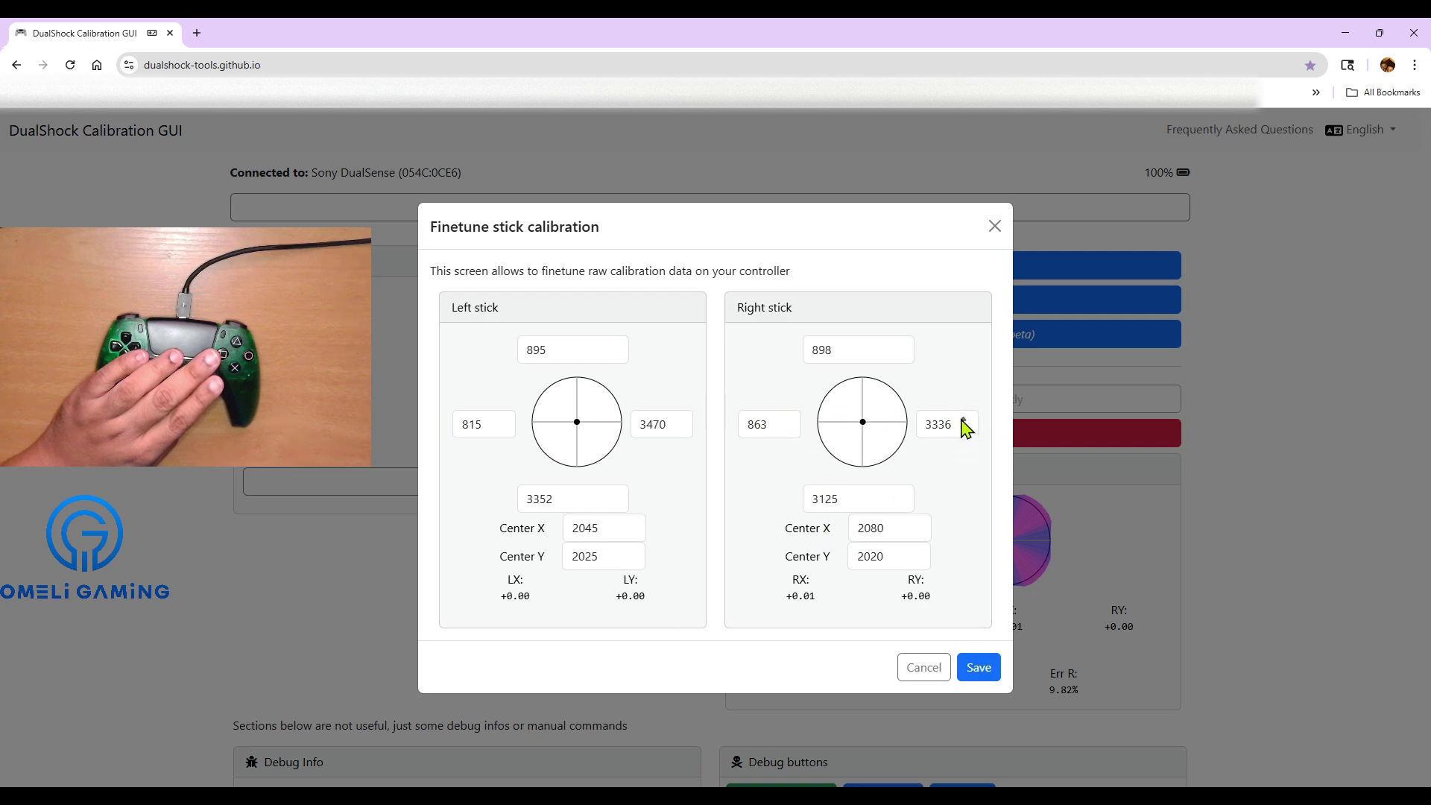
{"action": "left_click", "coordinate": [972, 421]}
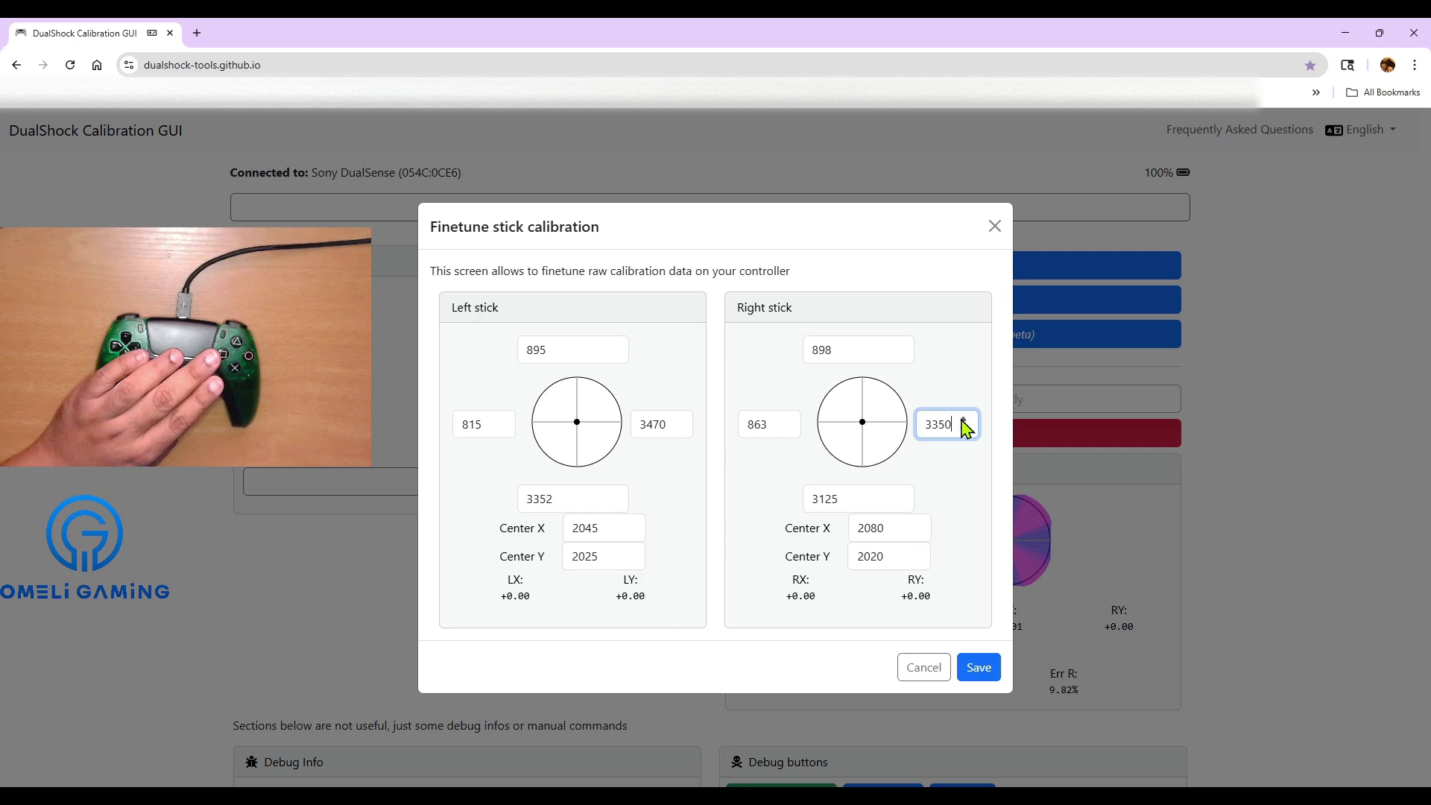
{"action": "mouse_move", "coordinate": [773, 462]}
{"action": "type", "text": "850"}
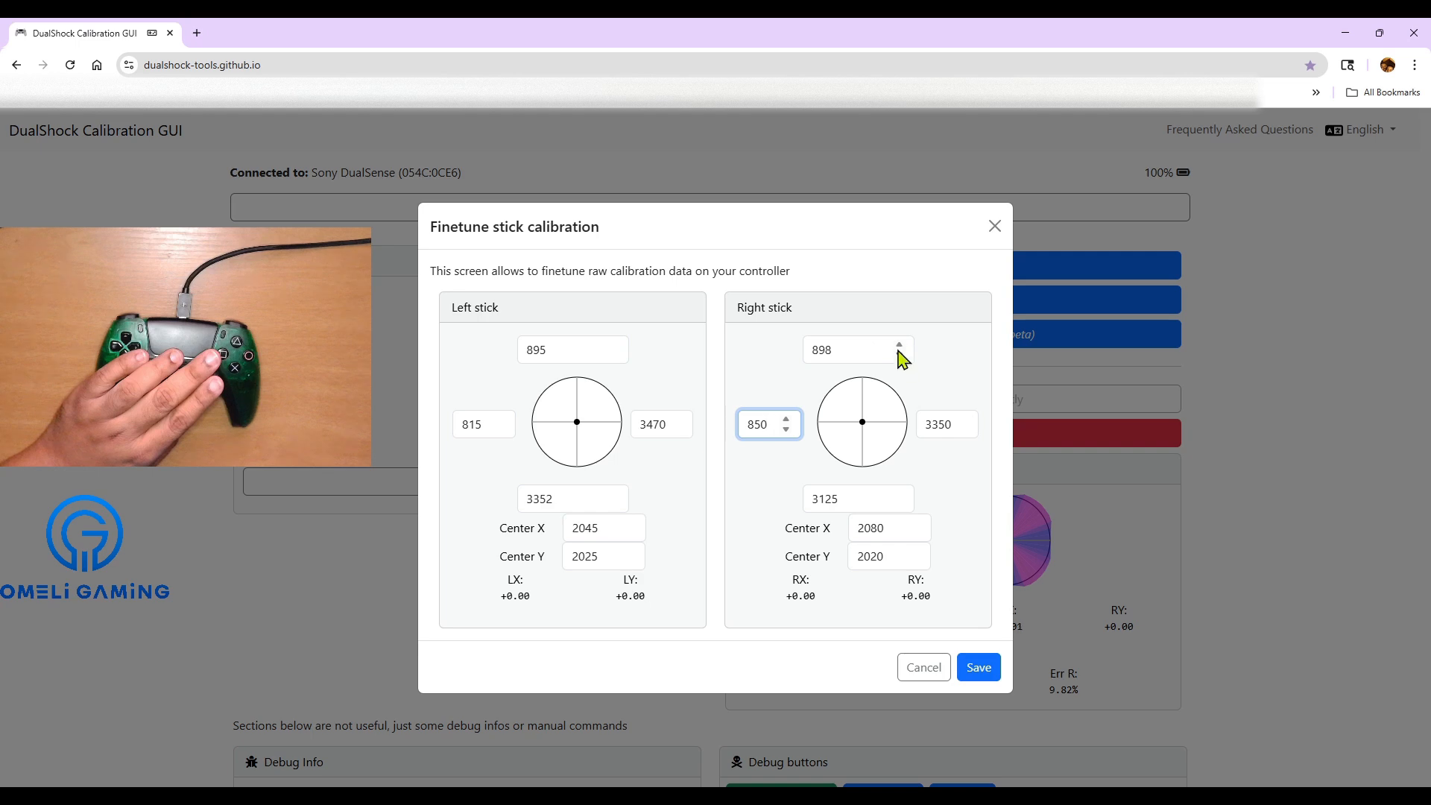
{"action": "left_click", "coordinate": [897, 342]}
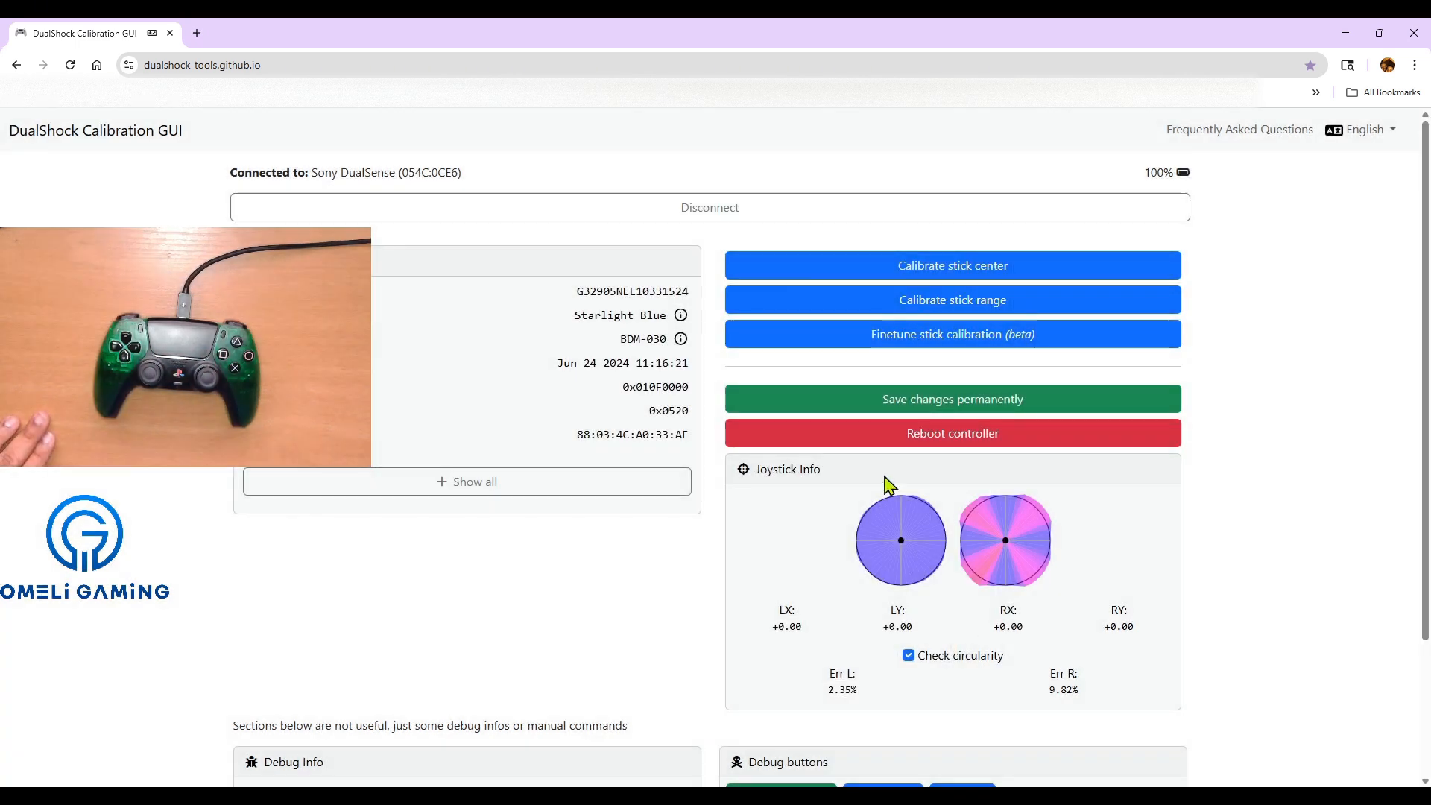
{"action": "mouse_move", "coordinate": [965, 677]}
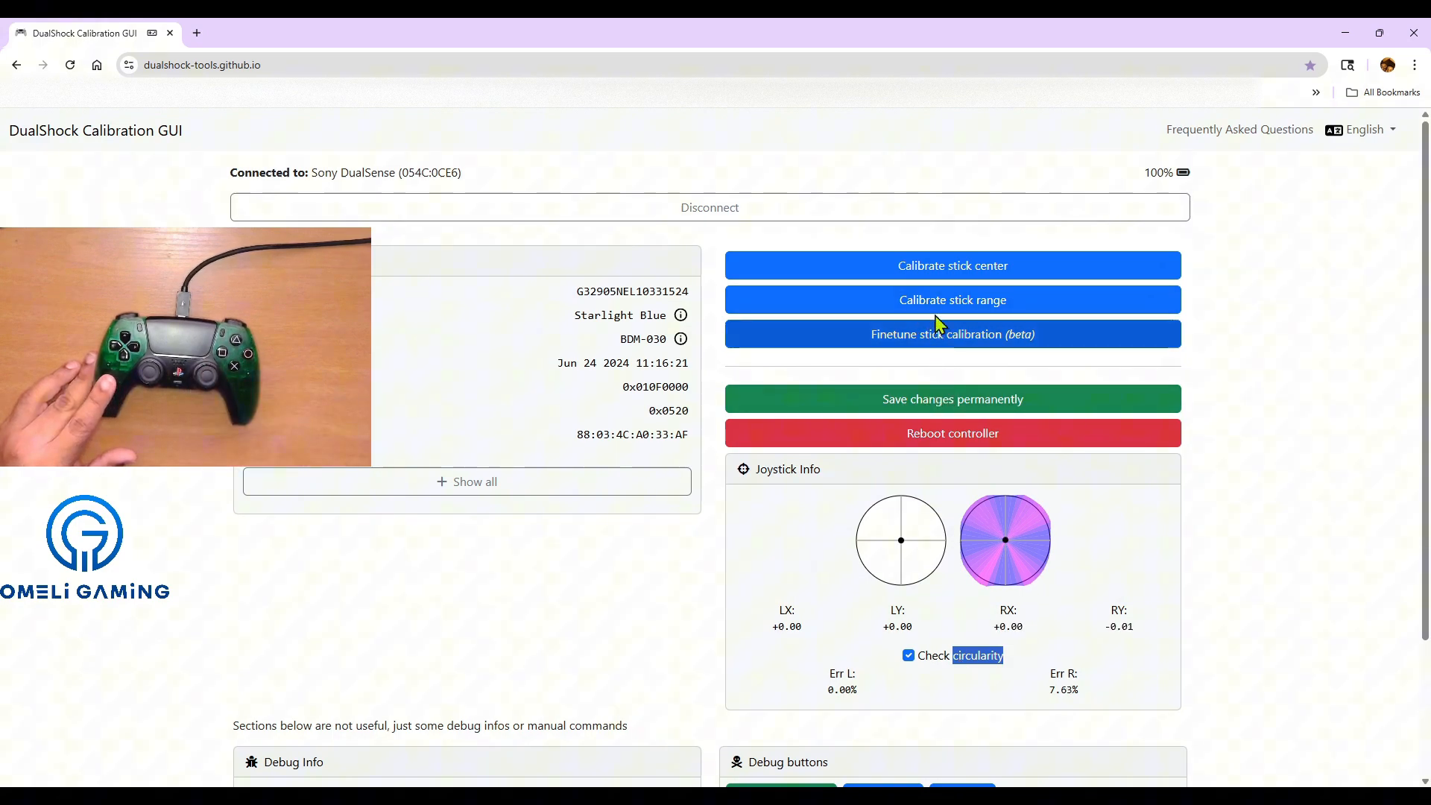
Set the right stick range to 875, 825, 3375, 3150 and save, lowering error to 6.10%.
{"action": "left_click", "coordinate": [952, 334]}
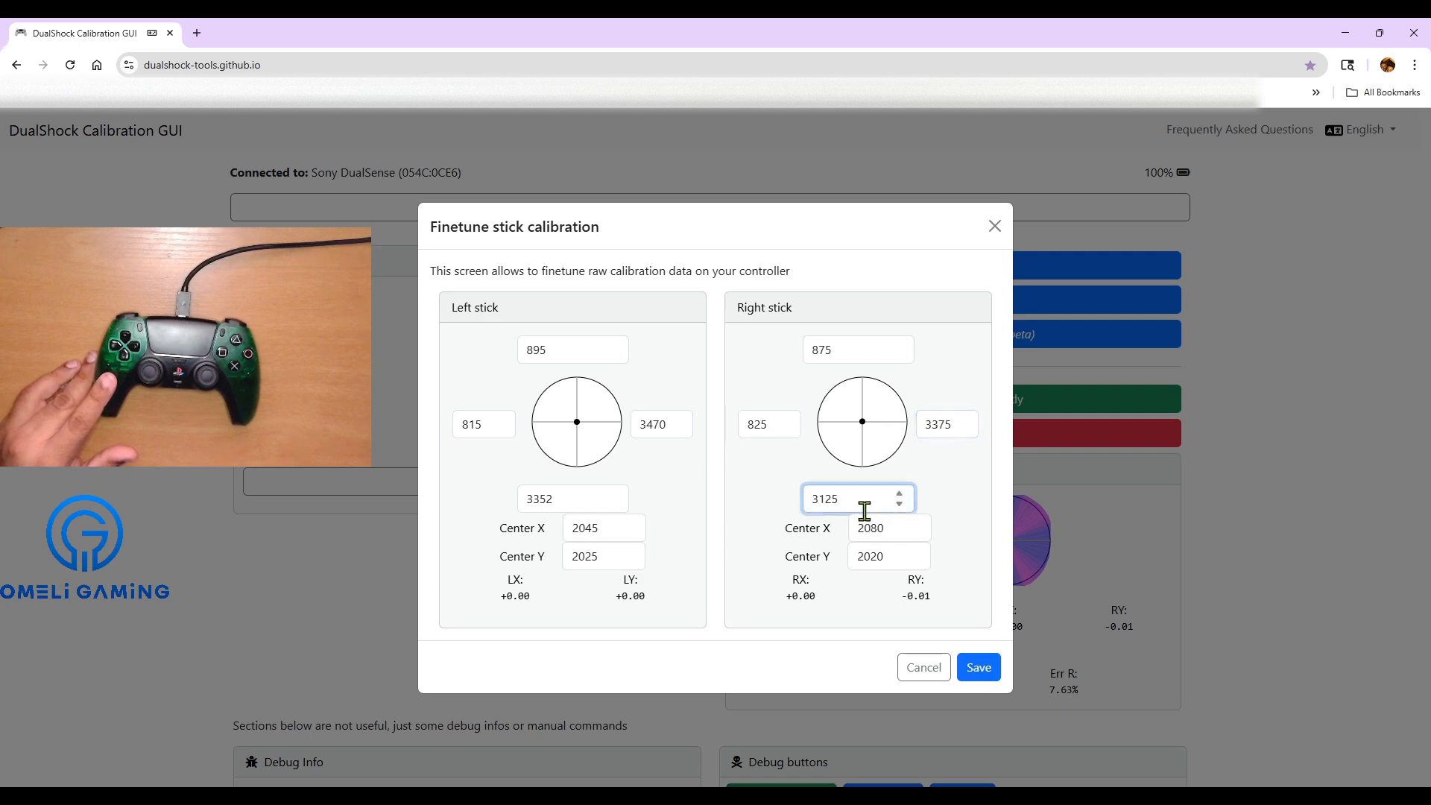
{"action": "left_click", "coordinate": [909, 493]}
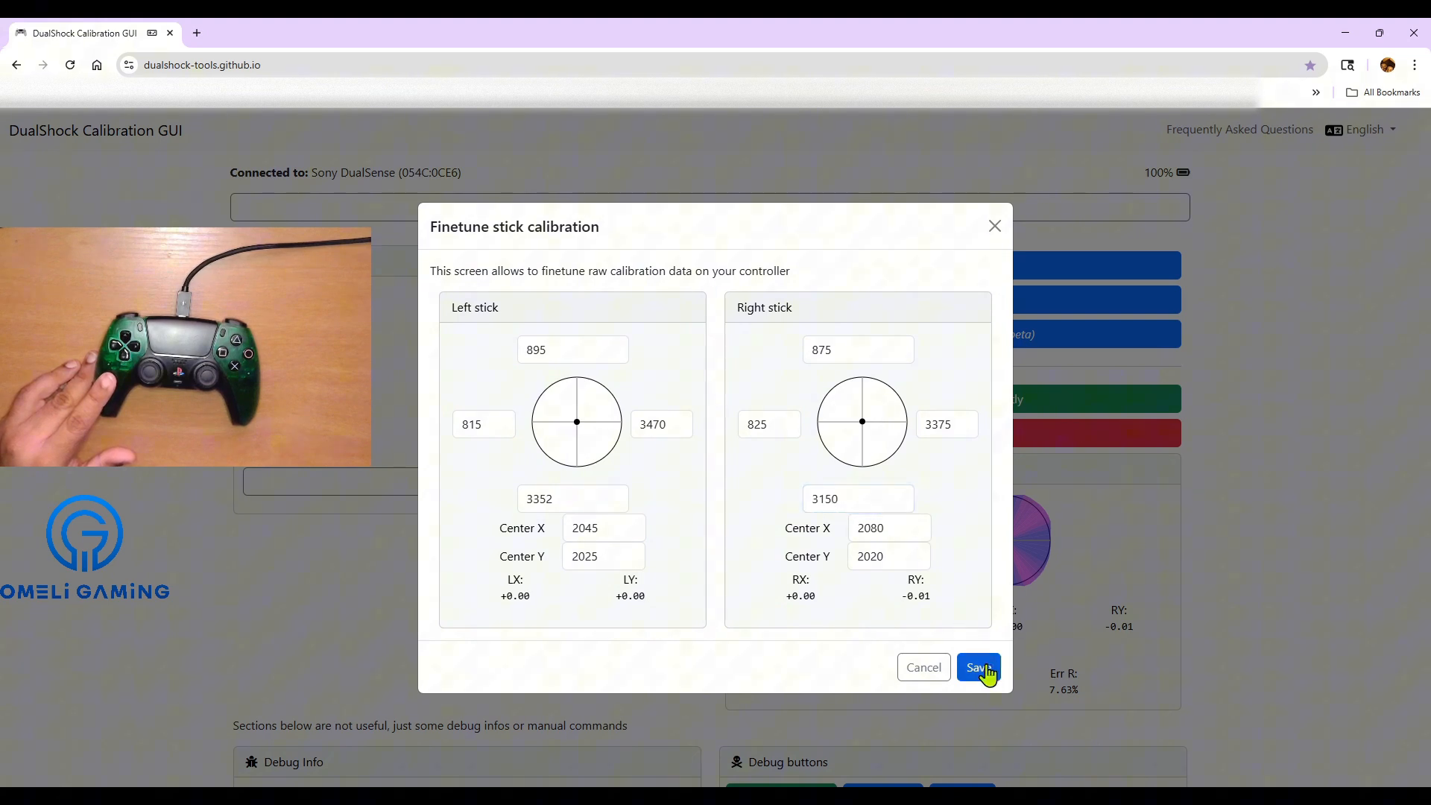
{"action": "left_click", "coordinate": [978, 666]}
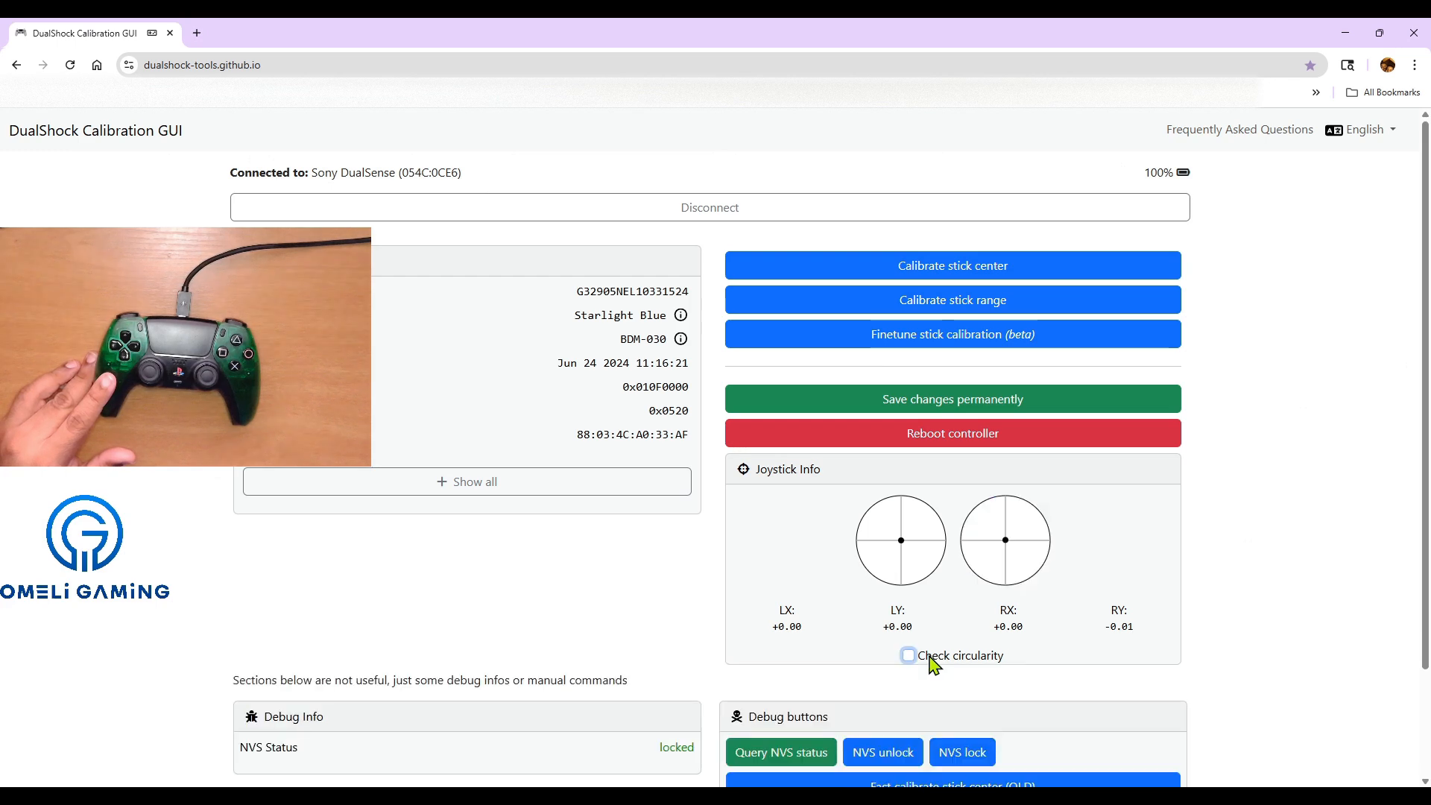
Re-enable the circularity check and return to the finetune editor.
{"action": "left_click", "coordinate": [907, 655]}
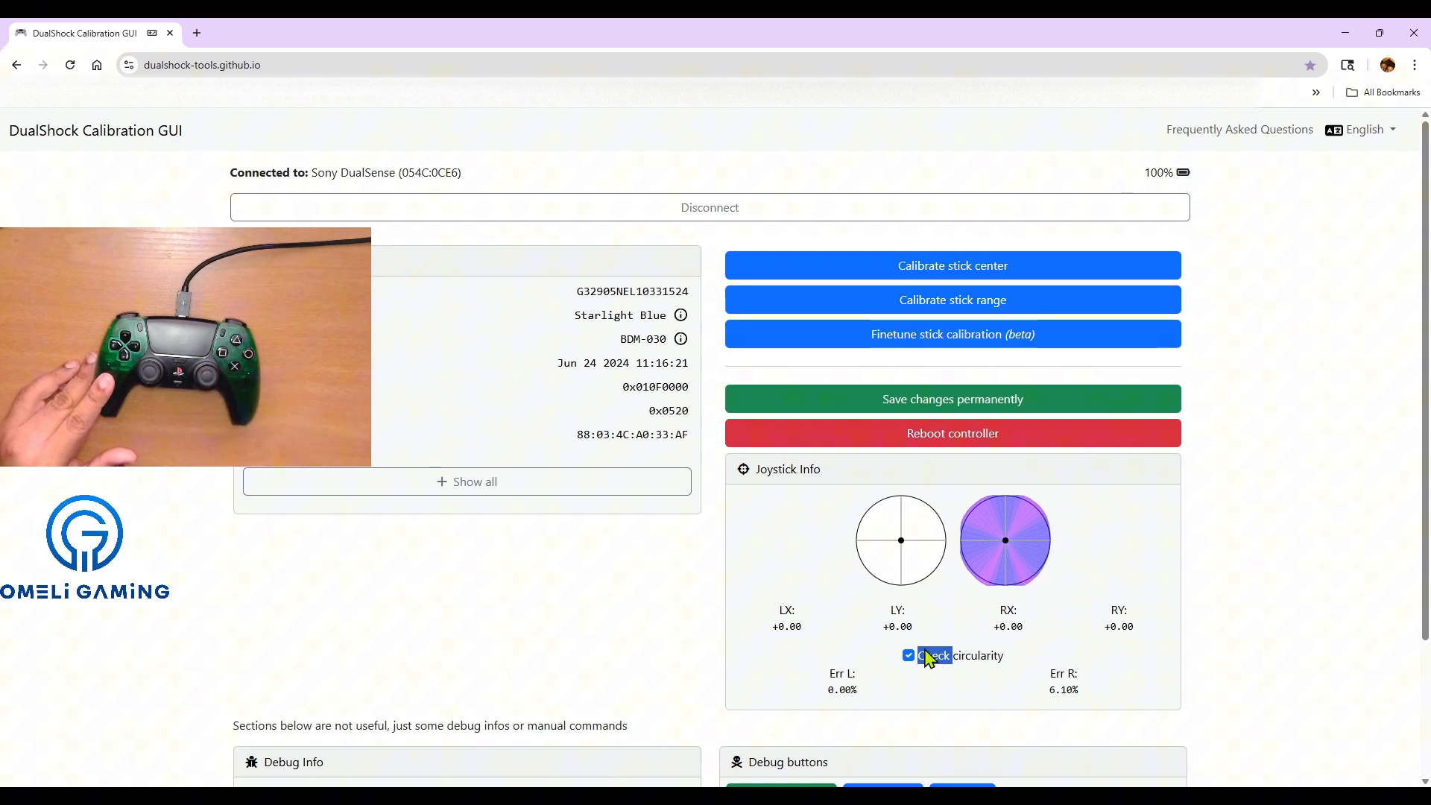
{"action": "left_click", "coordinate": [953, 334]}
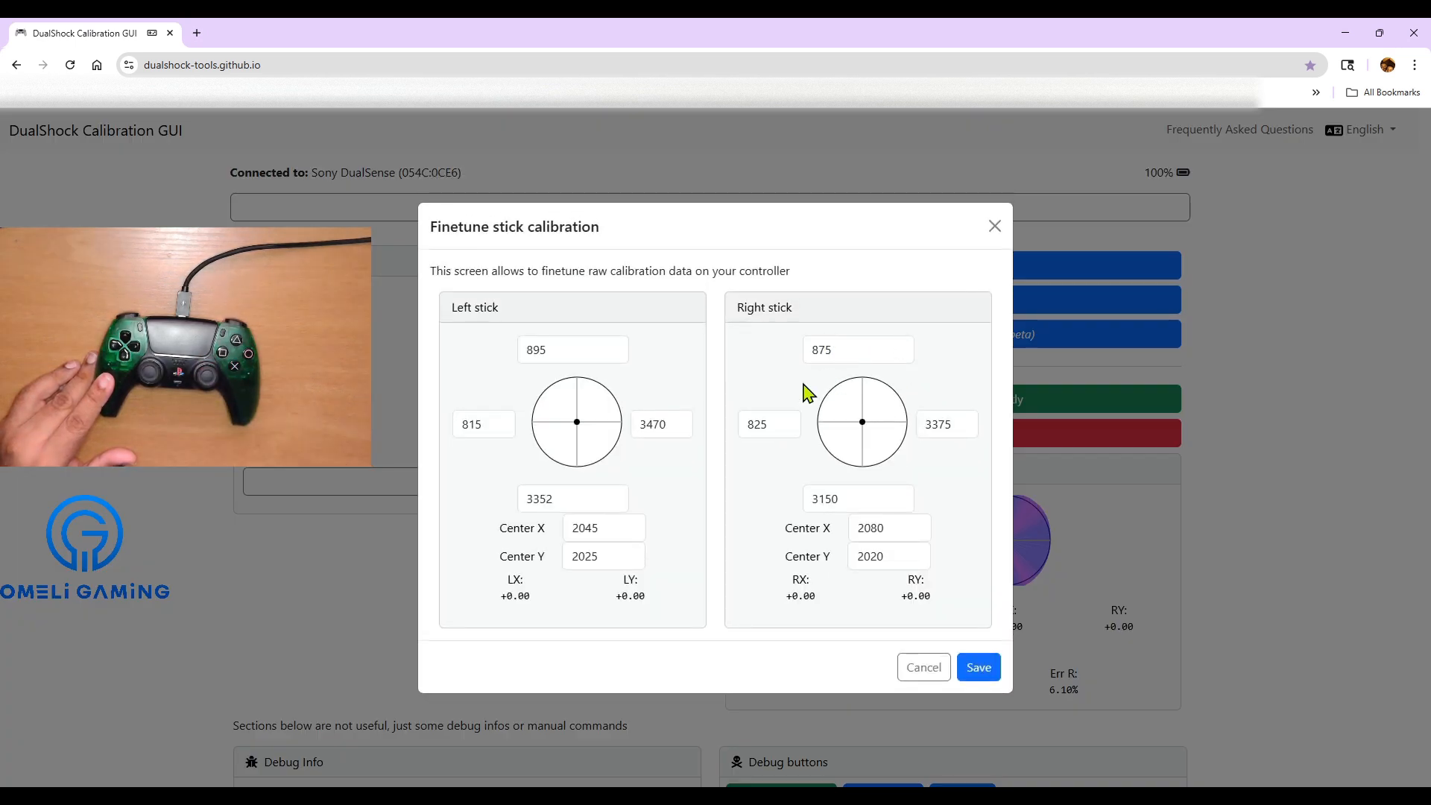
Adjust the right stick edges to 865 top, 810 left, 3385 right and 3160 bottom.
{"action": "left_click", "coordinate": [765, 424]}
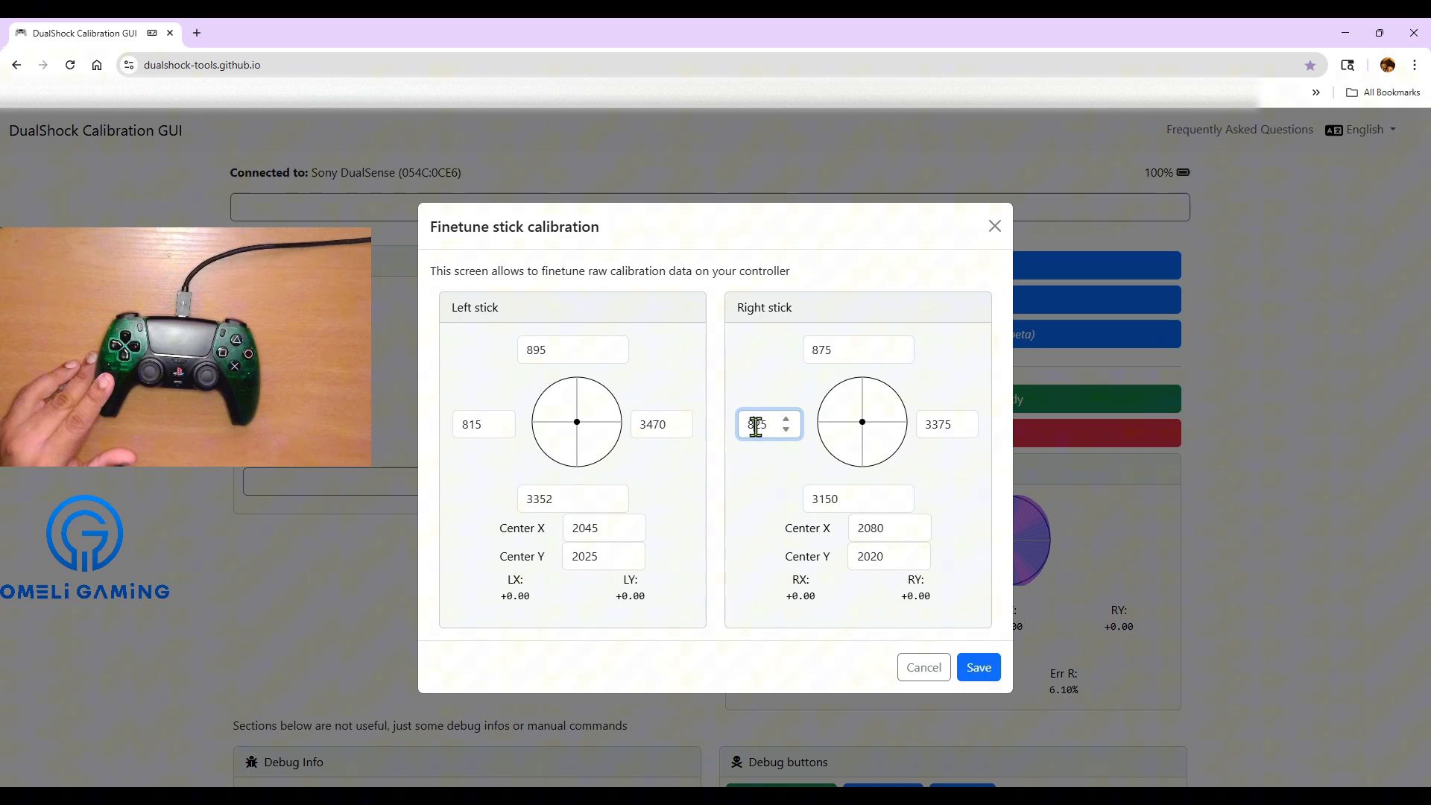
{"action": "left_click", "coordinate": [790, 414]}
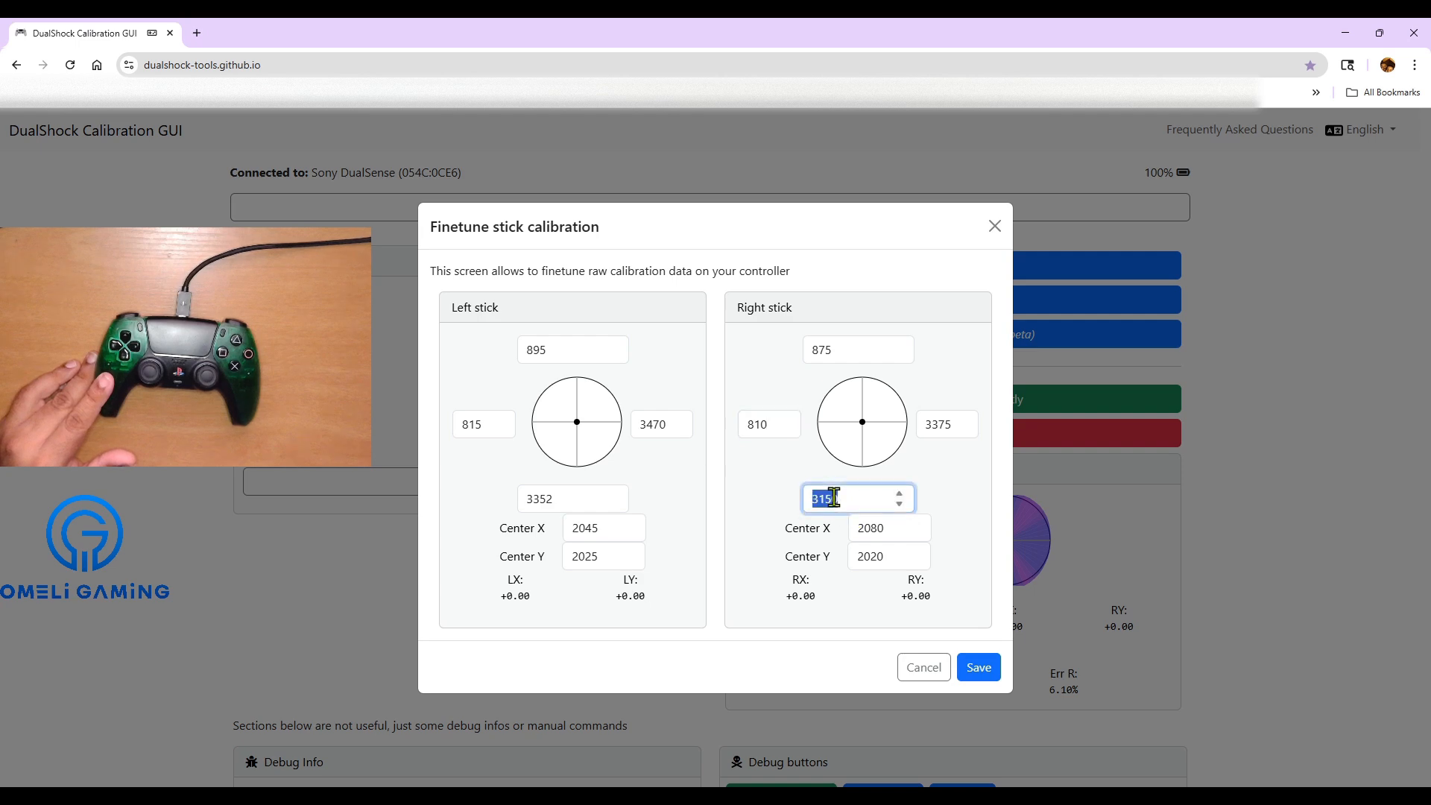
{"action": "type", "text": "3151"}
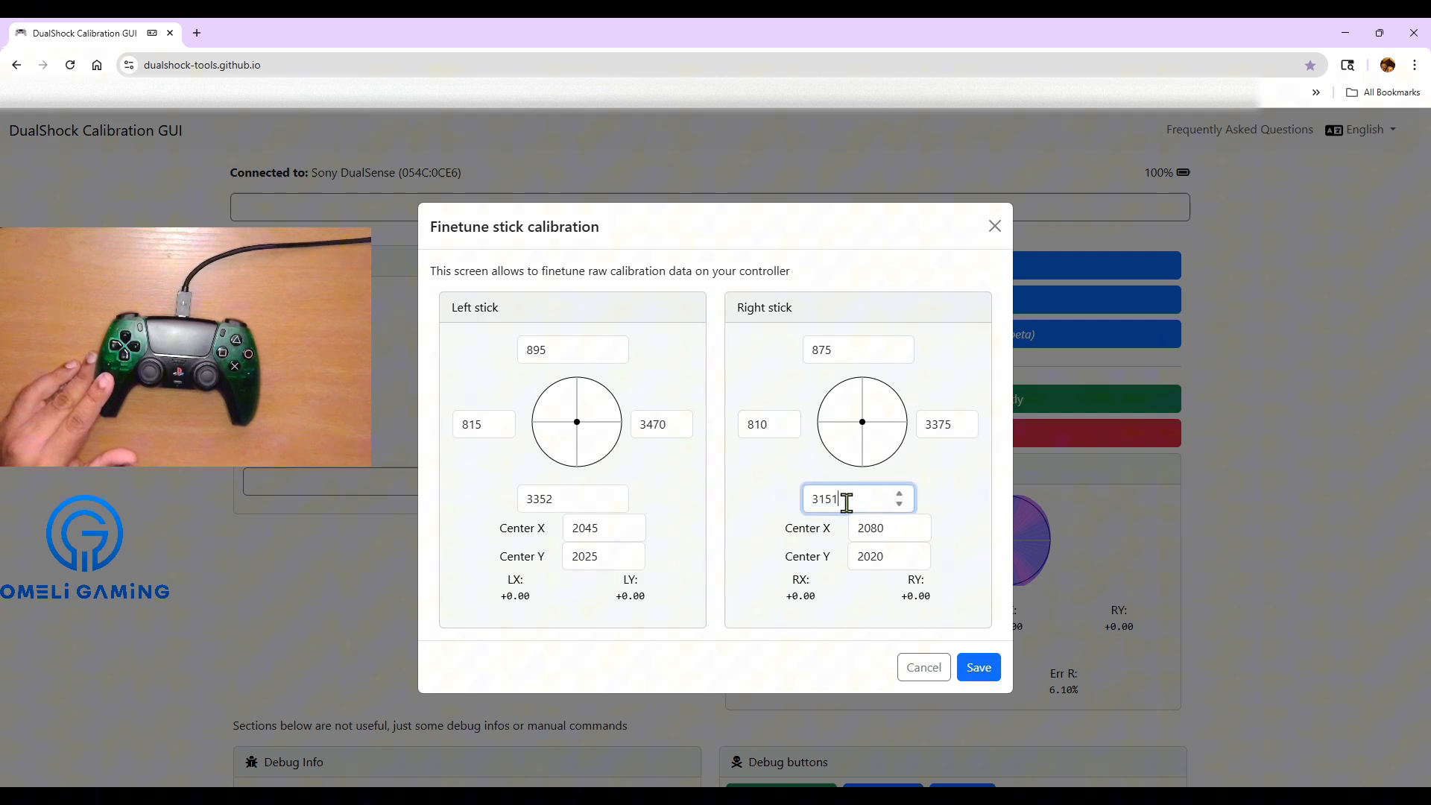
{"action": "left_click", "coordinate": [899, 492]}
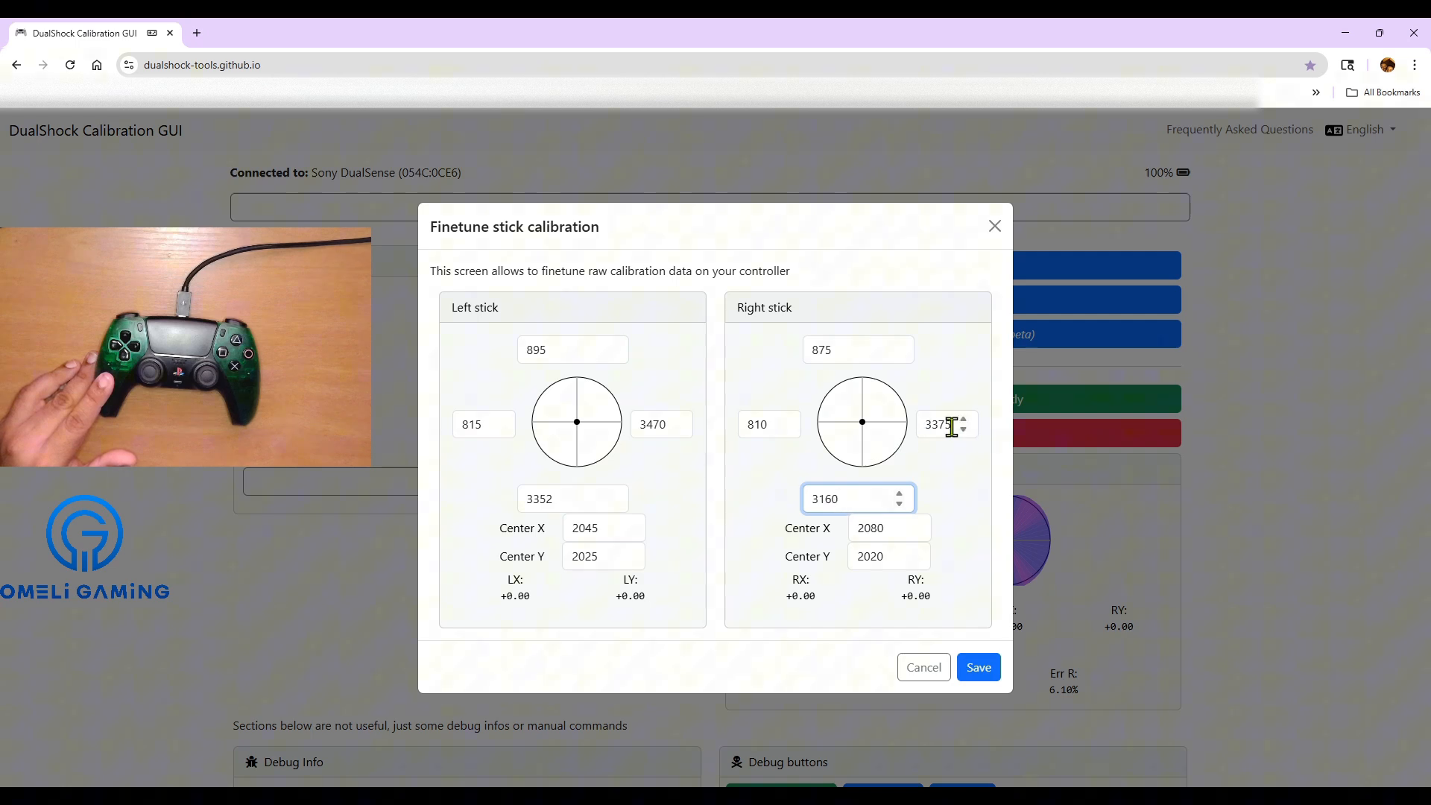
{"action": "left_click", "coordinate": [939, 423]}
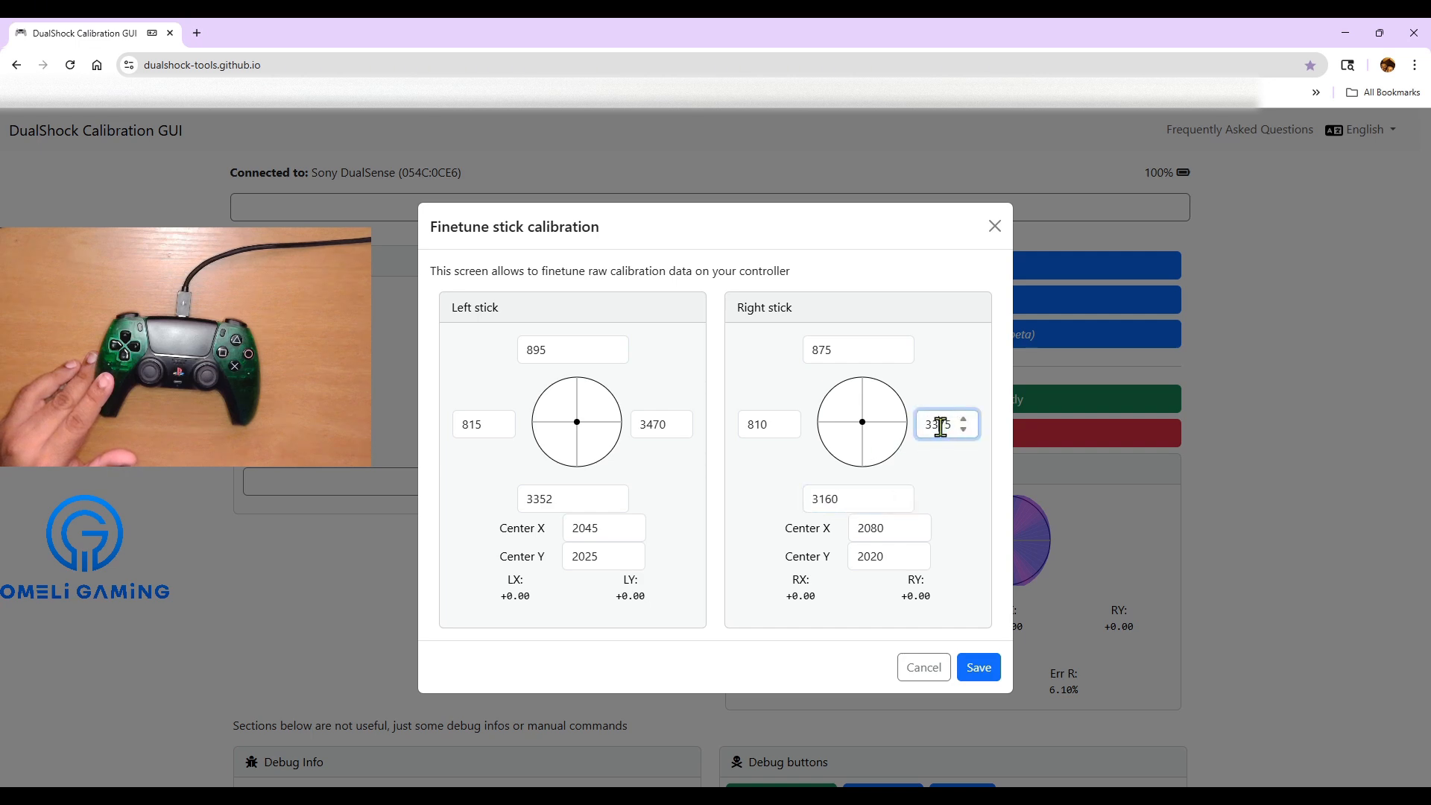
{"action": "left_click", "coordinate": [966, 417]}
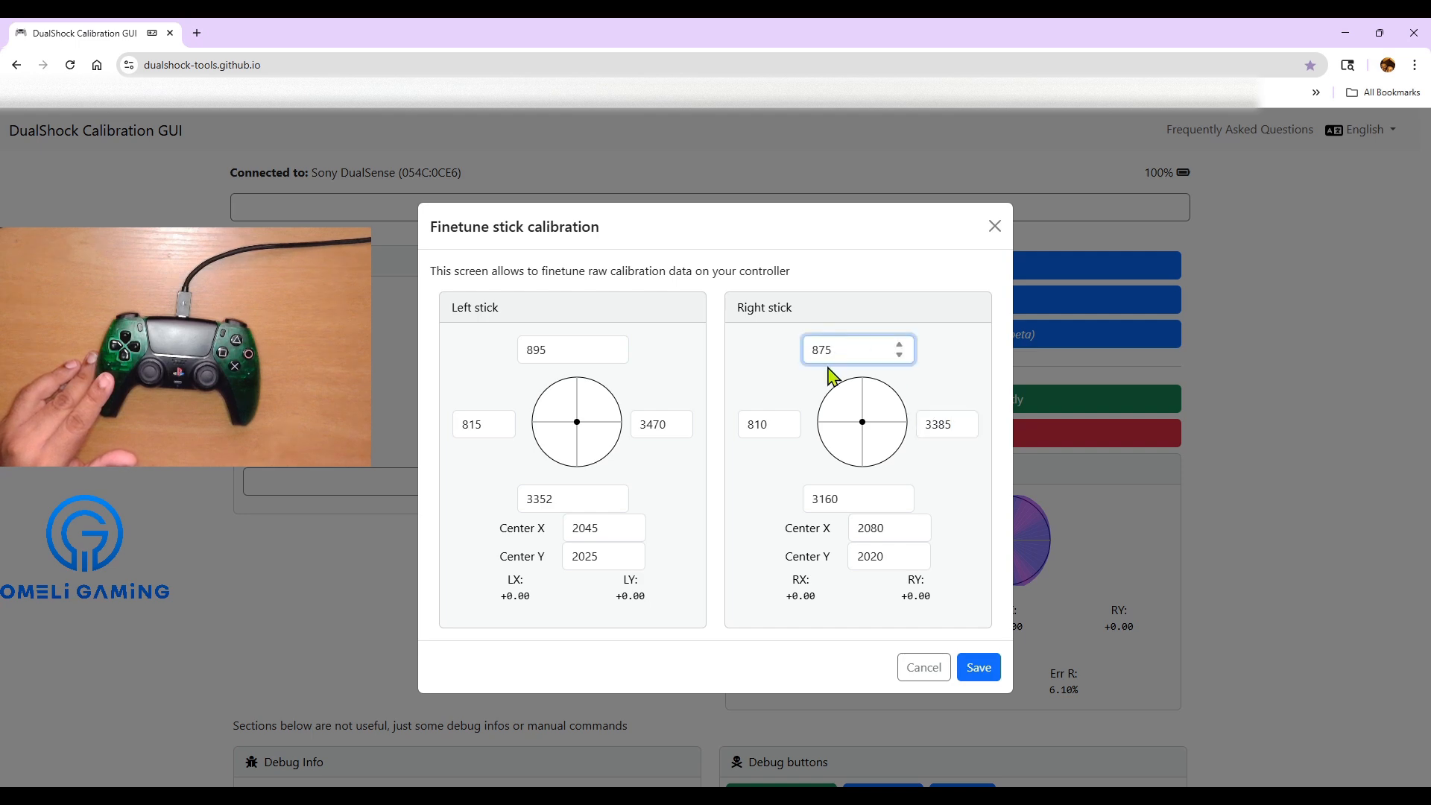
{"action": "type", "text": "8"}
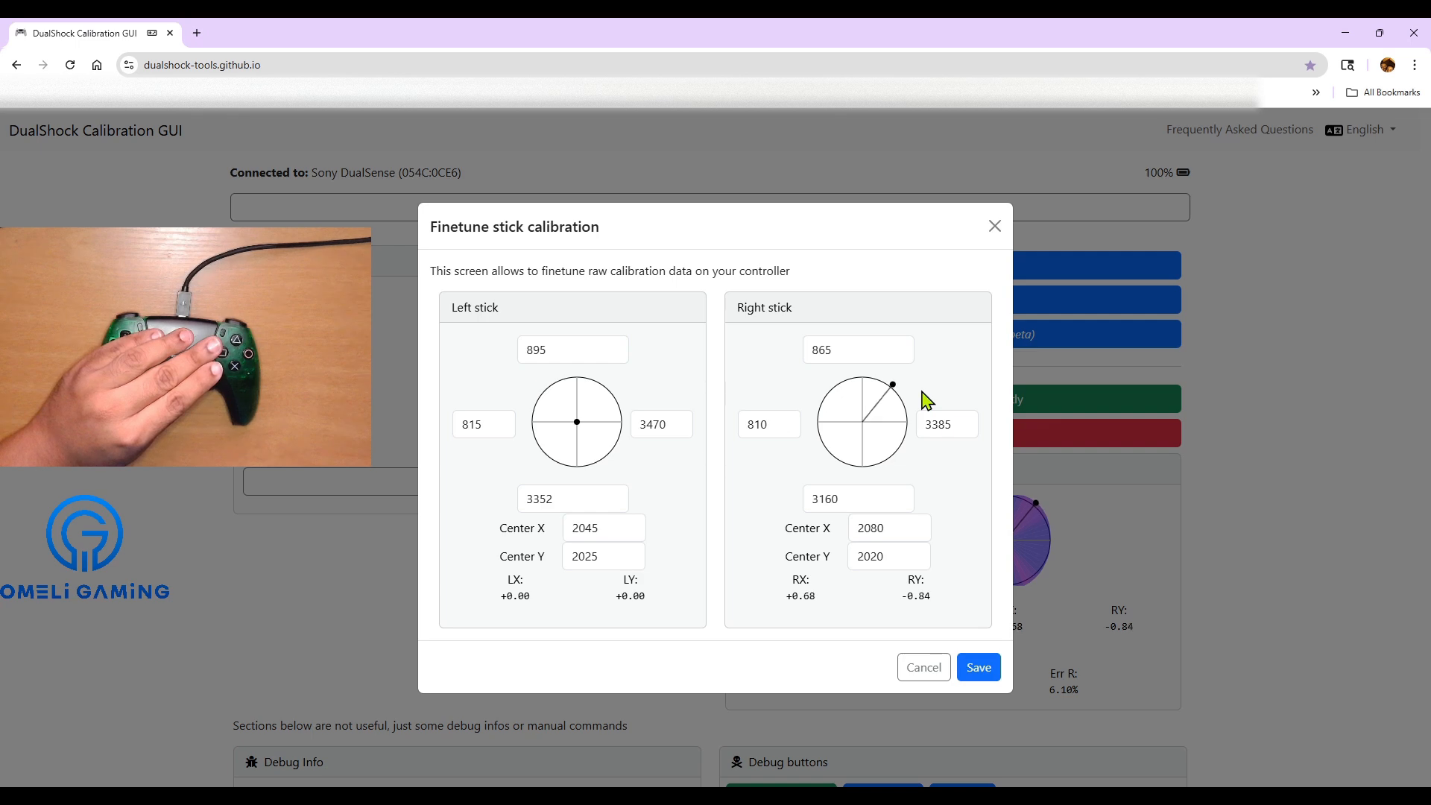
{"action": "mouse_move", "coordinate": [894, 393]}
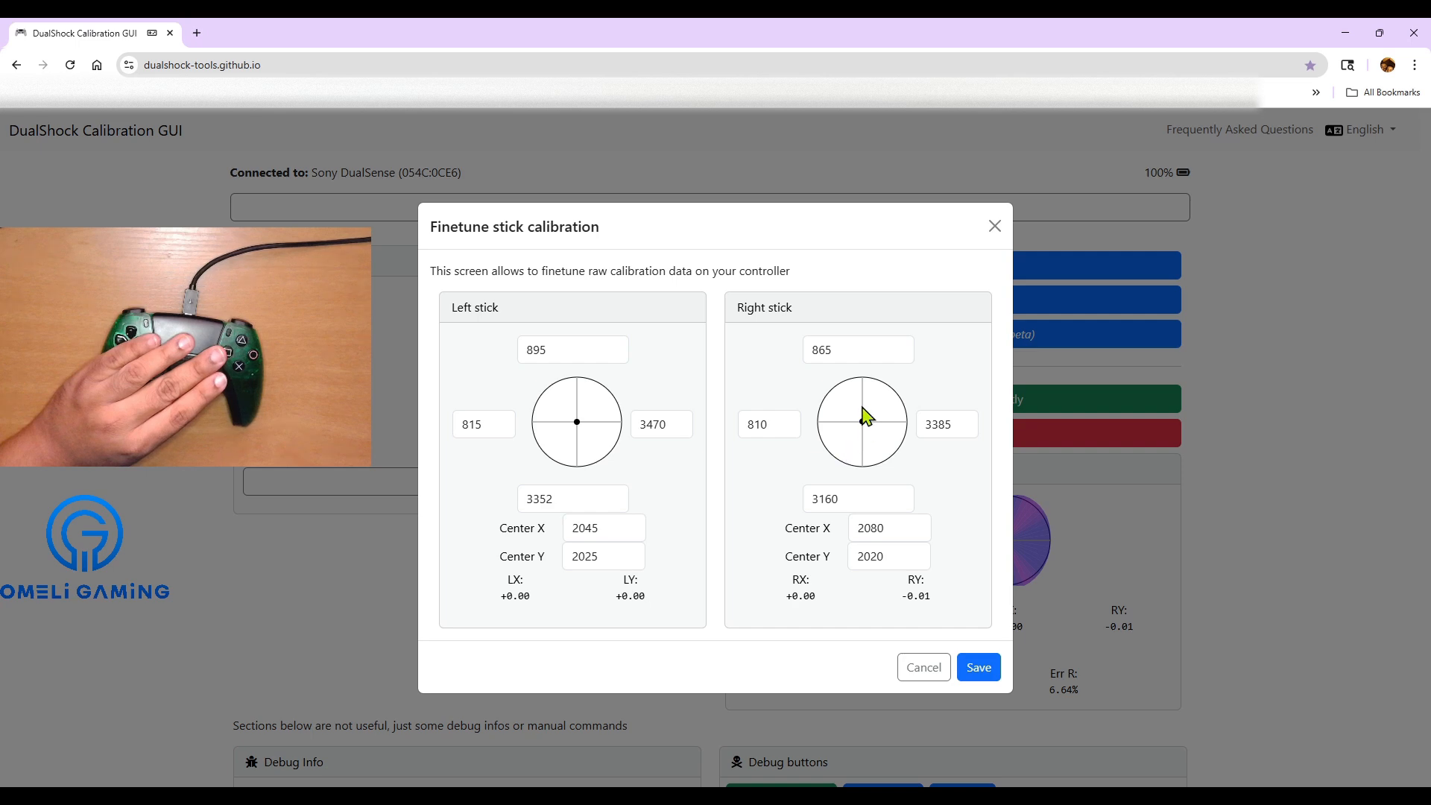
{"action": "mouse_move", "coordinate": [817, 447]}
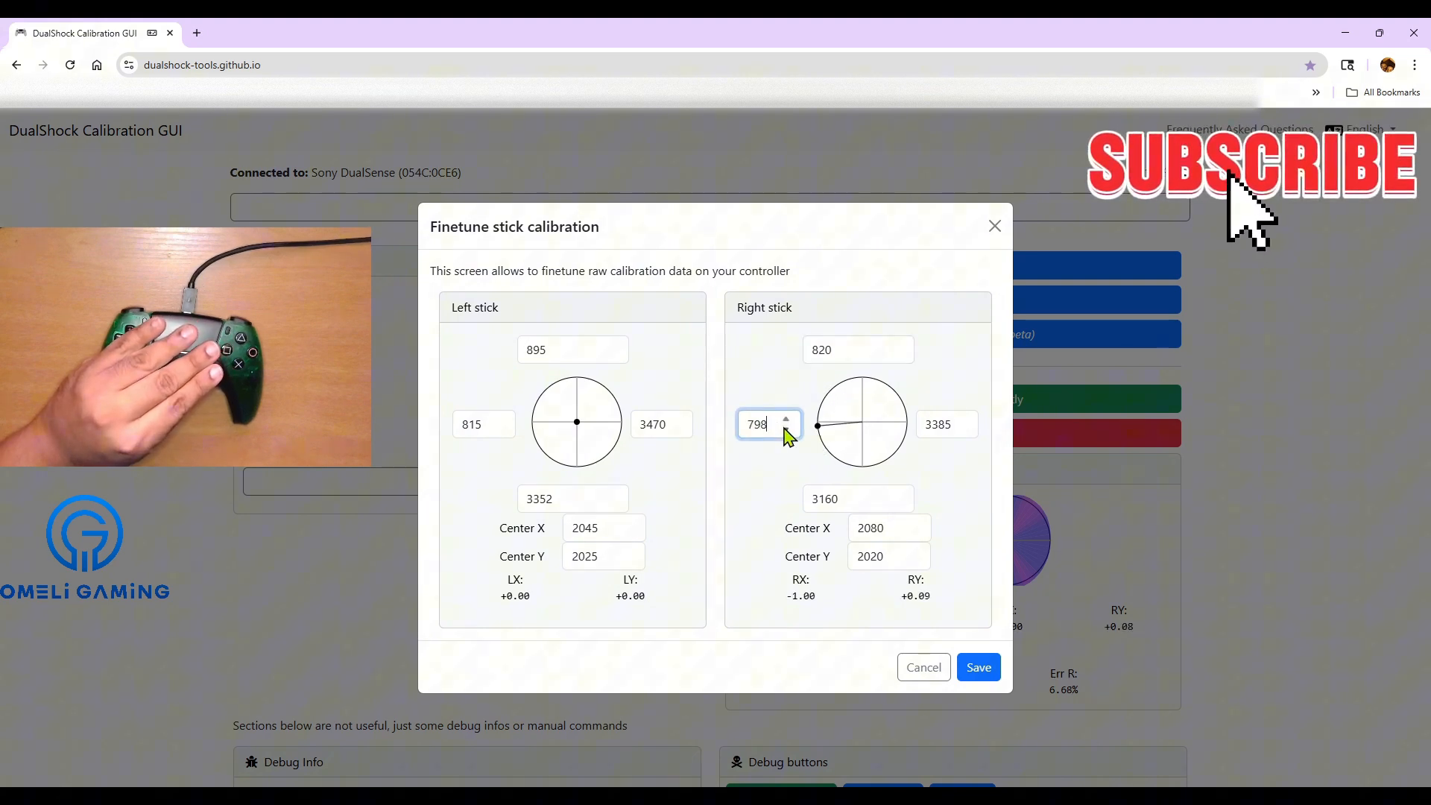
Use the spinners to set right stick 820 top, 750 left, 3395 right, 3180 bottom.
{"action": "left_click", "coordinate": [787, 429]}
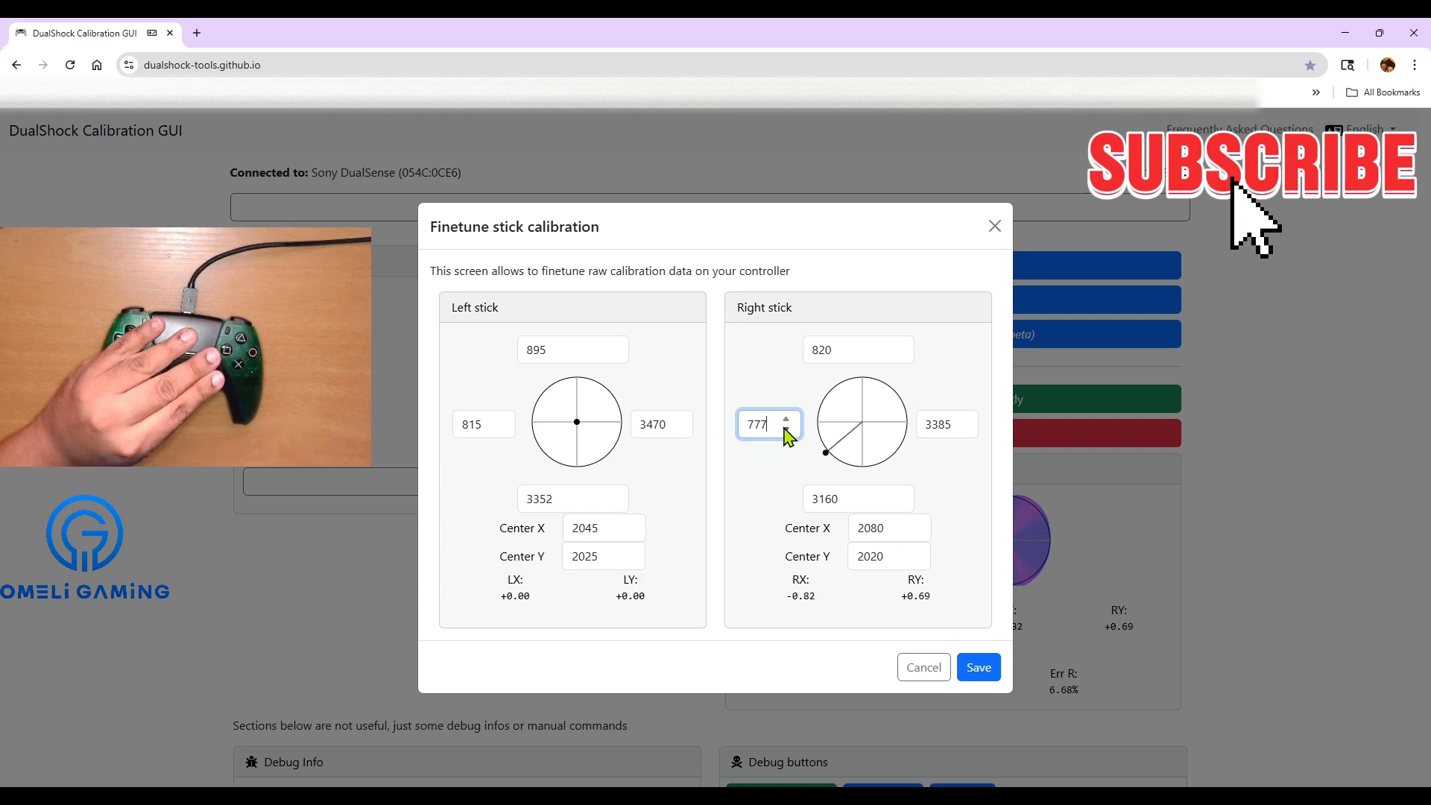
{"action": "left_click", "coordinate": [787, 429]}
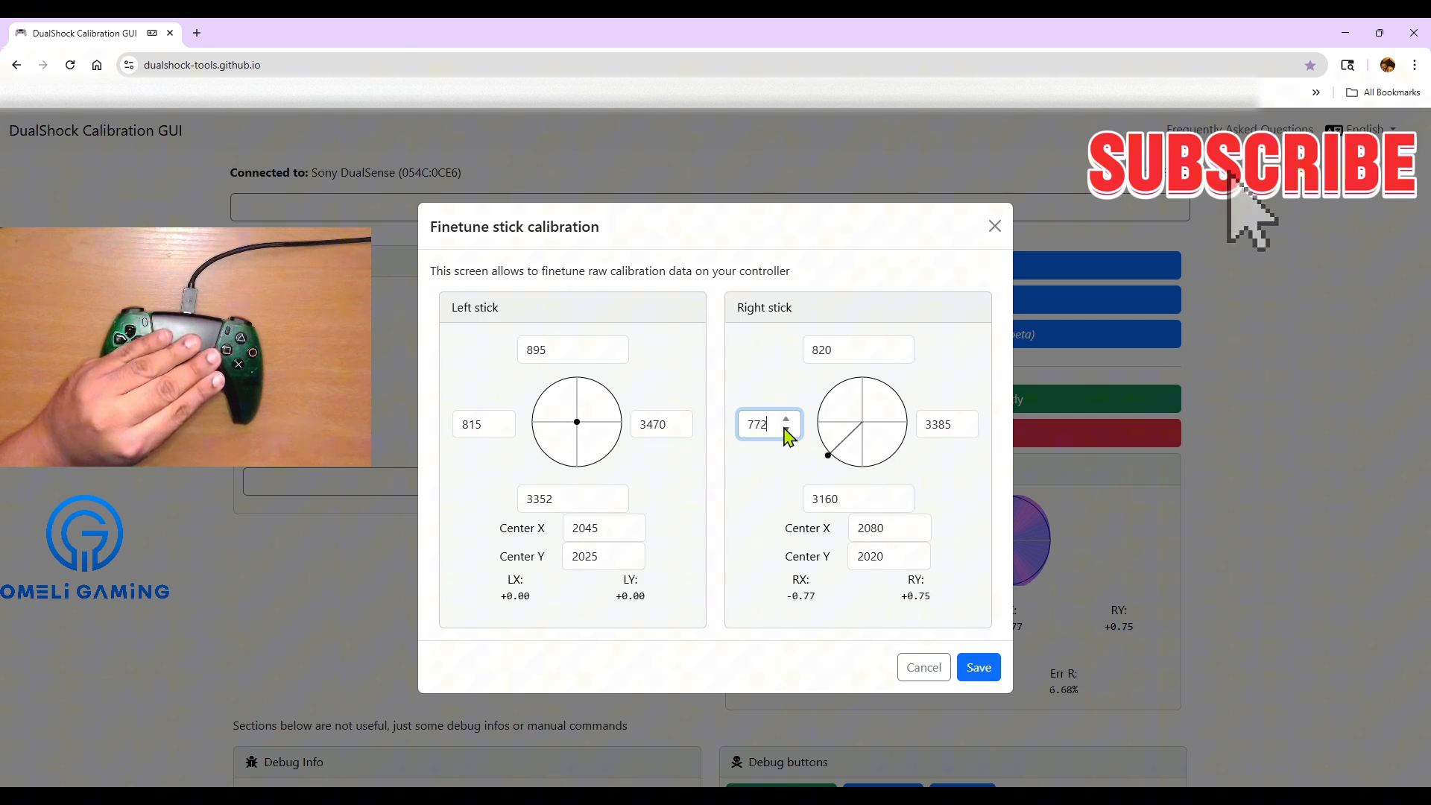
{"action": "left_click", "coordinate": [787, 430]}
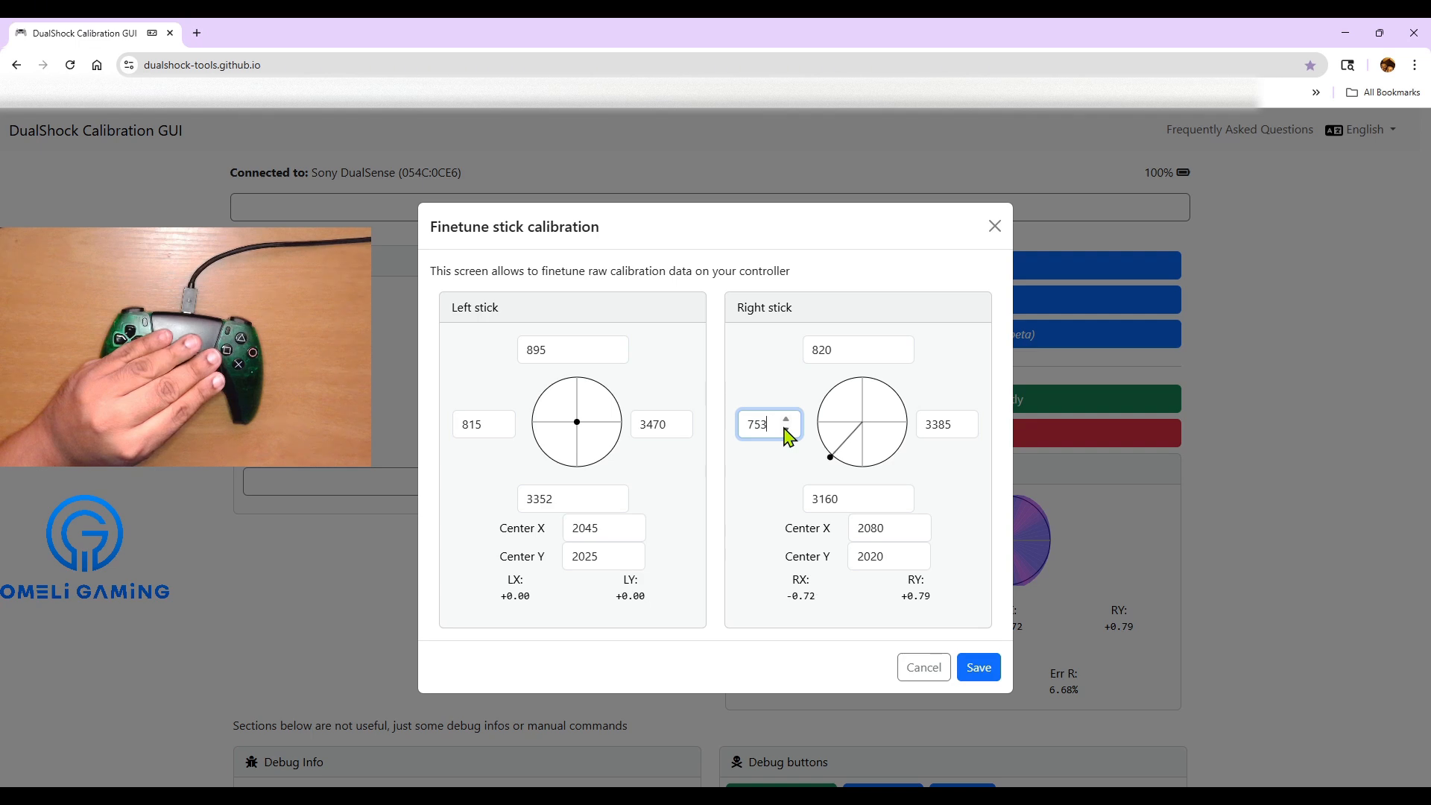
{"action": "left_click", "coordinate": [787, 429]}
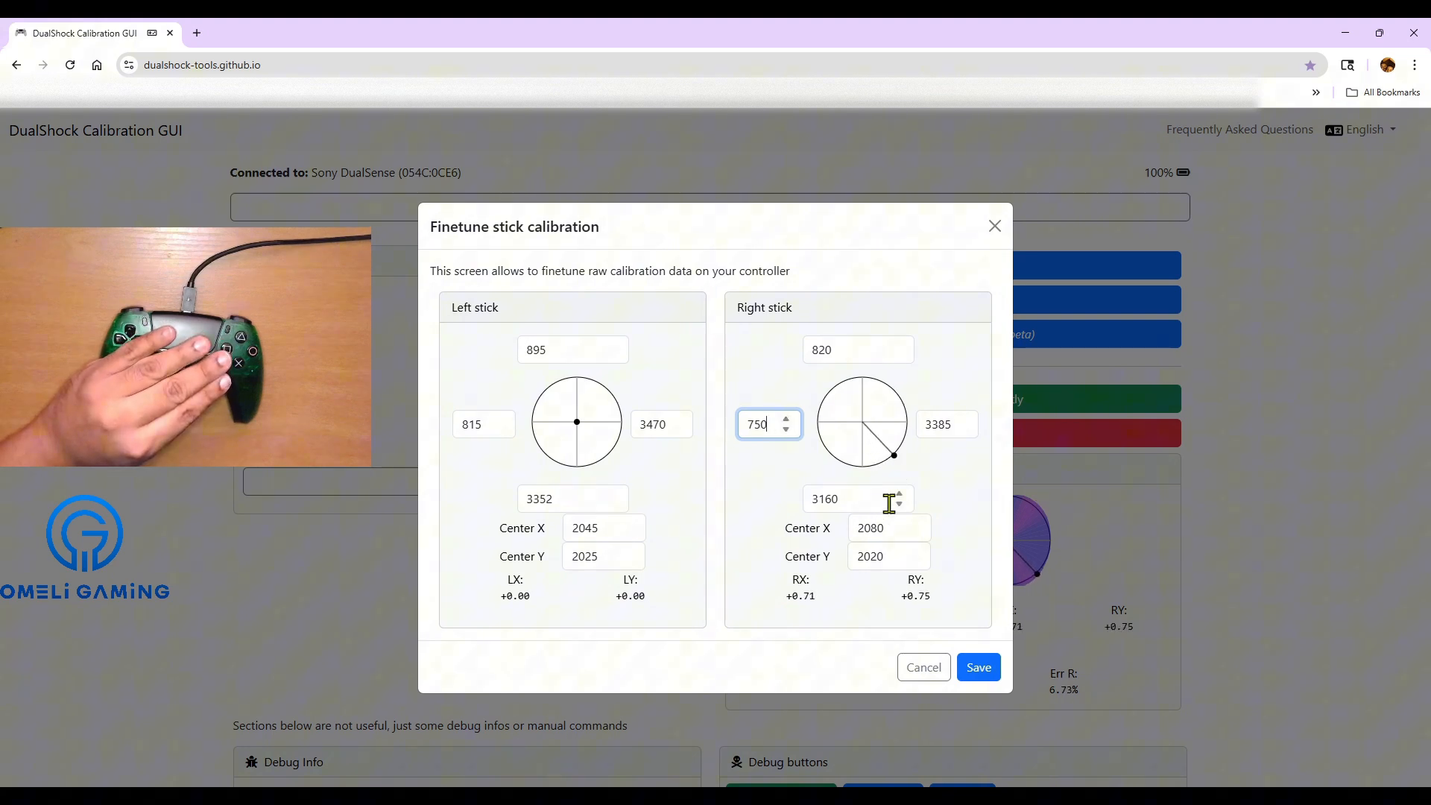
{"action": "left_click", "coordinate": [900, 494]}
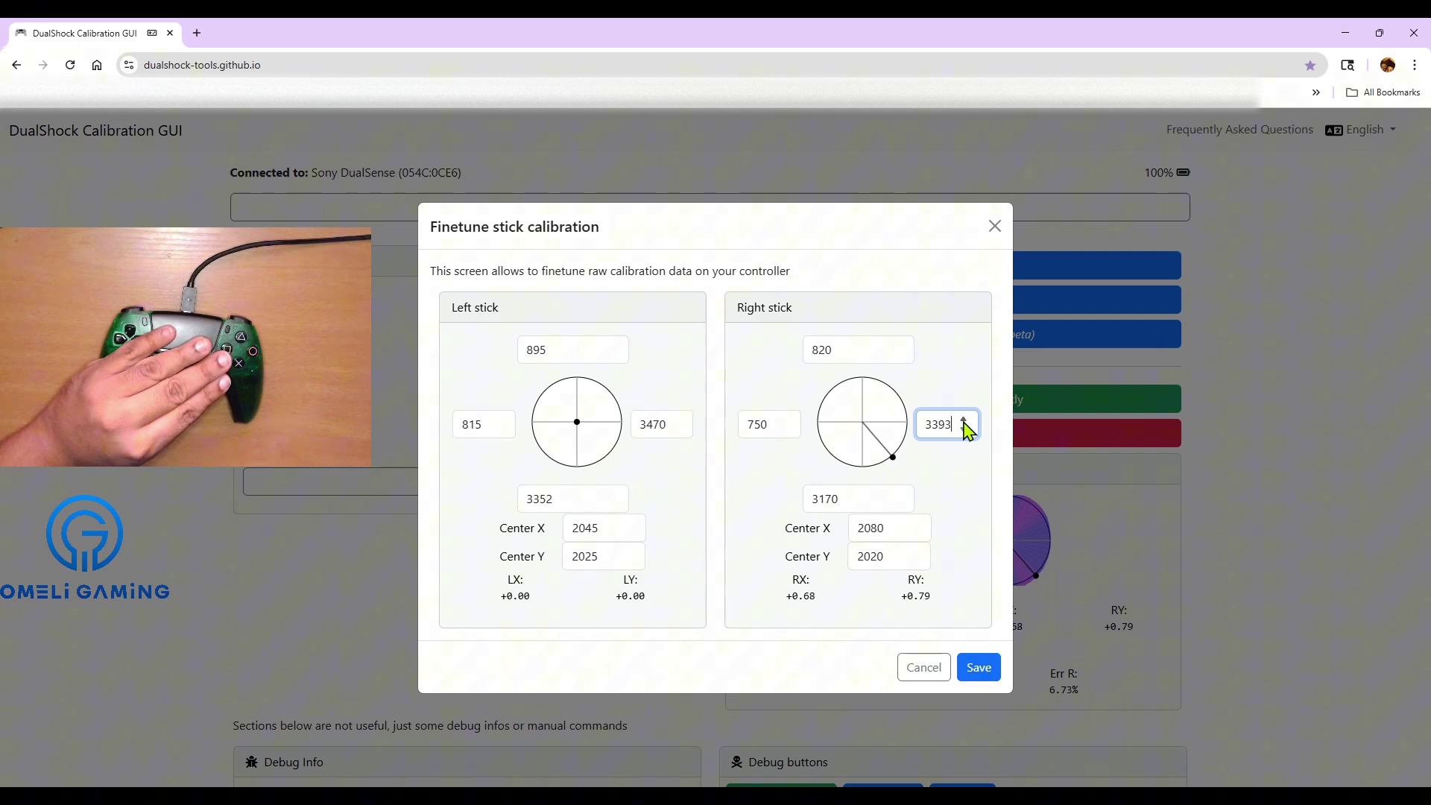
{"action": "left_click", "coordinate": [972, 419]}
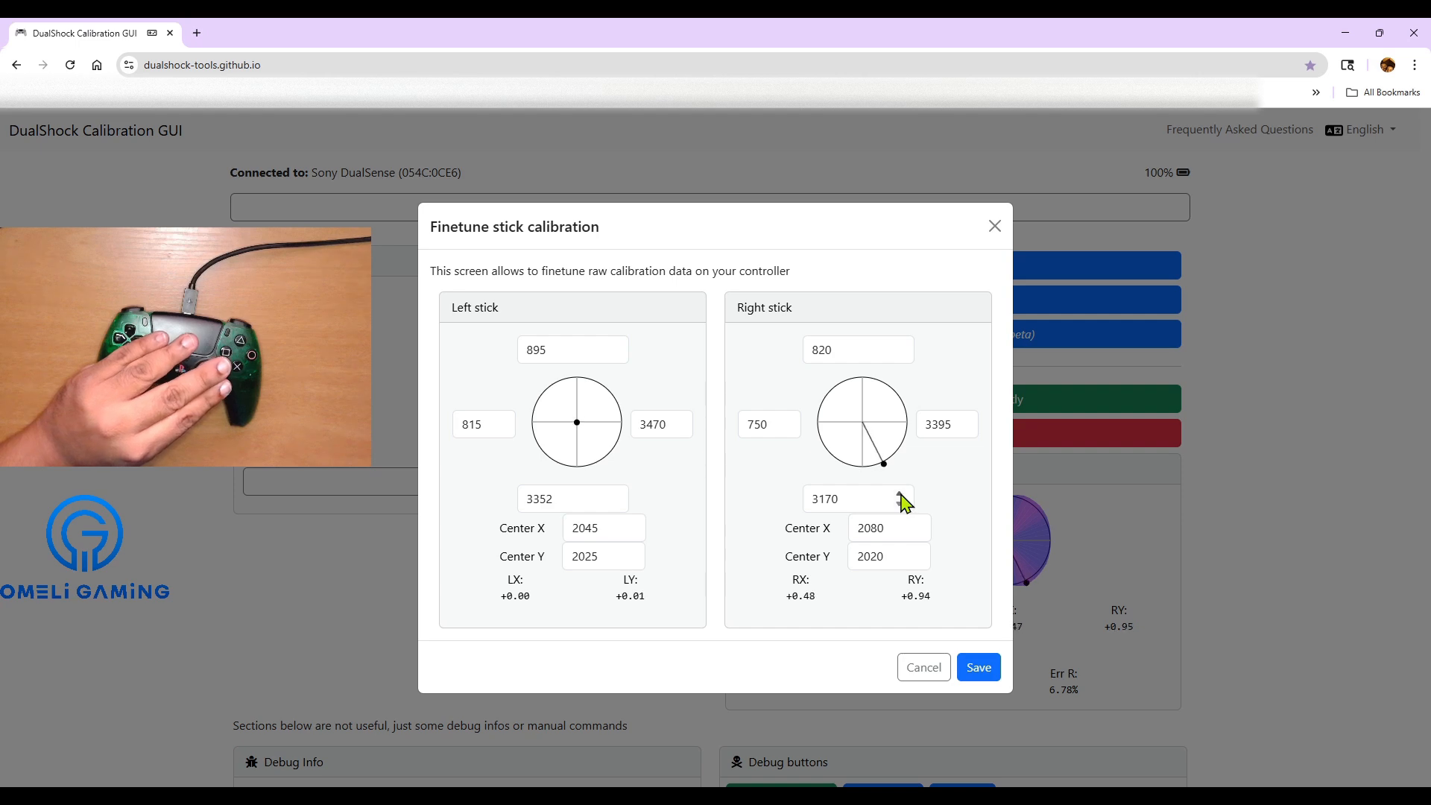
{"action": "left_click", "coordinate": [897, 492]}
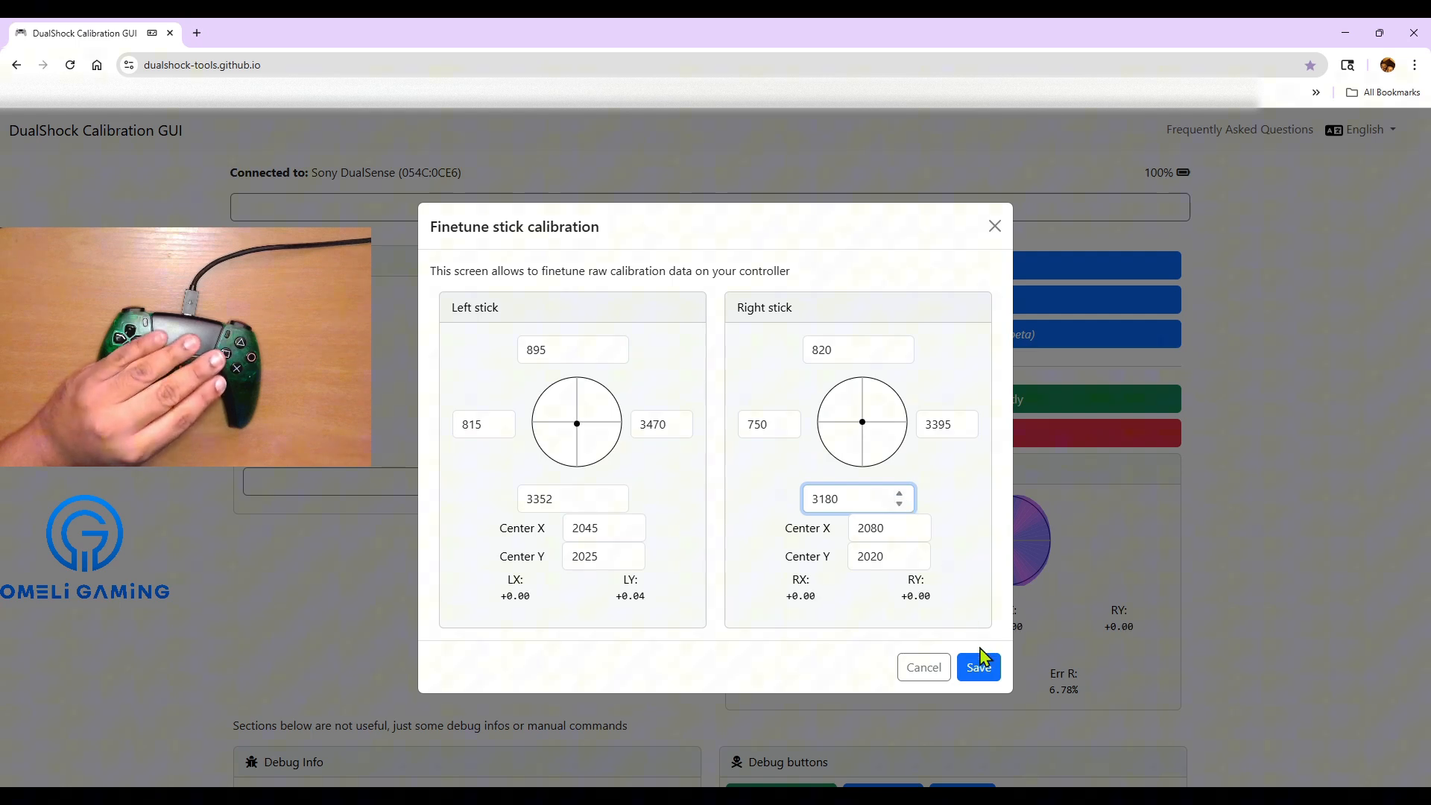
Save the right stick values, cutting error to 4.15%, and return to the finetune editor.
{"action": "left_click", "coordinate": [977, 667]}
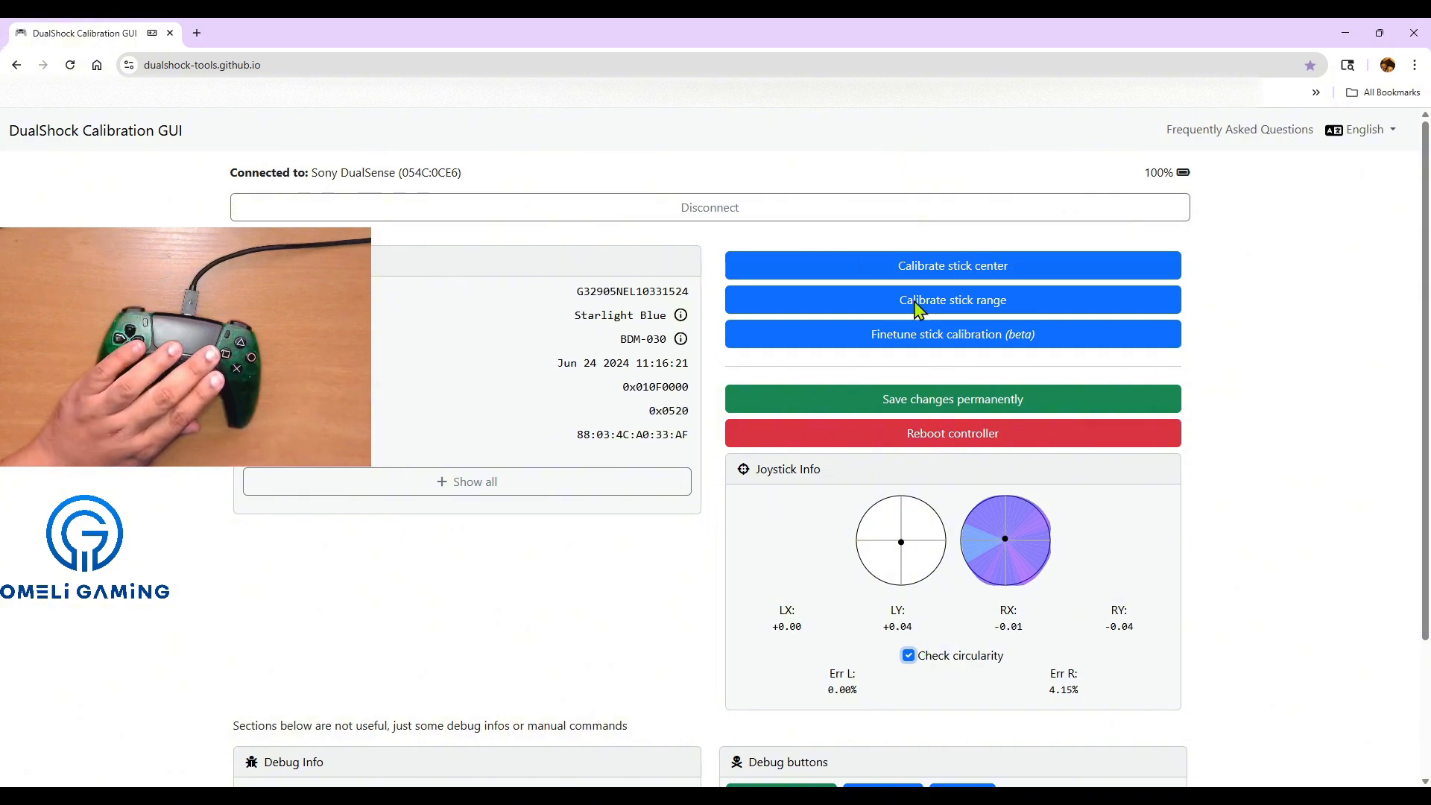
{"action": "left_click", "coordinate": [952, 334]}
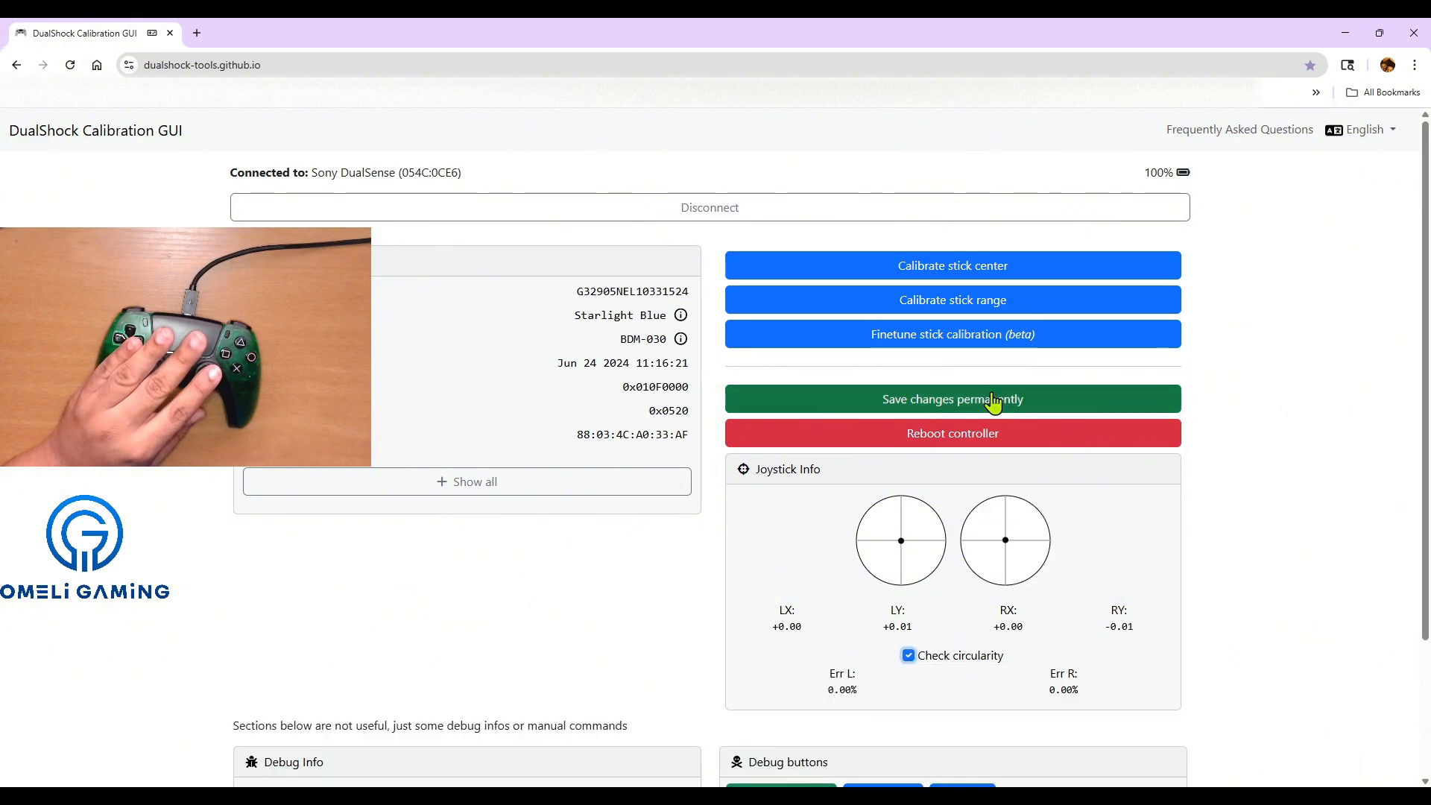
{"action": "left_click", "coordinate": [952, 334]}
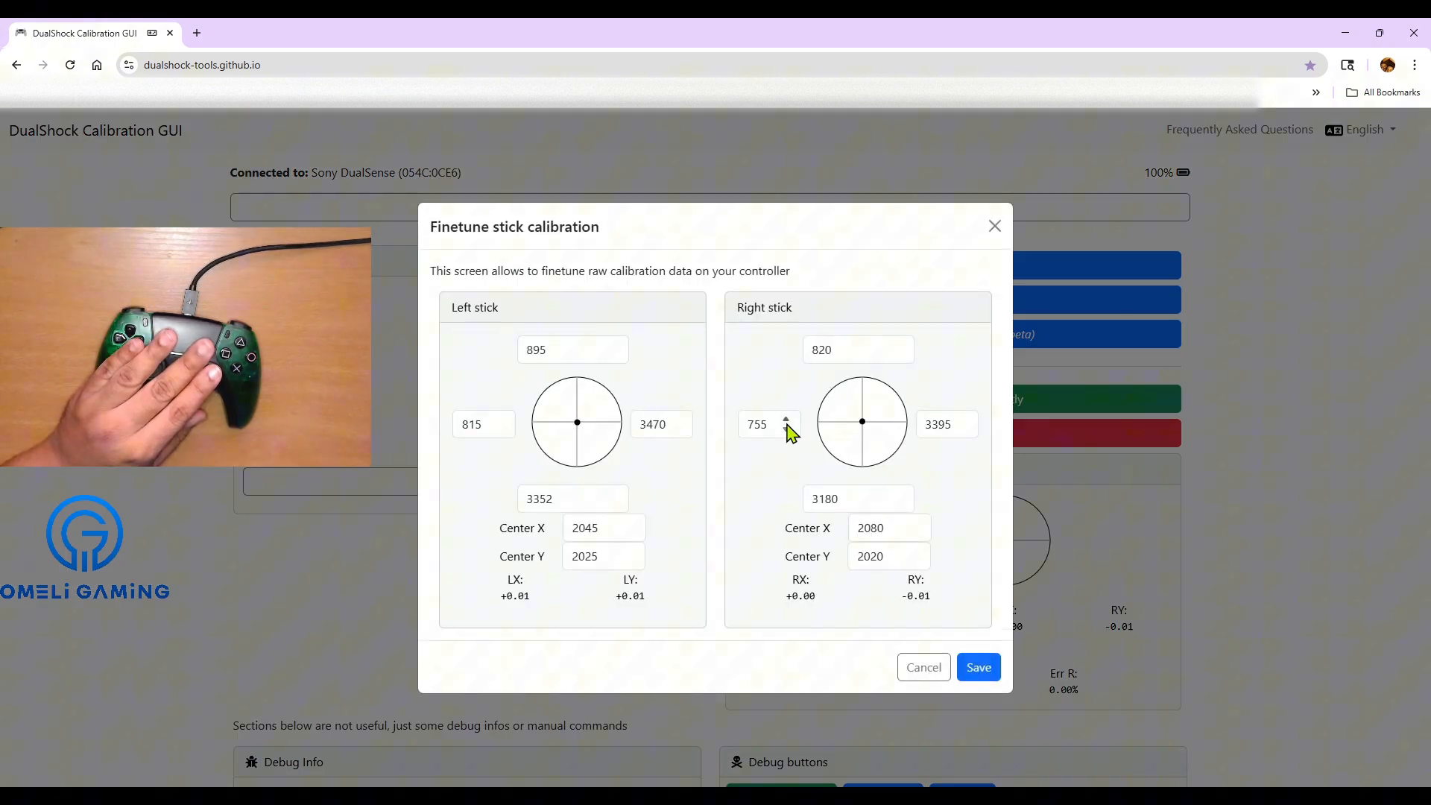
Nudge the right stick's left range value up slightly before saving.
{"action": "left_click", "coordinate": [784, 419]}
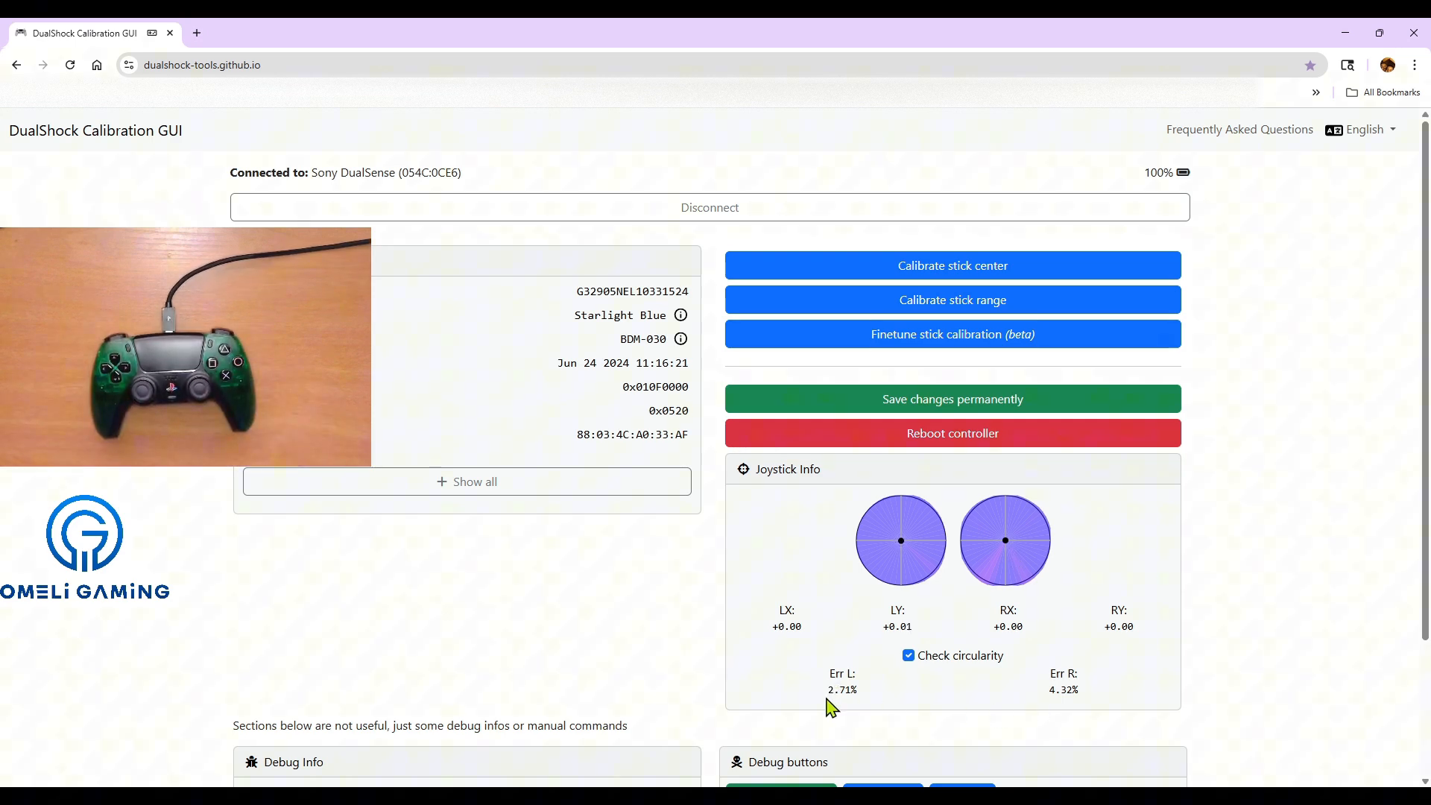
{"action": "mouse_move", "coordinate": [884, 700]}
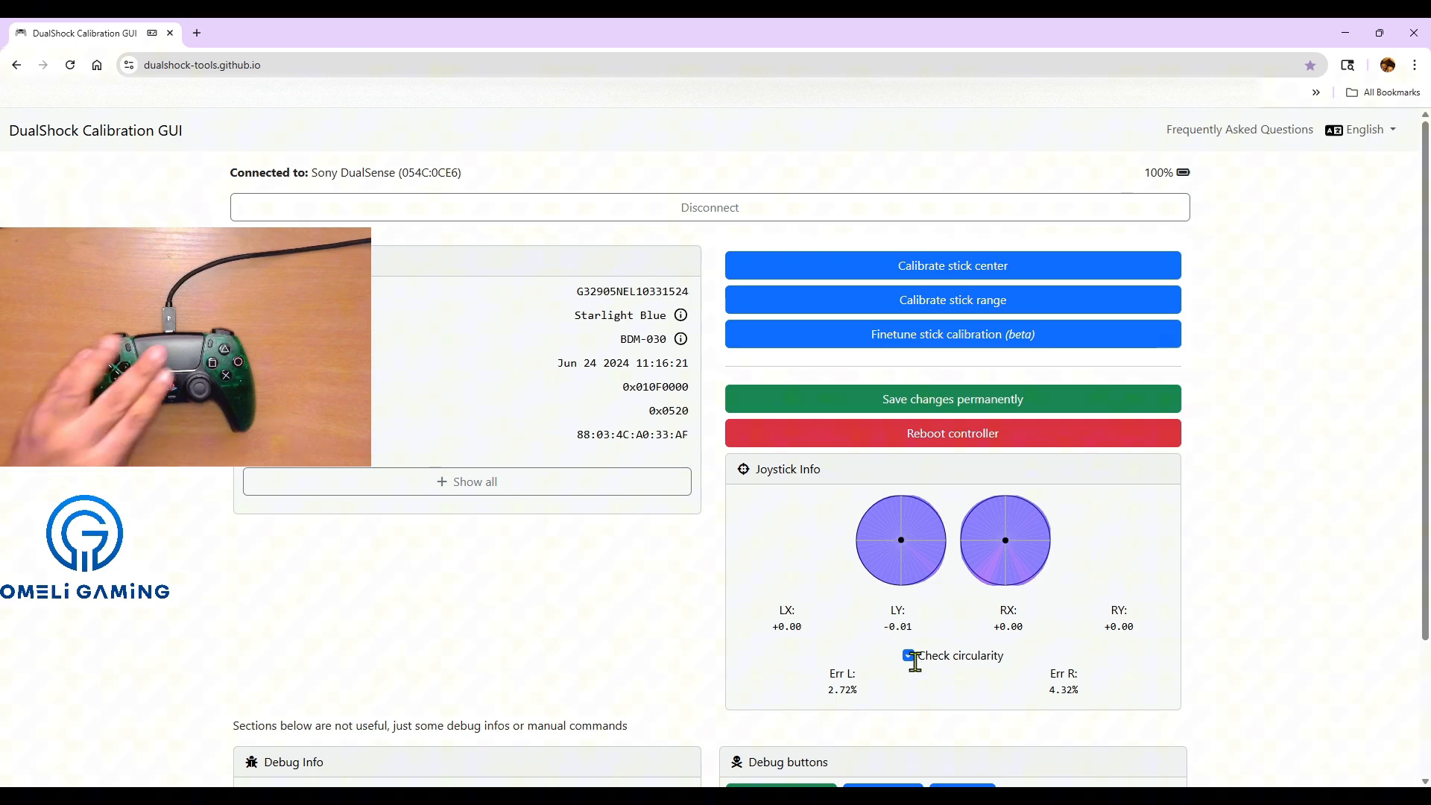
Toggle the circularity check and return to the finetune editor.
{"action": "left_click", "coordinate": [909, 656]}
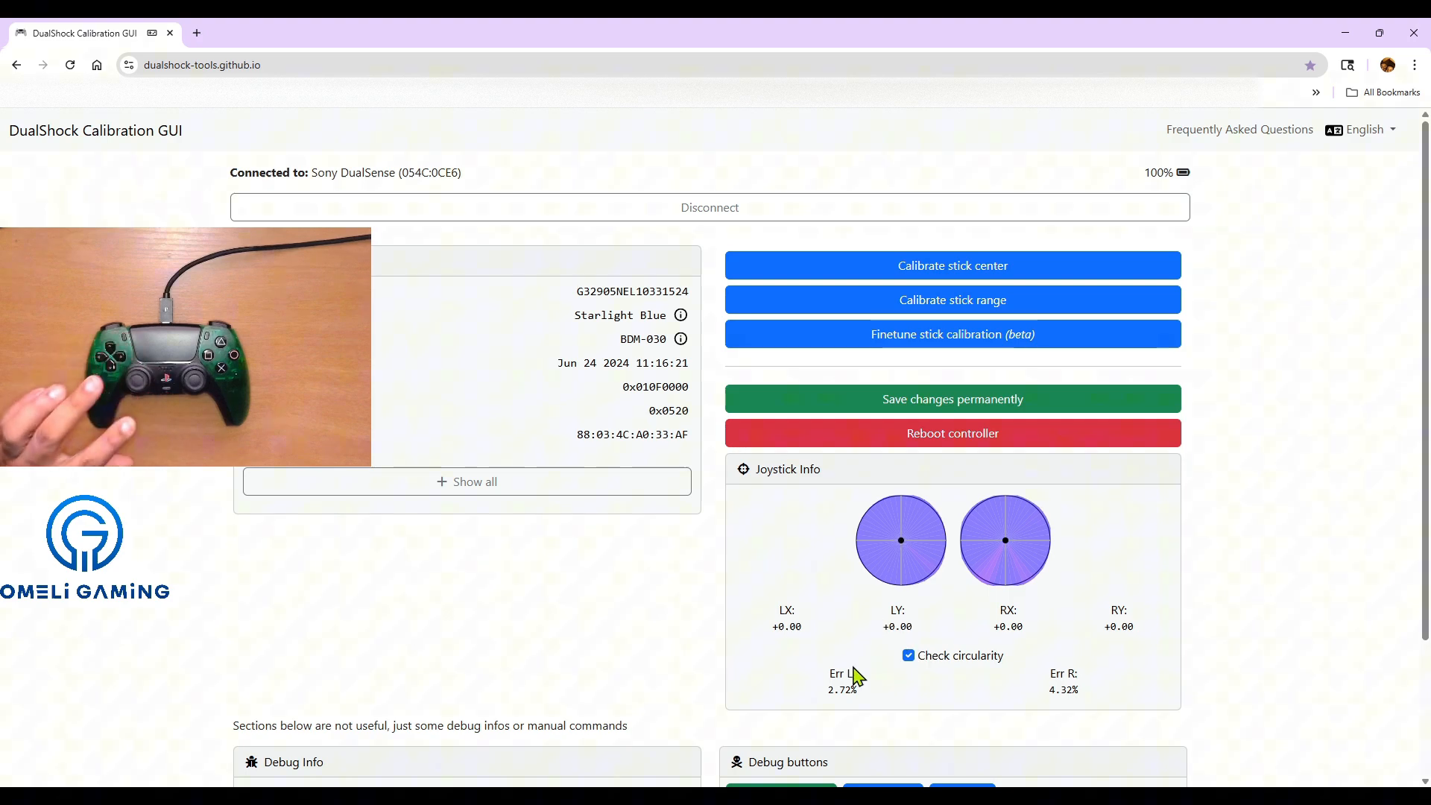
{"action": "left_click", "coordinate": [953, 333]}
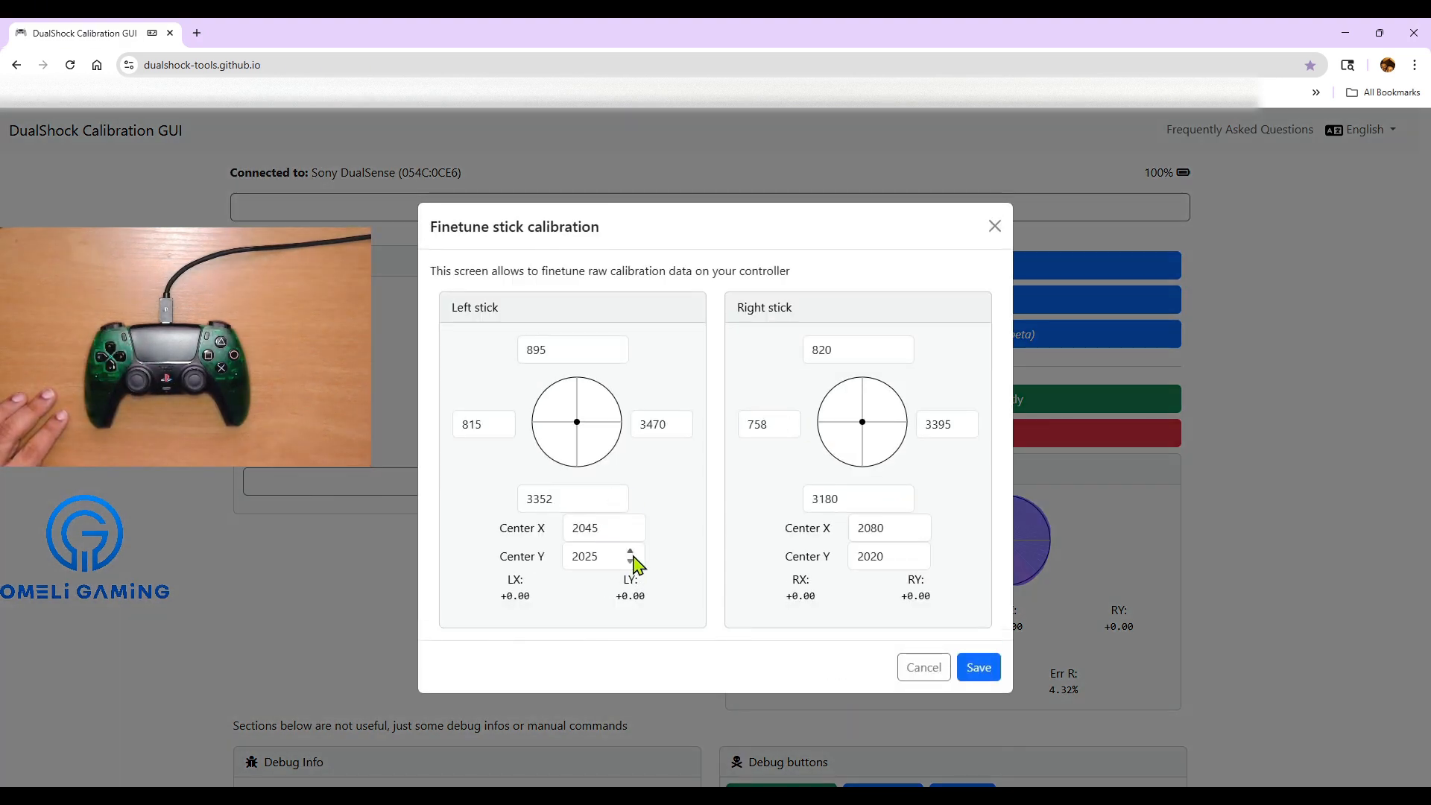
Raise the left stick's Center Y to 2030 and save the finetuned calibration.
{"action": "left_click", "coordinate": [629, 552]}
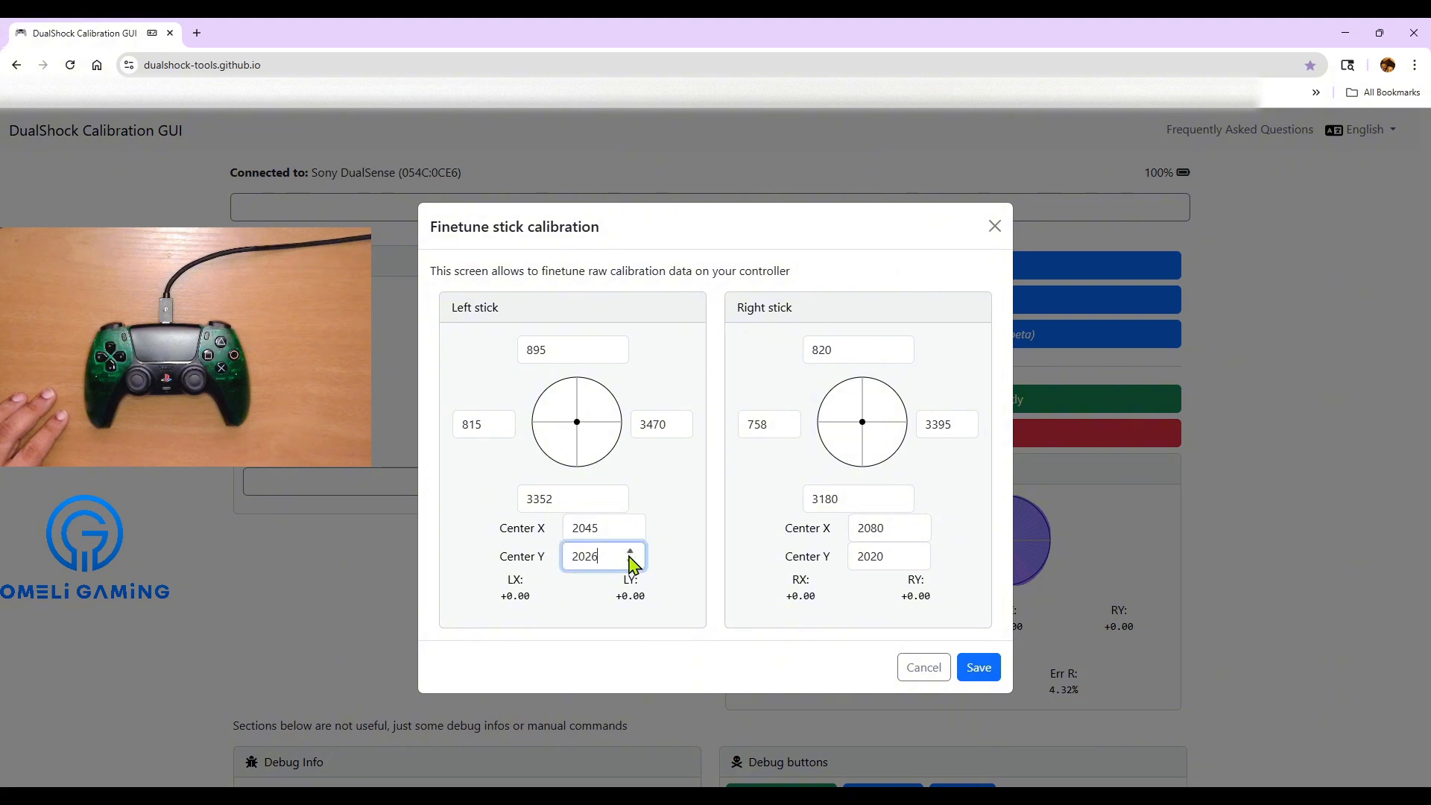
{"action": "left_click", "coordinate": [629, 550]}
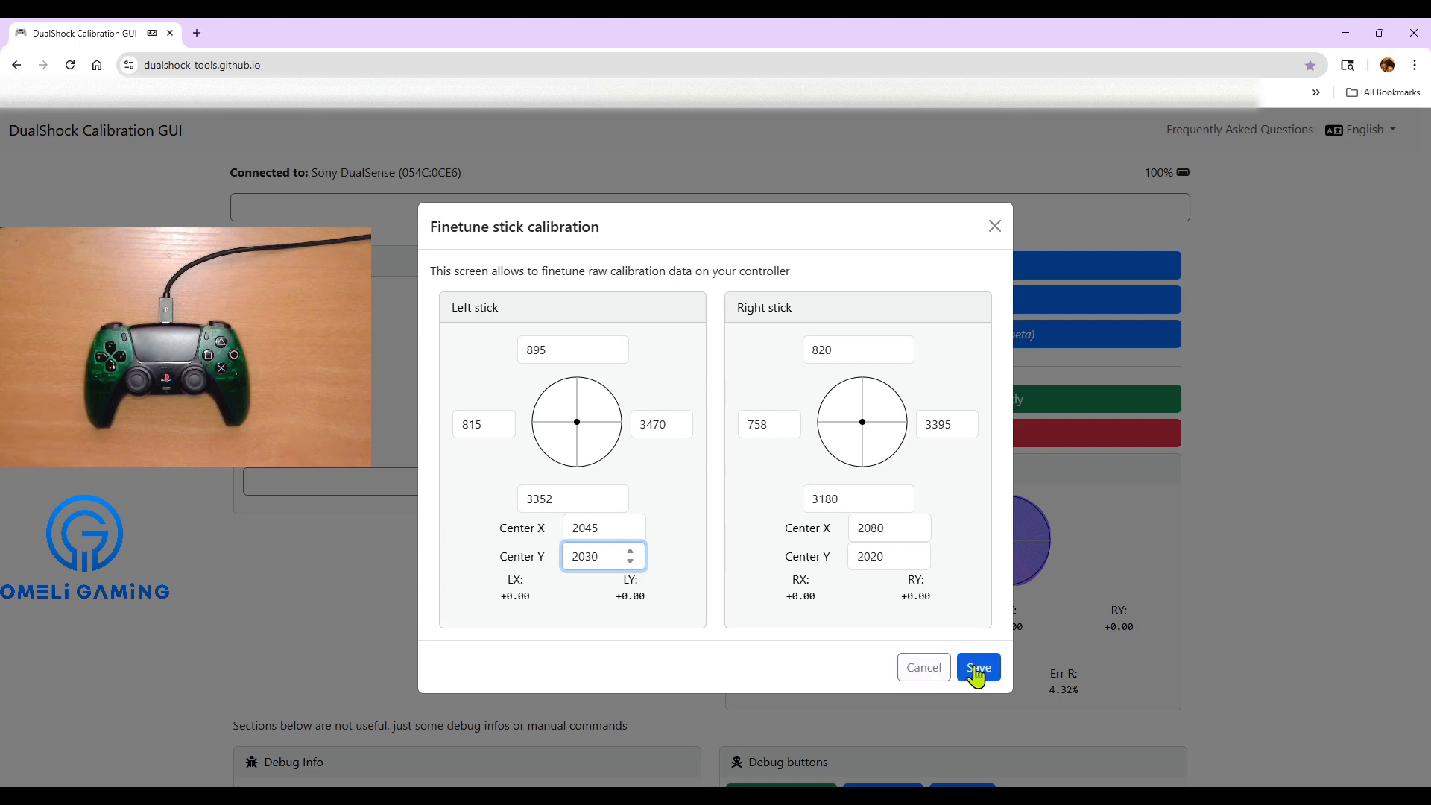
{"action": "left_click", "coordinate": [978, 666]}
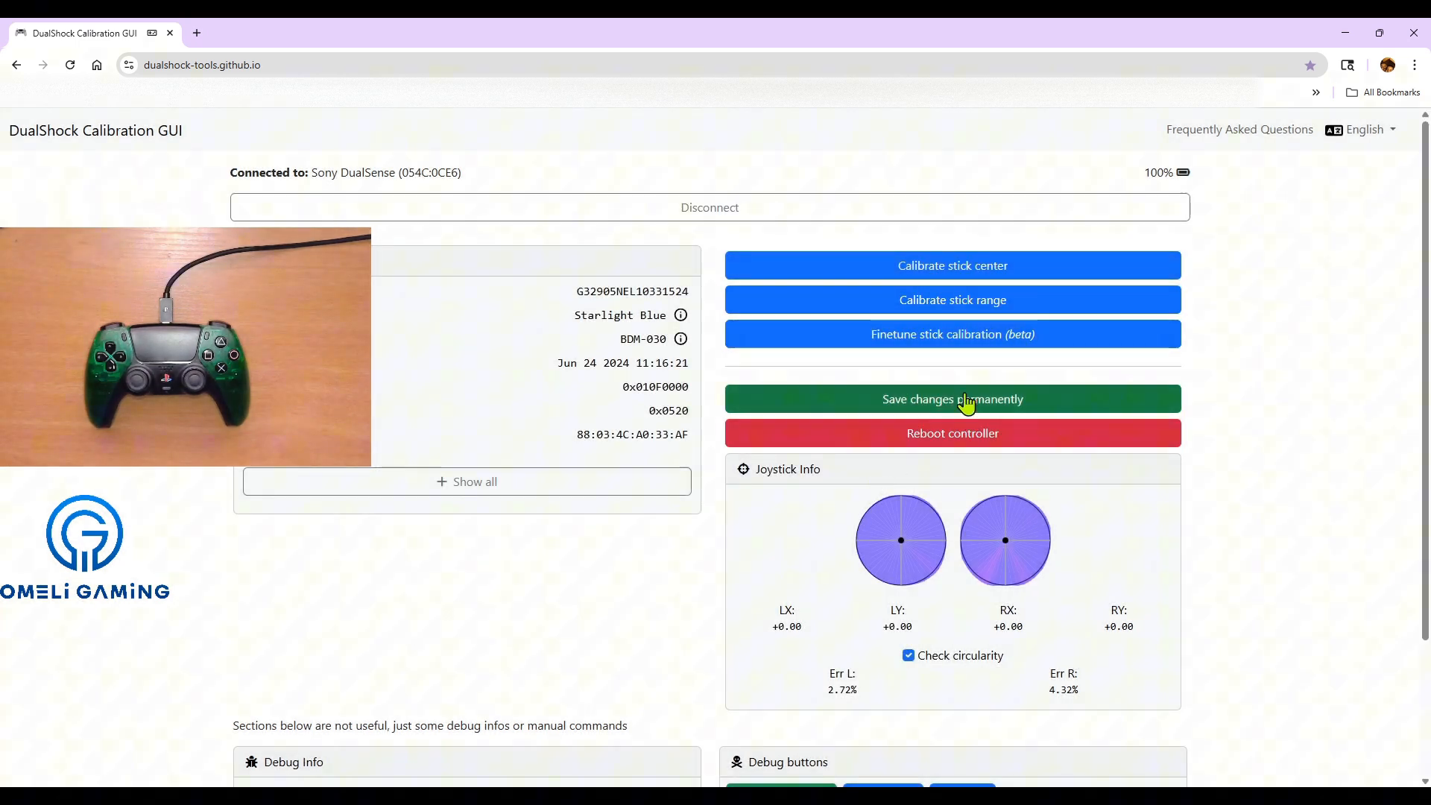
Save the finetuned calibration permanently to the controller and acknowledge the success message.
{"action": "left_click", "coordinate": [952, 399]}
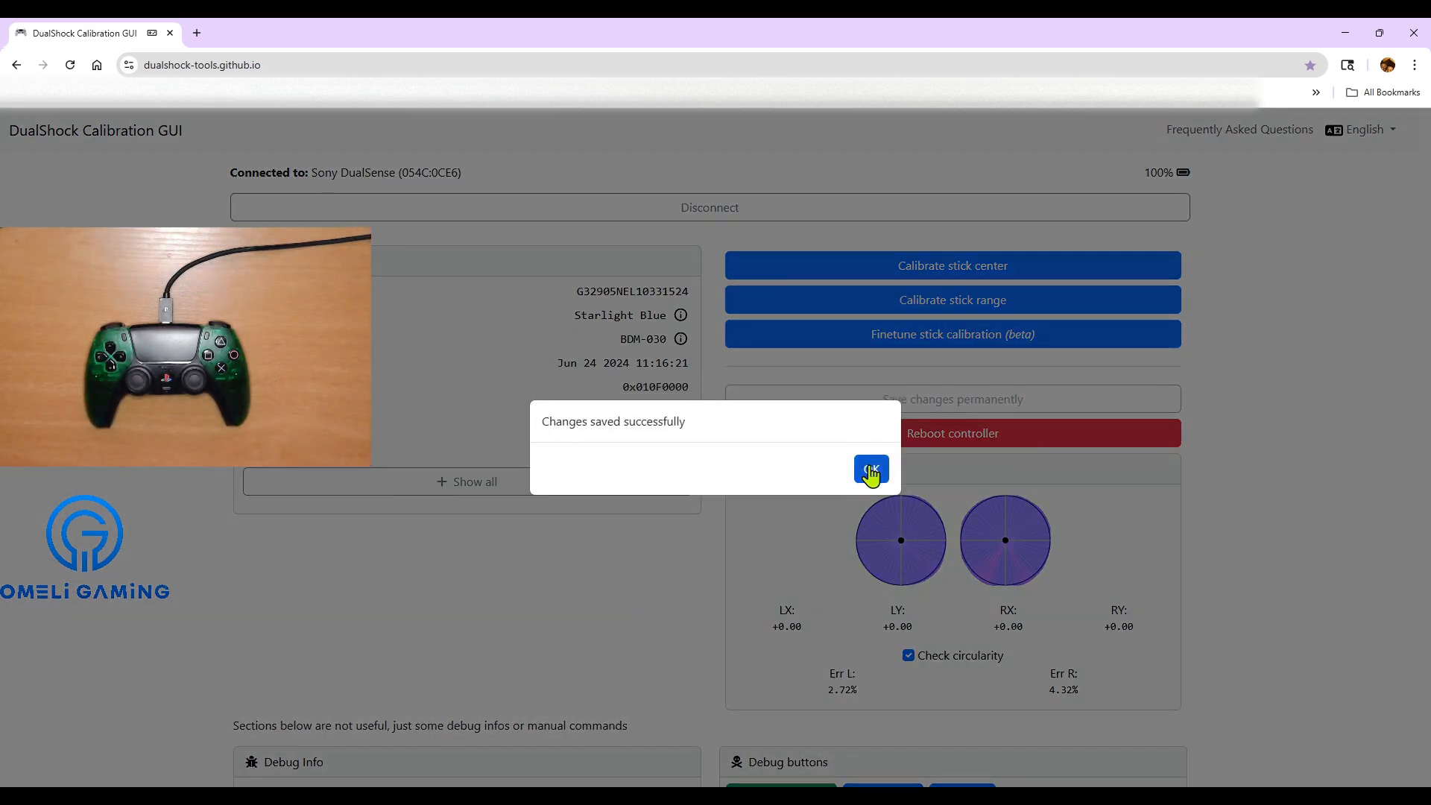
{"action": "left_click", "coordinate": [870, 469]}
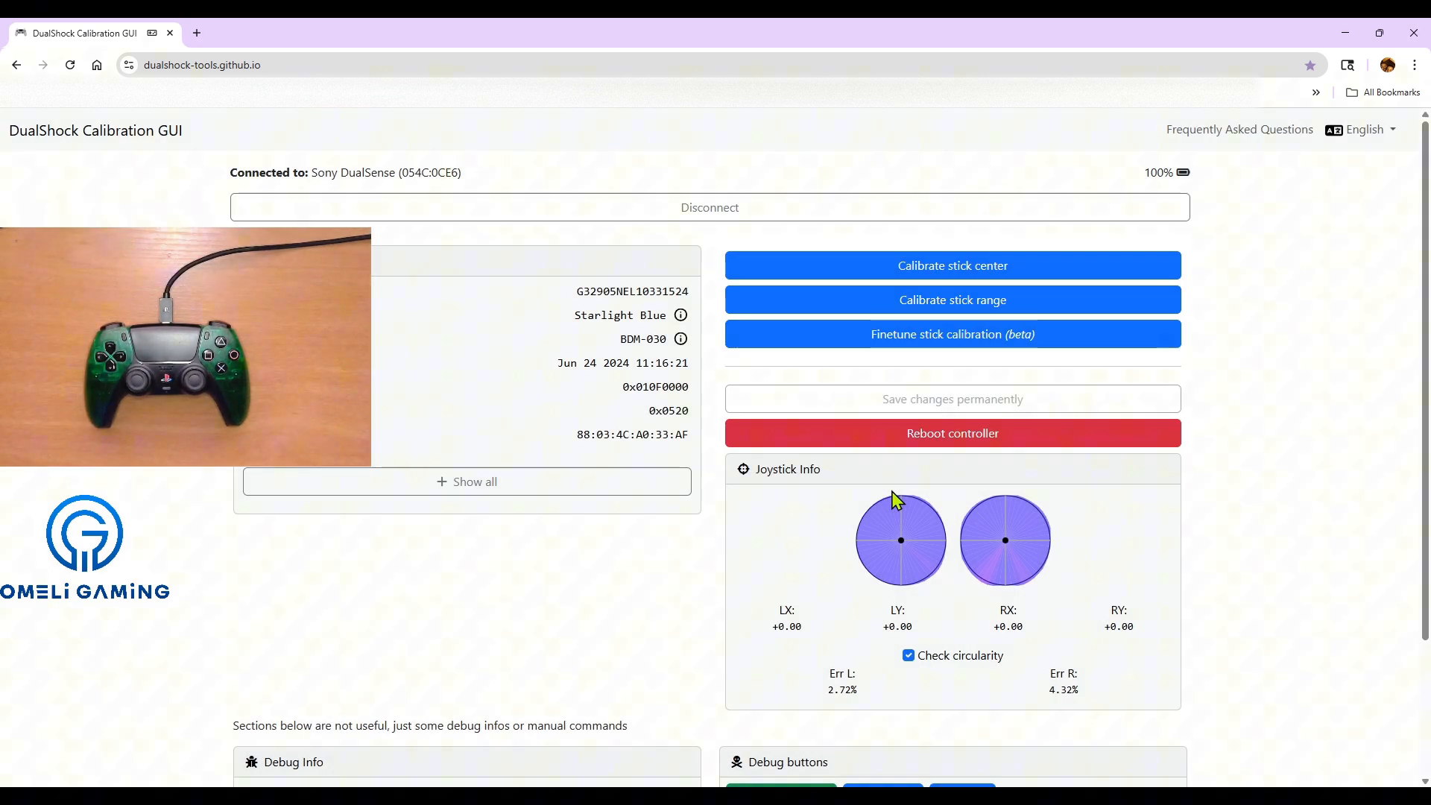